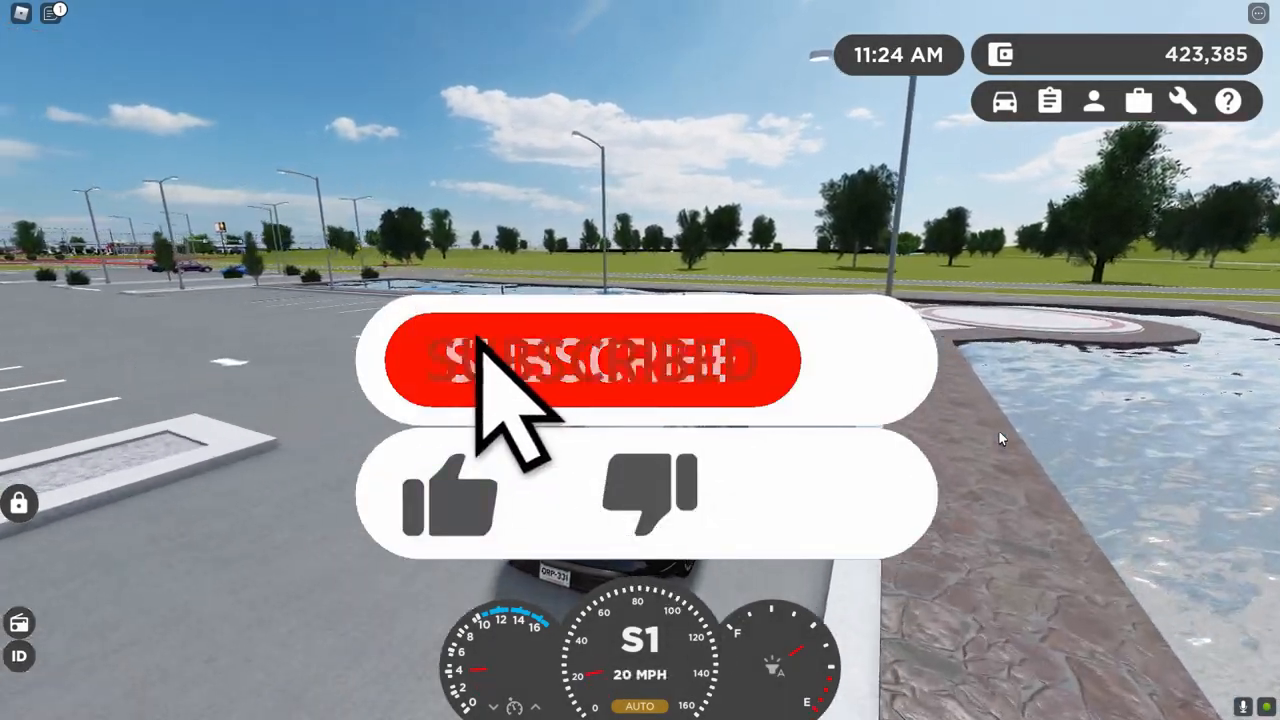
Step: Review the Rewards dashboard's Your goal section for the $5 Microsoft Gift Card
left_click(456, 496)
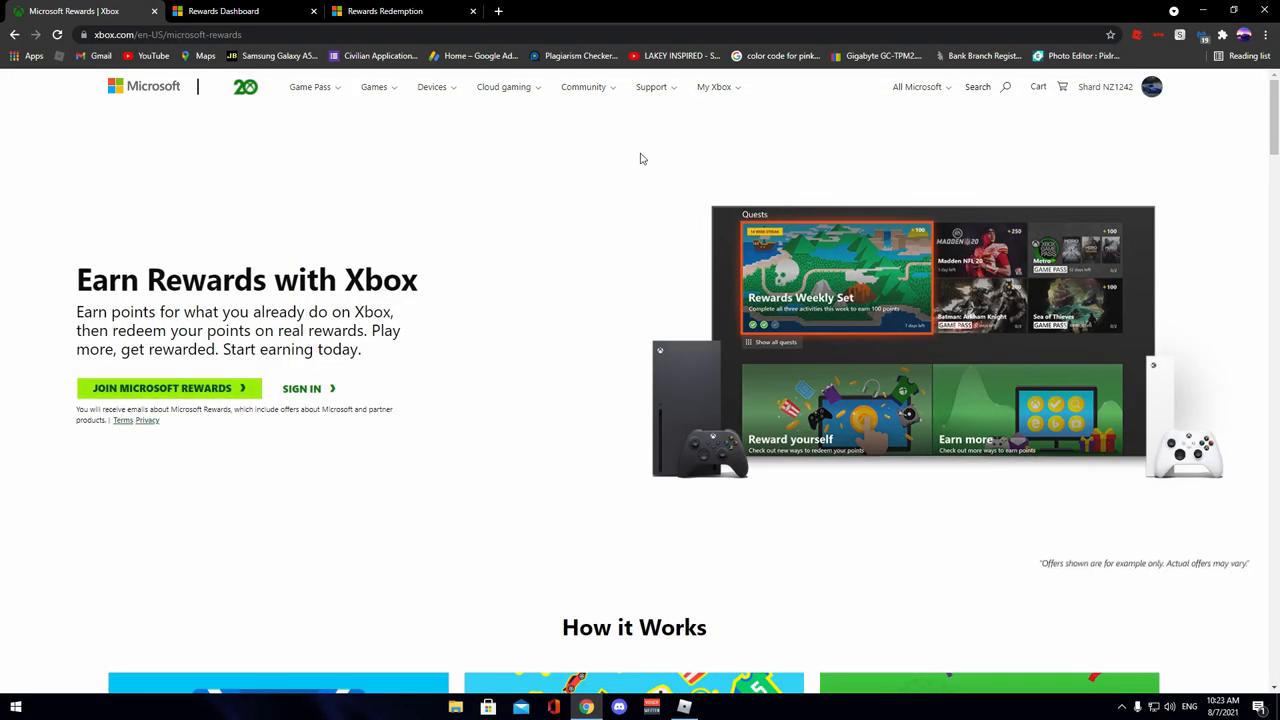
mouse_move(590, 156)
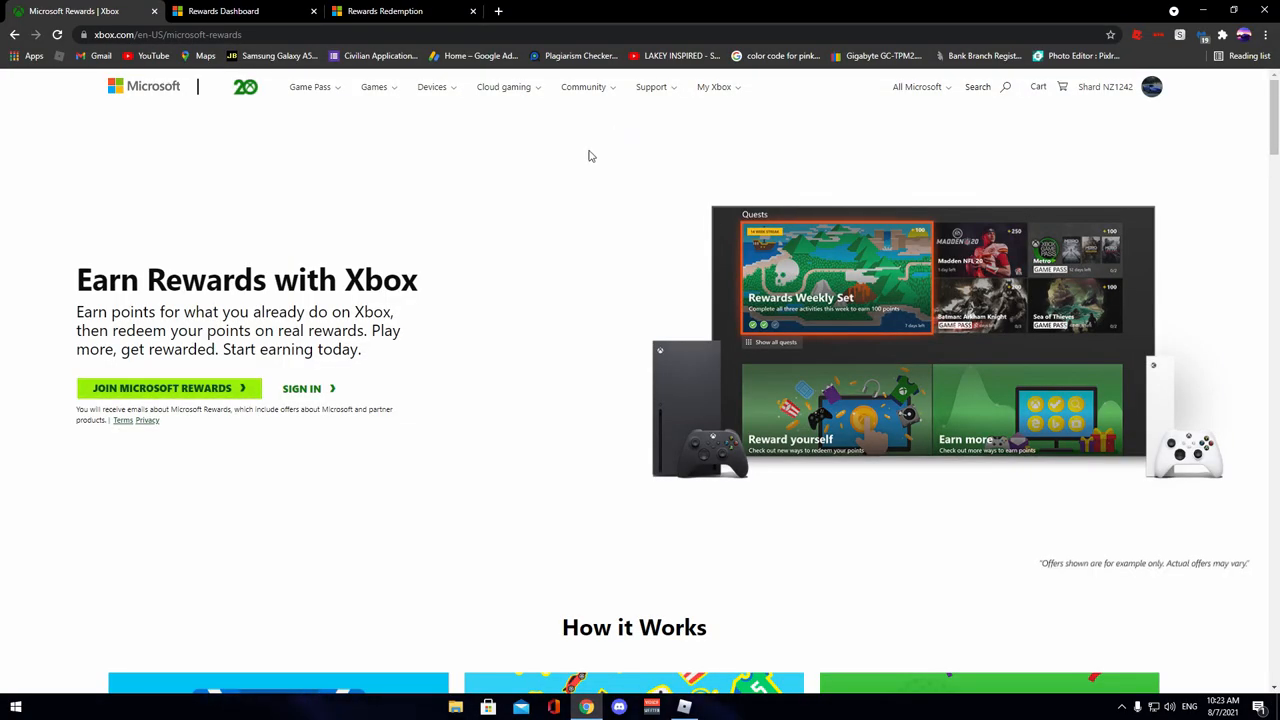
left_click(190, 34)
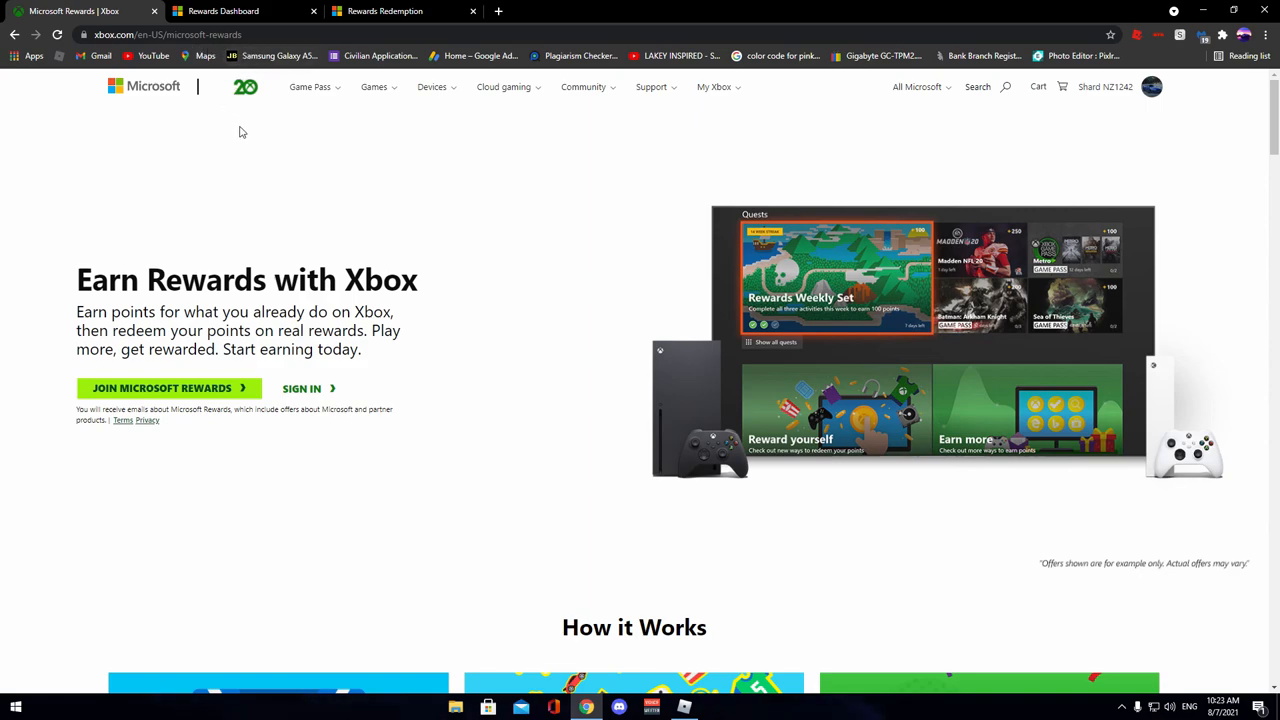
mouse_move(448, 212)
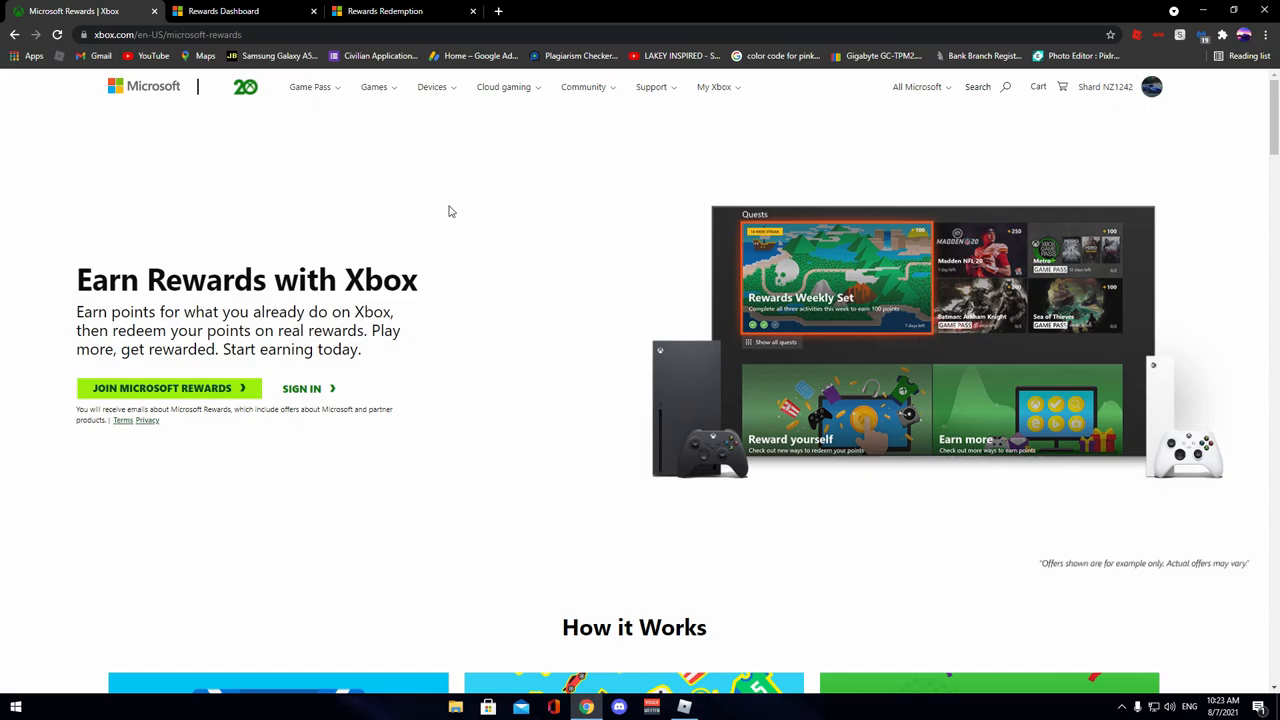
mouse_move(464, 250)
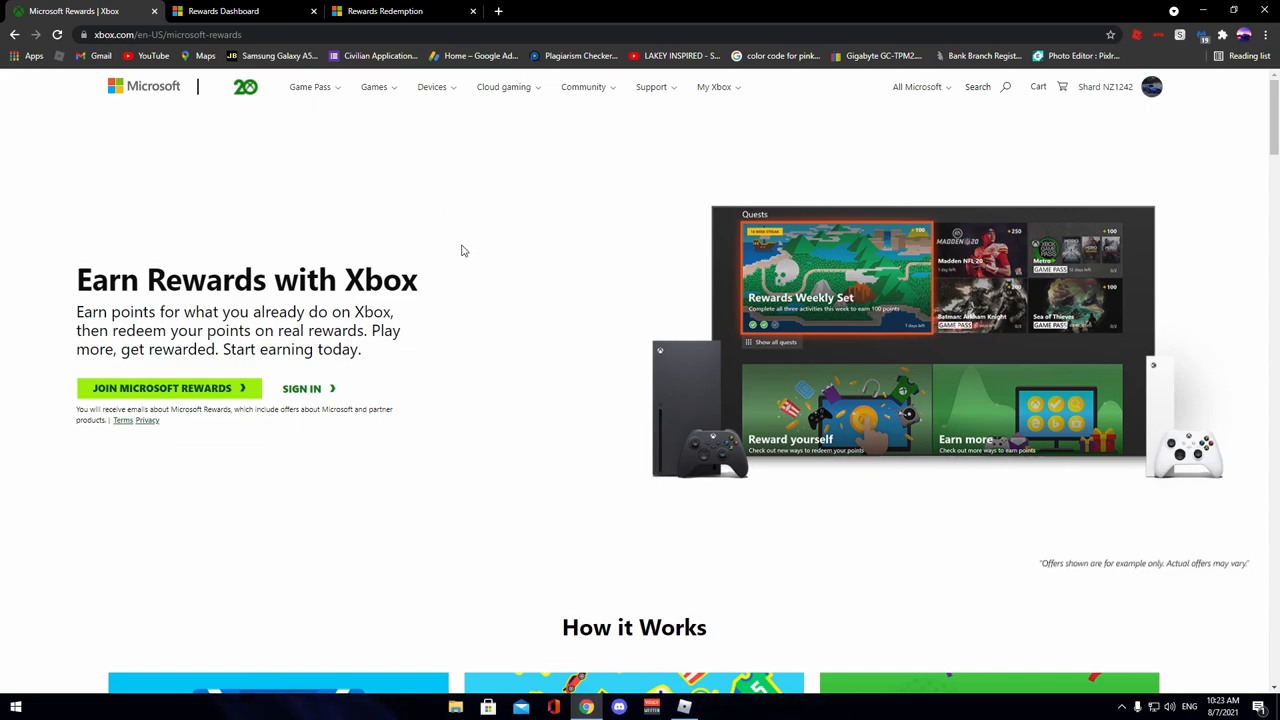
scroll("down", 3)
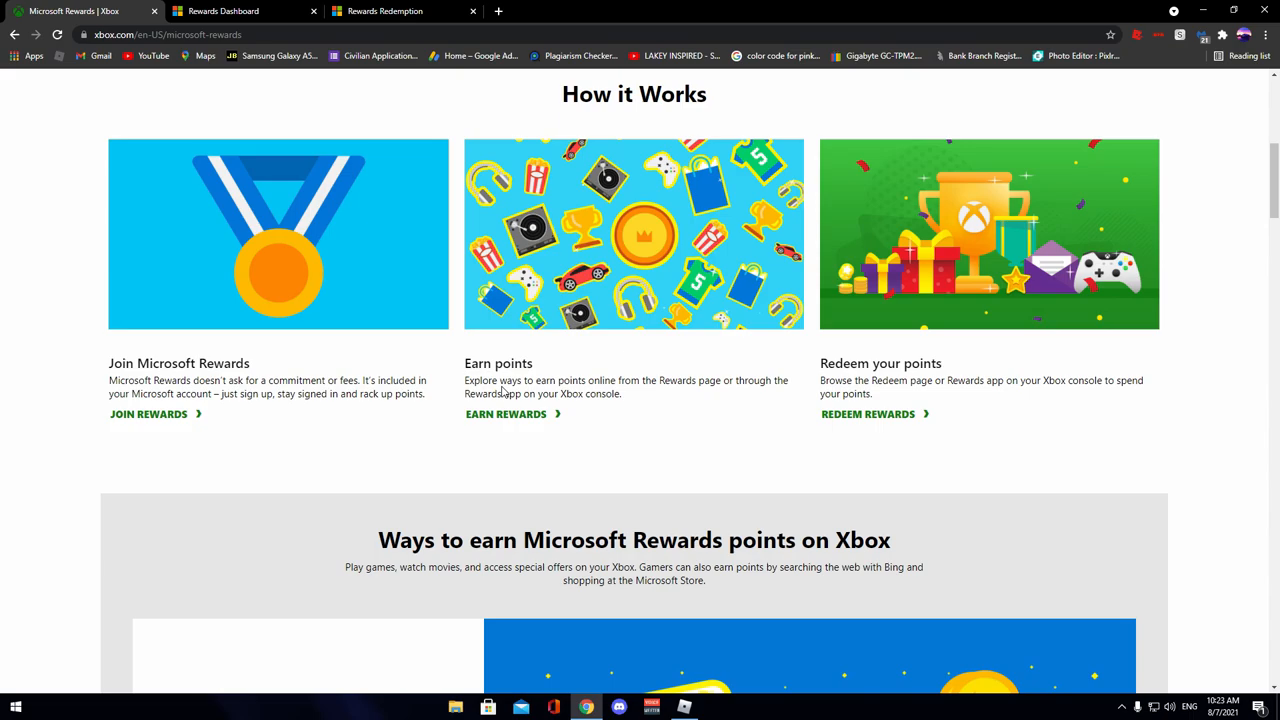
scroll("down", 3)
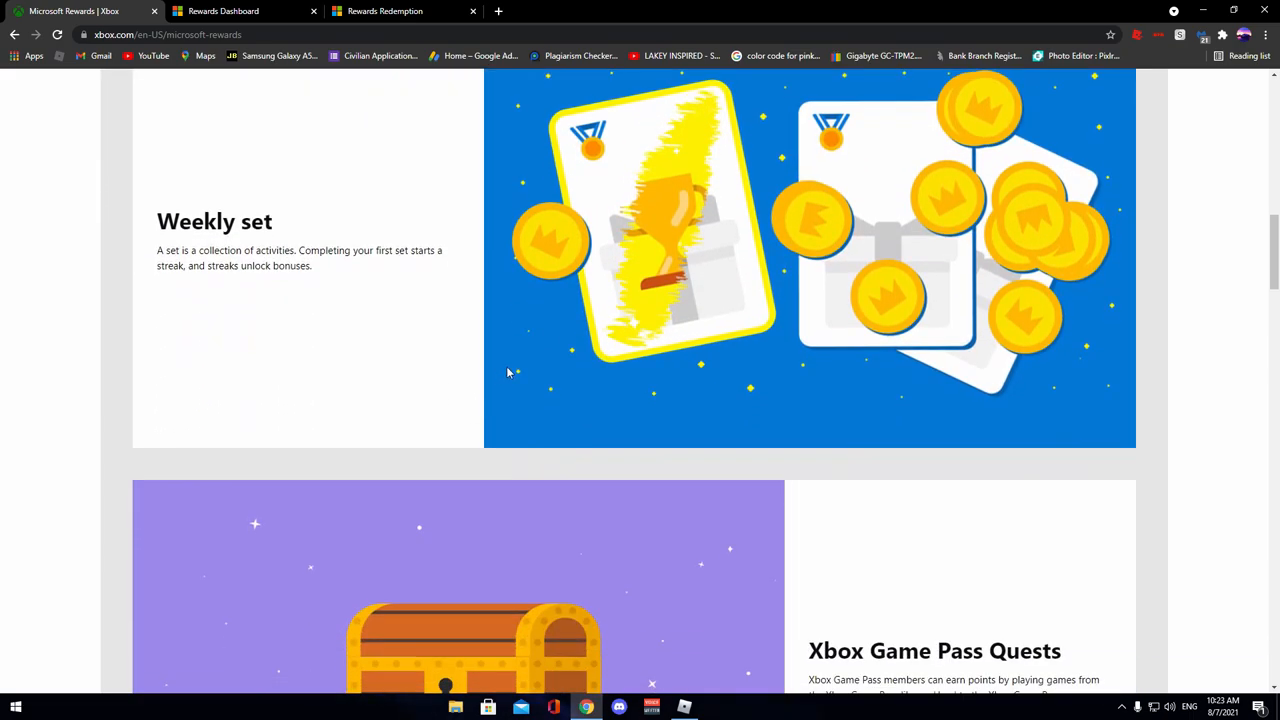
scroll("down", 3)
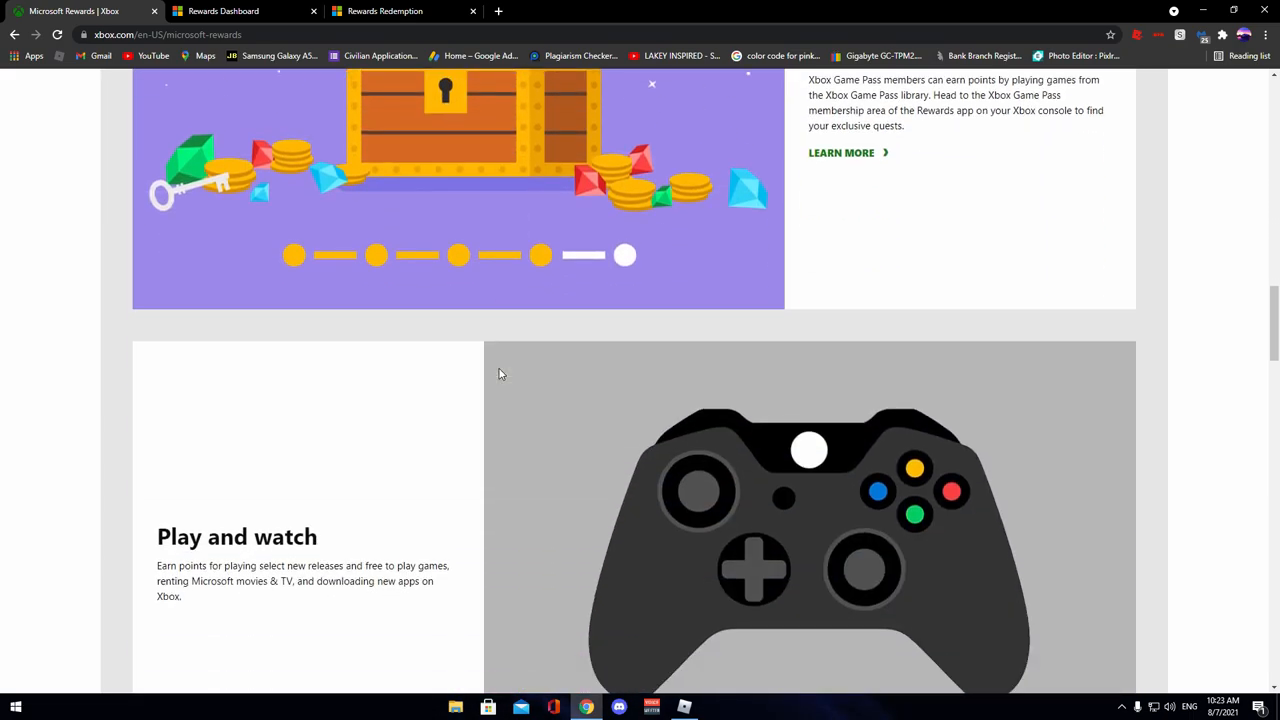
scroll("down", 3)
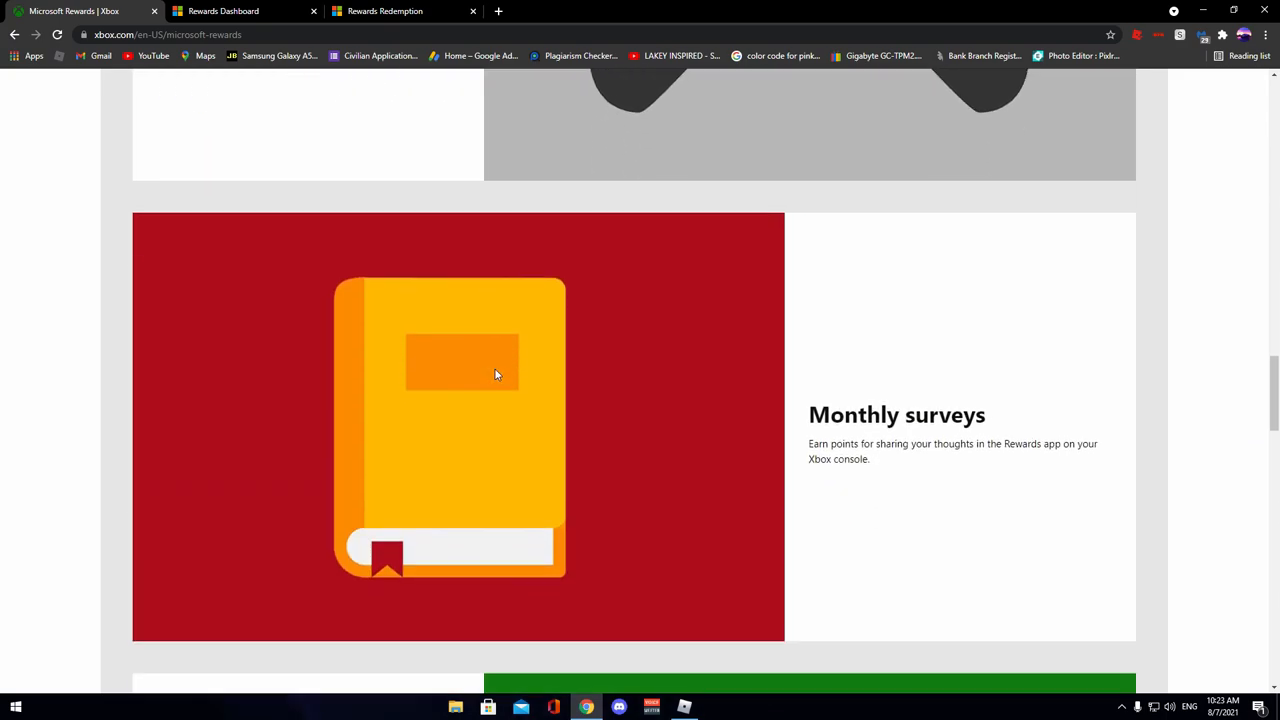
scroll("down", 3)
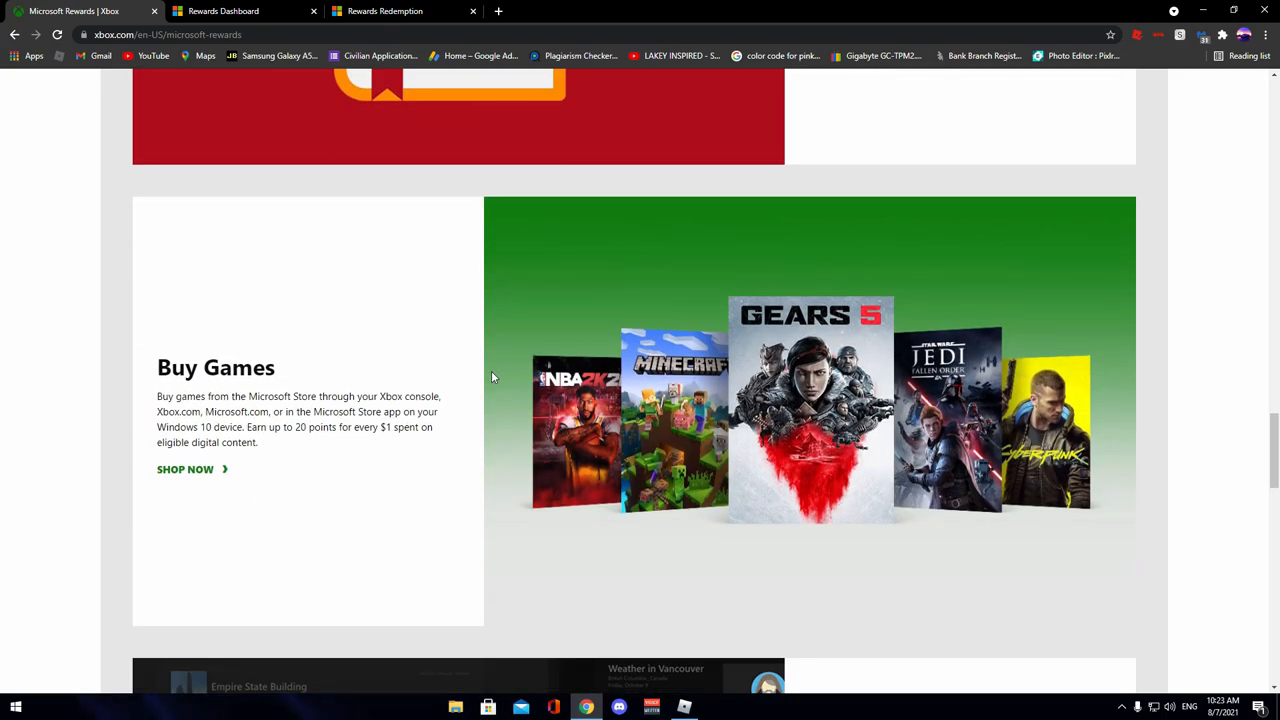
scroll("down", 3)
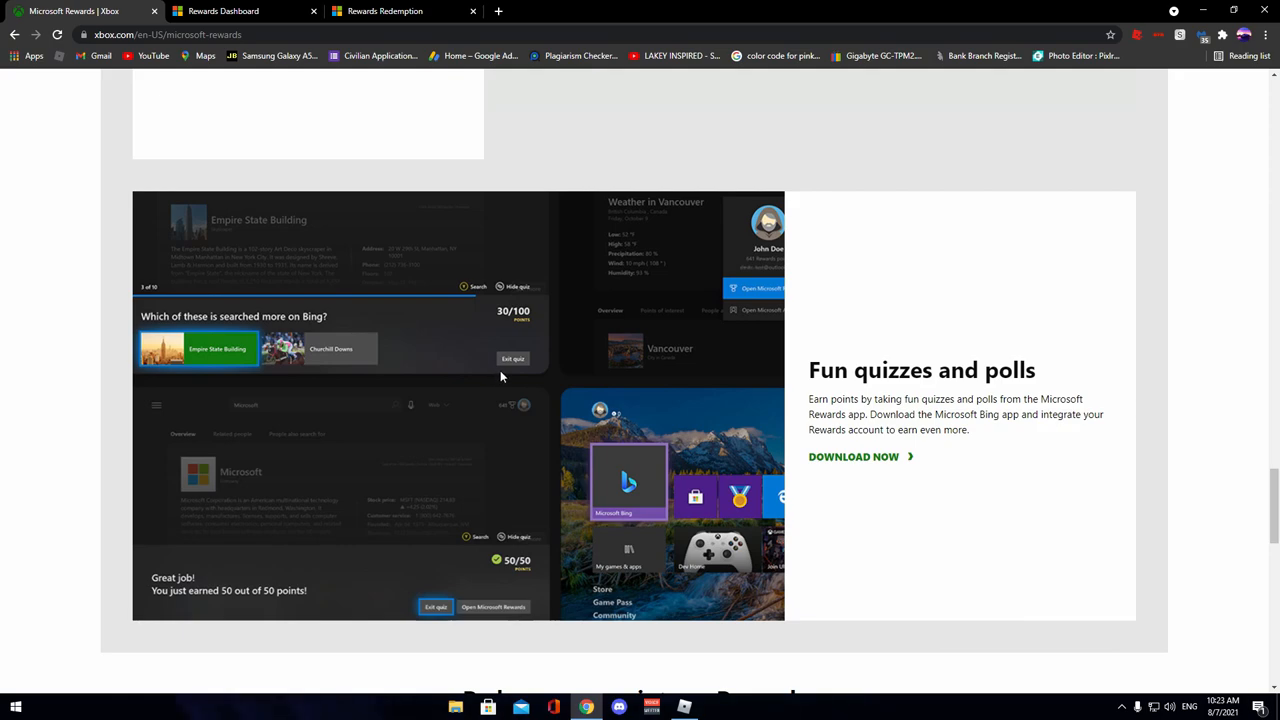
mouse_move(310, 384)
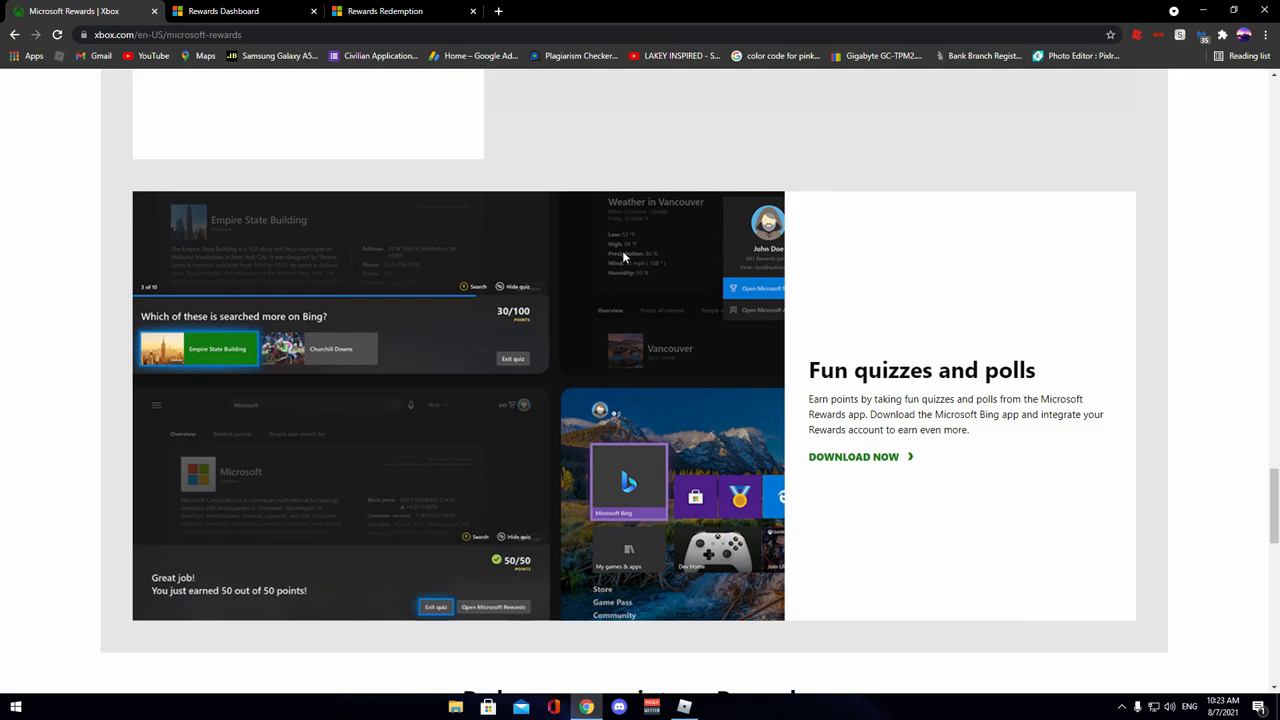
mouse_move(540, 422)
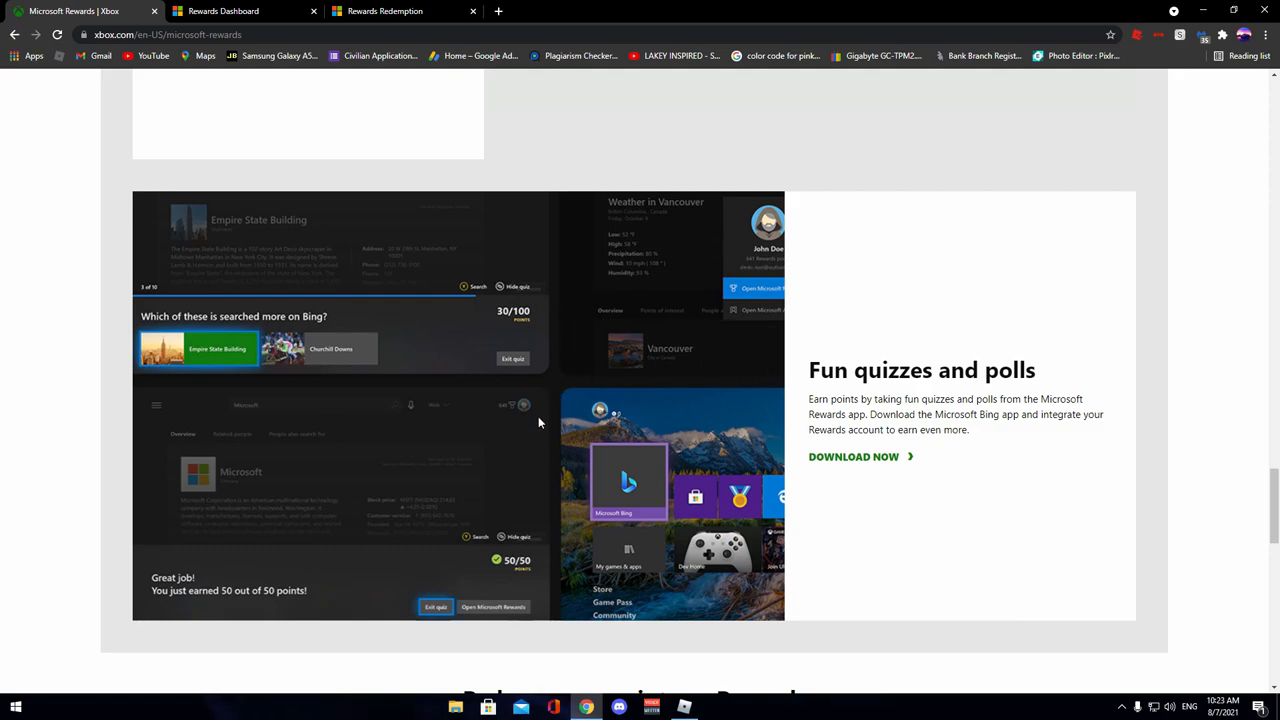
mouse_move(528, 426)
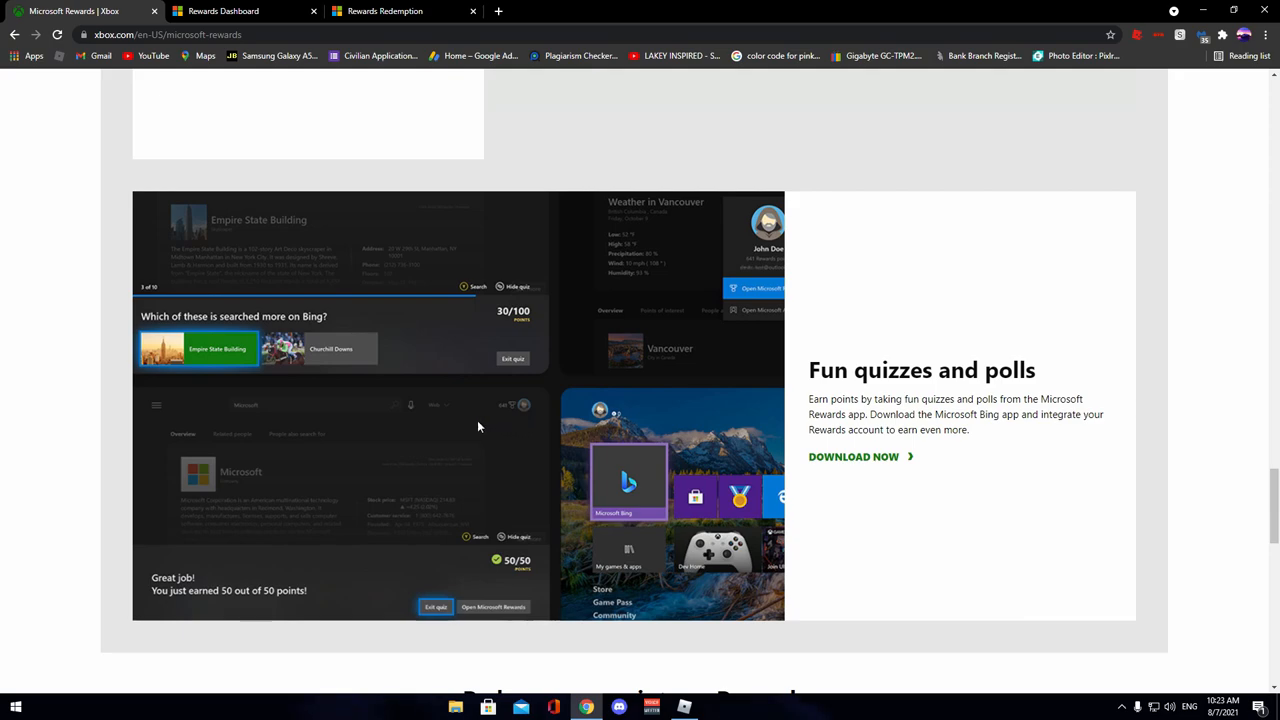
mouse_move(746, 388)
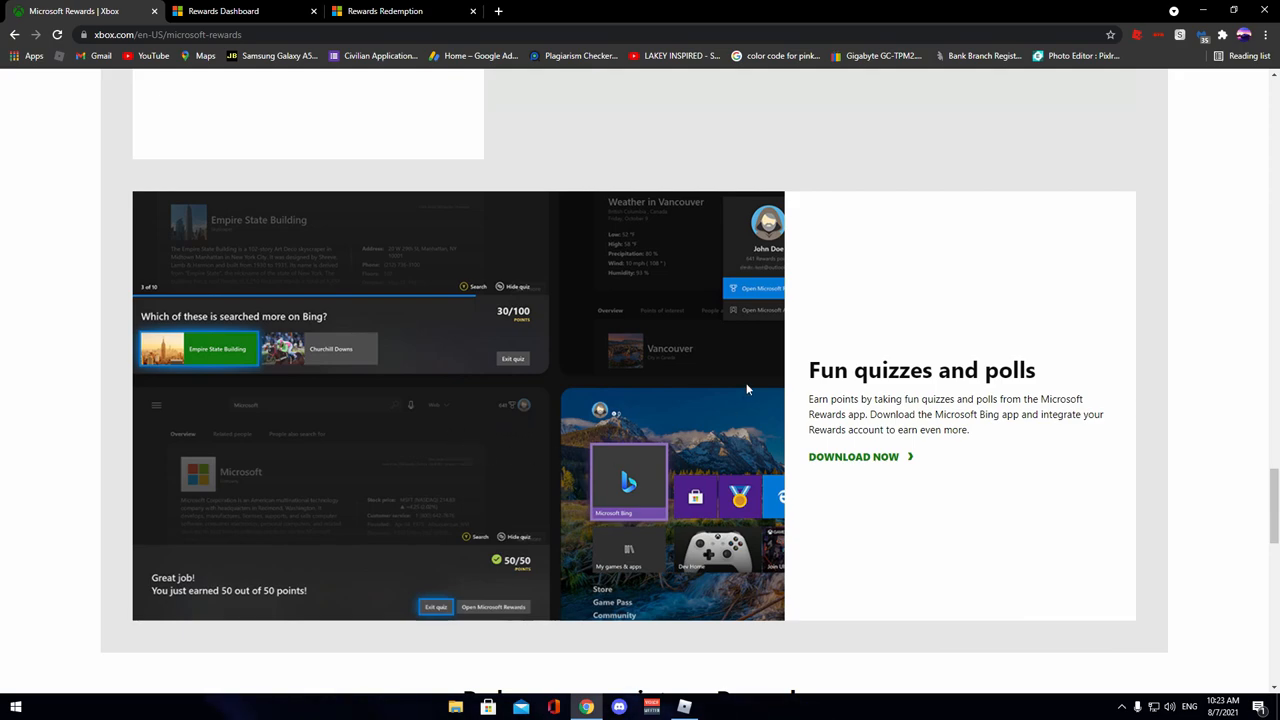
Step: Review the Your last reward and Suggested rewards sections of the dashboard
scroll("down", 3)
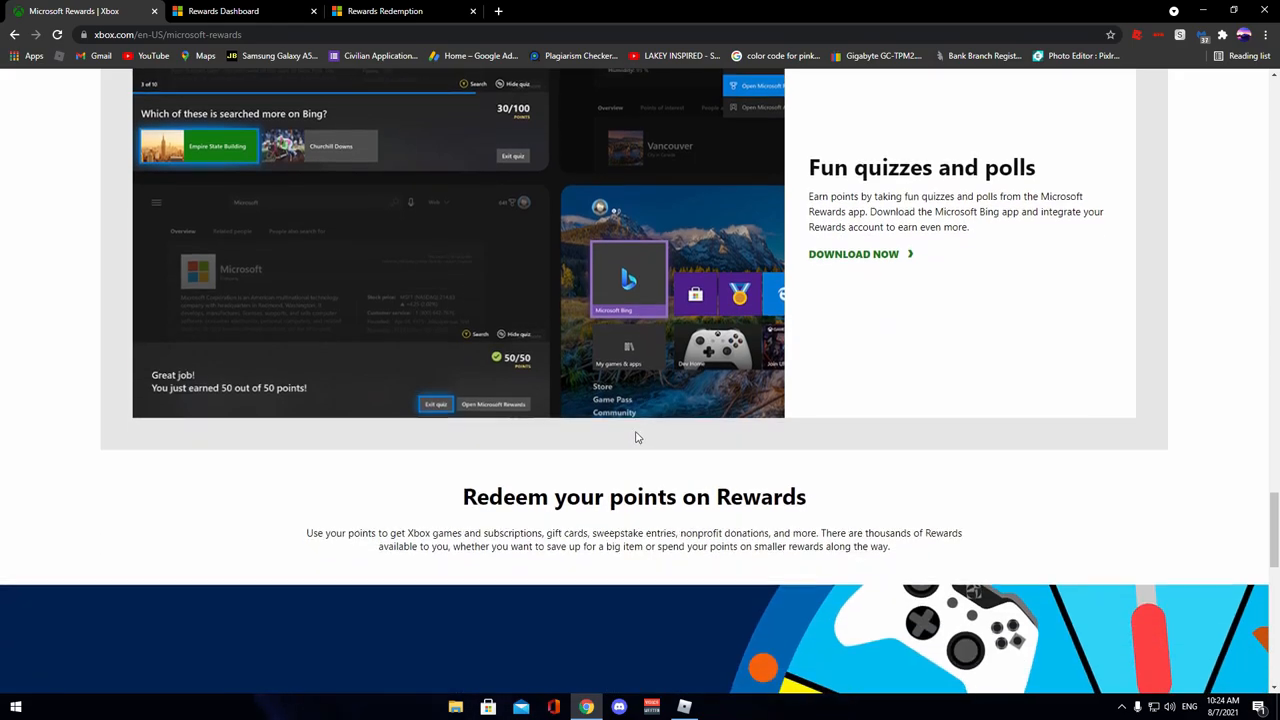
scroll("down", 3)
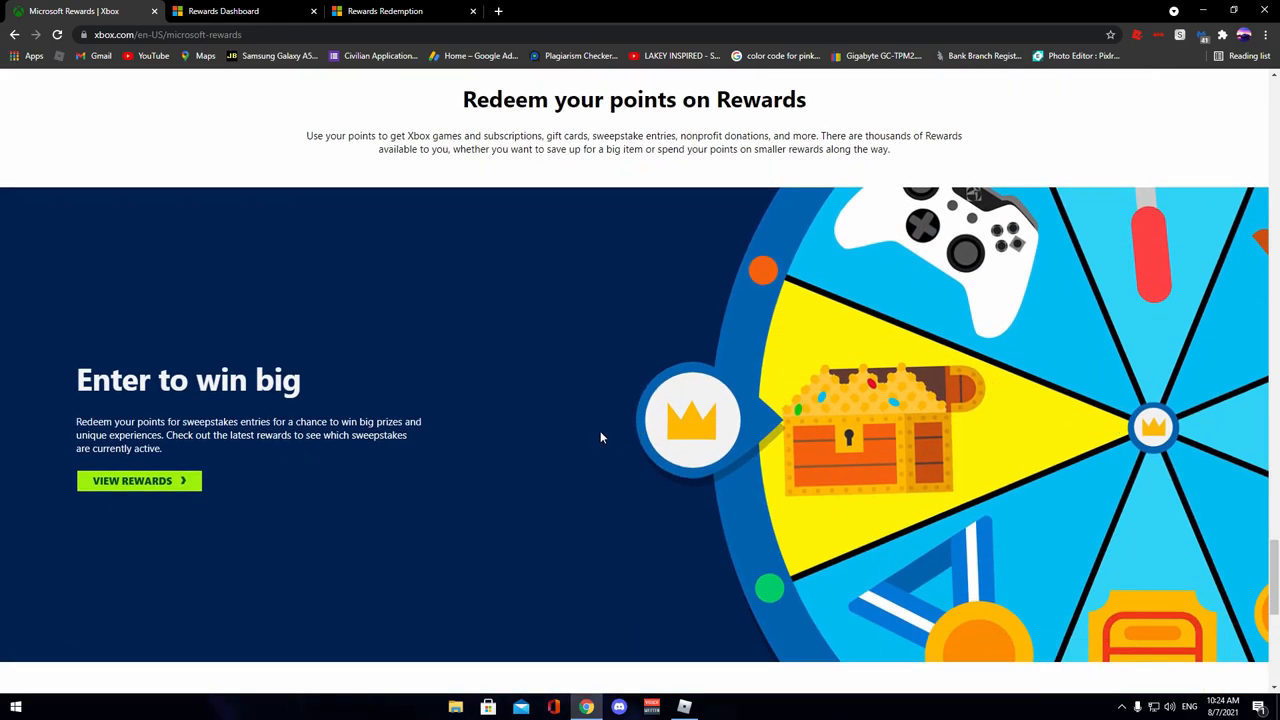
scroll("down", 3)
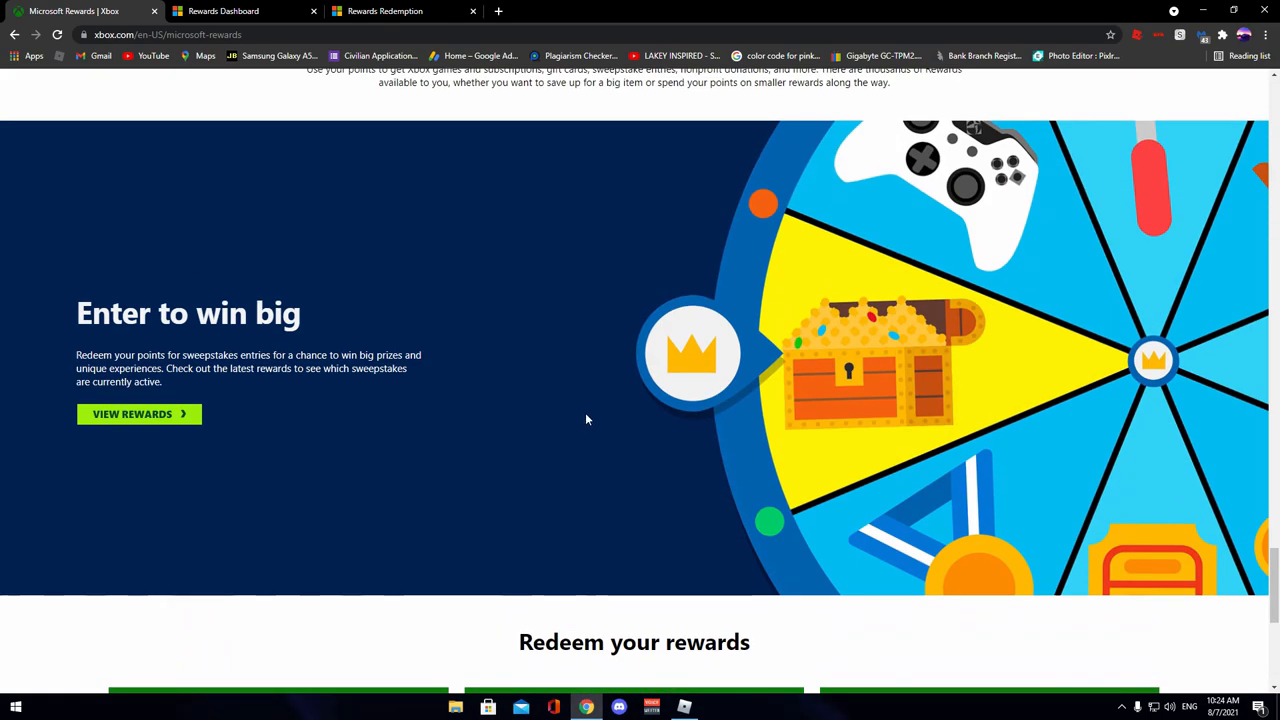
scroll("down", 3)
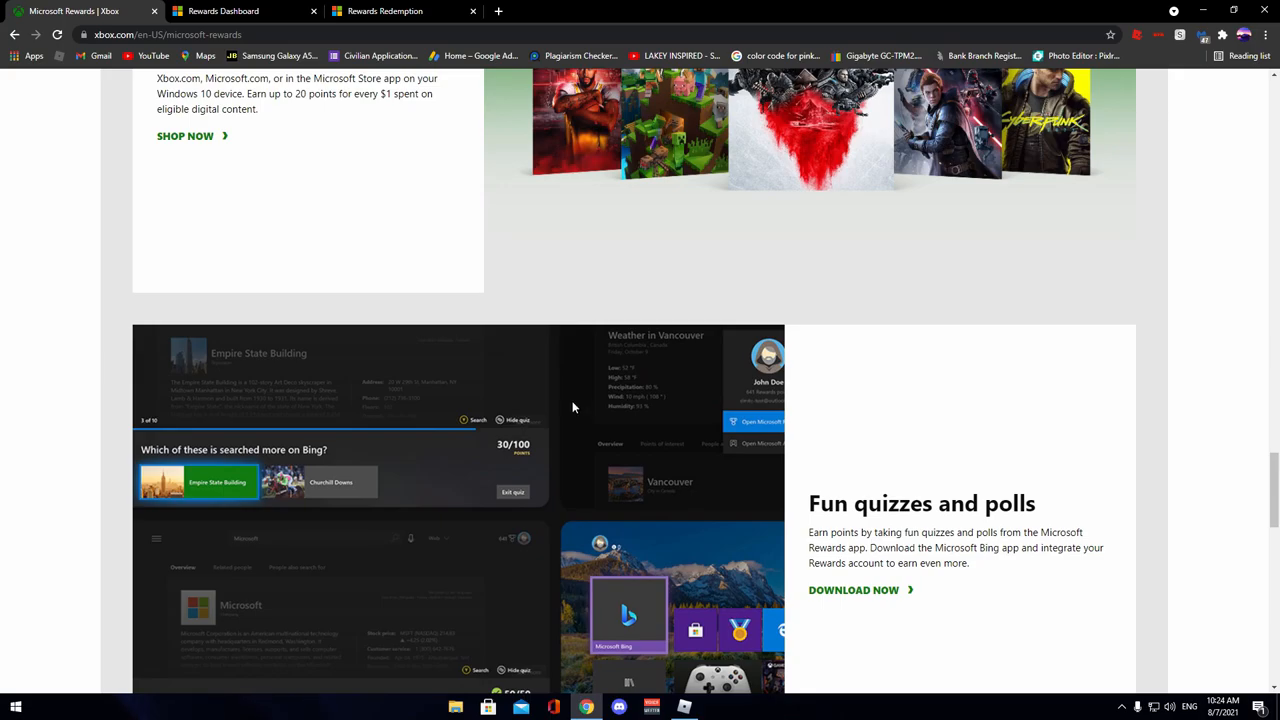
scroll("down", 3)
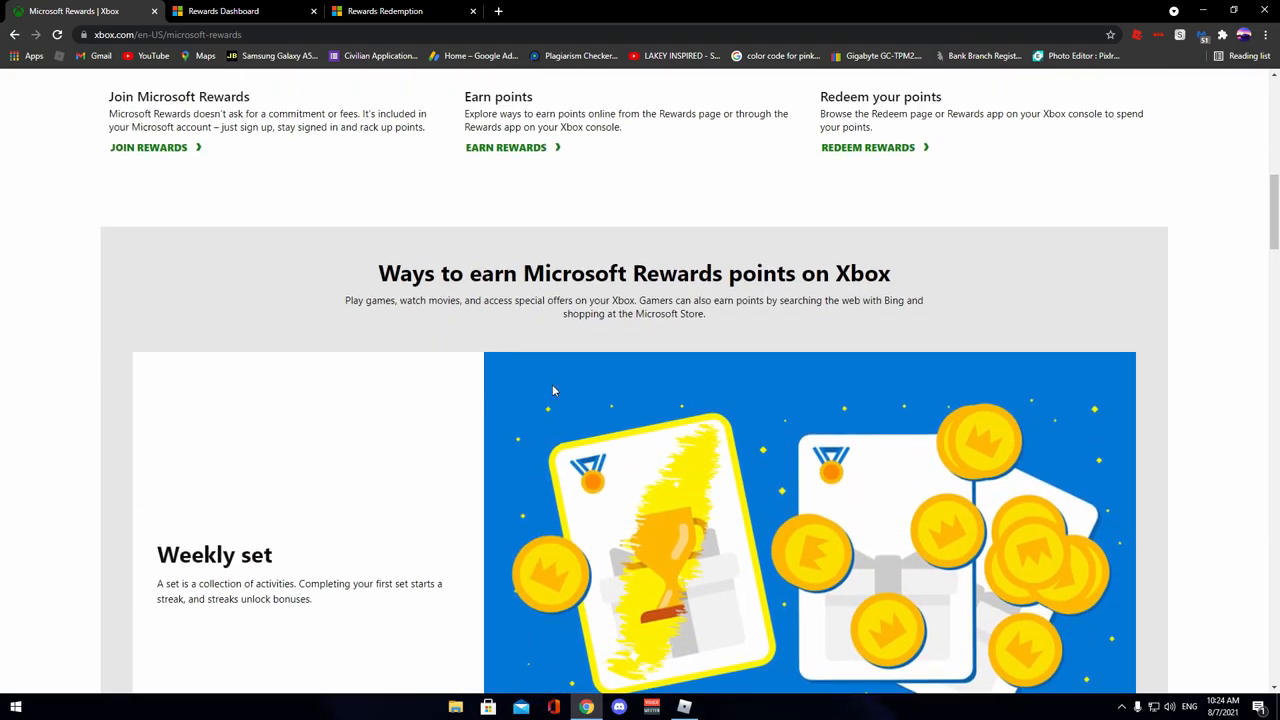
scroll("up", 3)
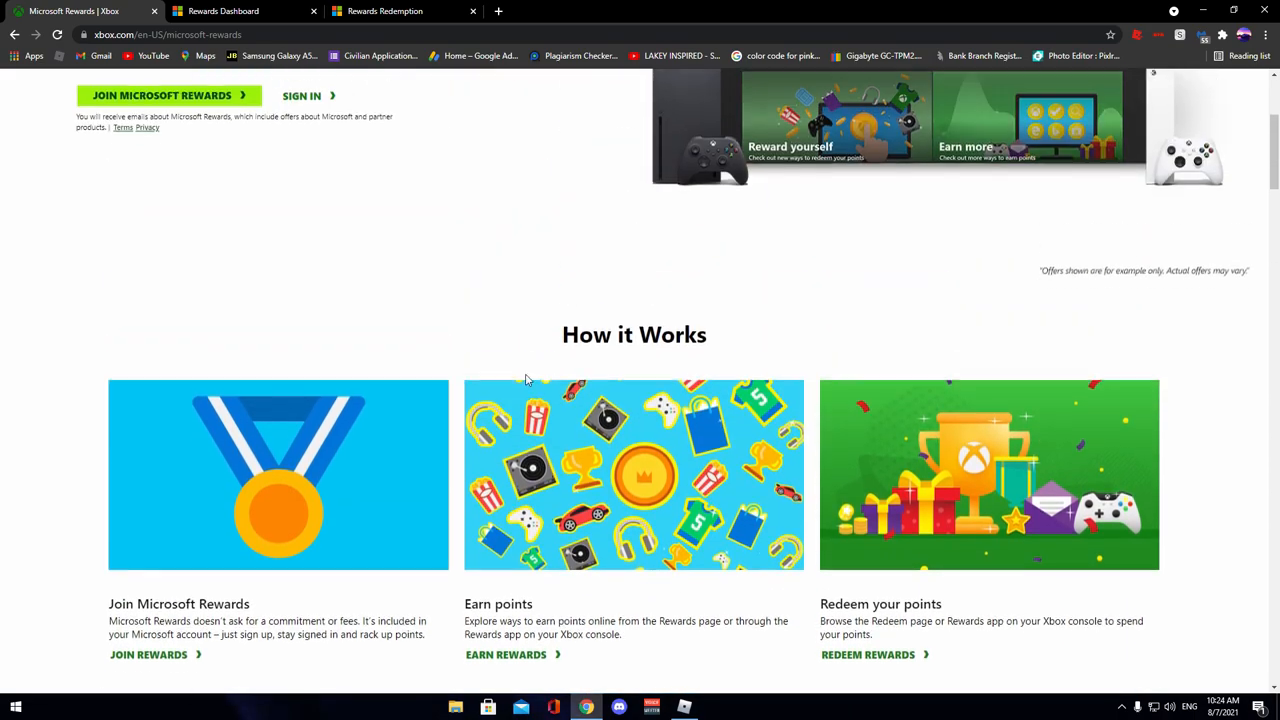
scroll("up", 3)
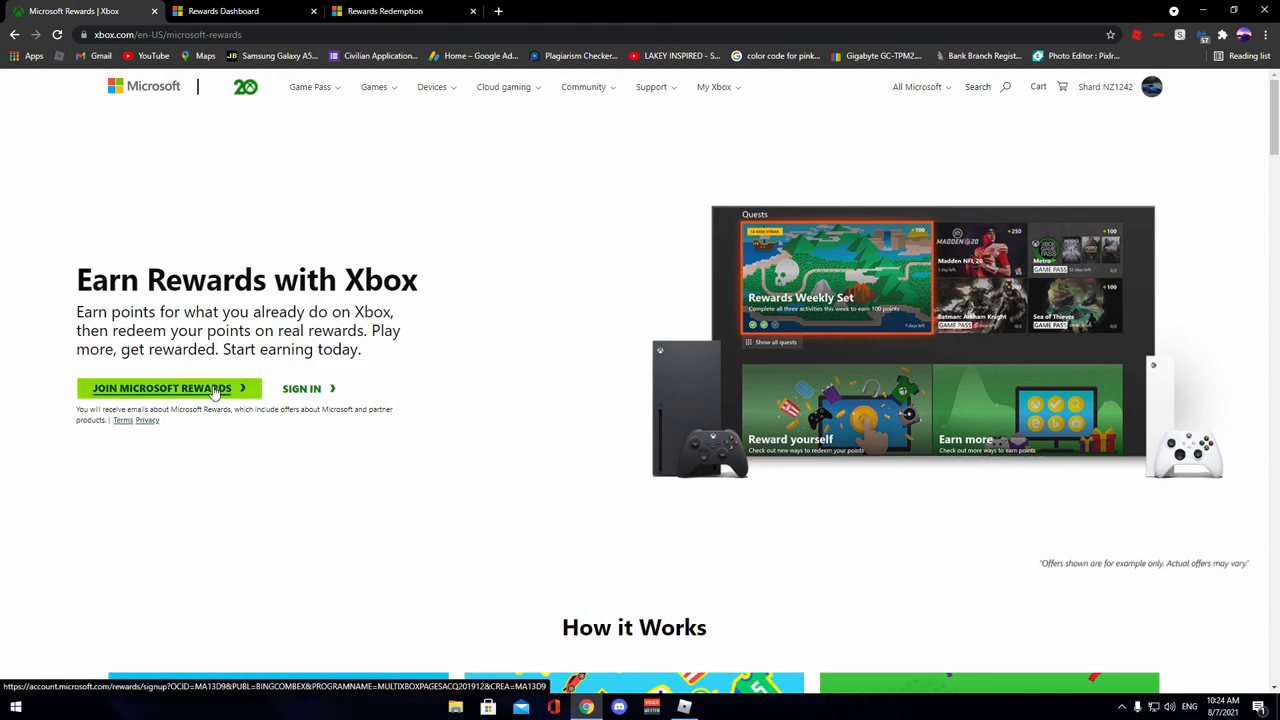
mouse_move(460, 392)
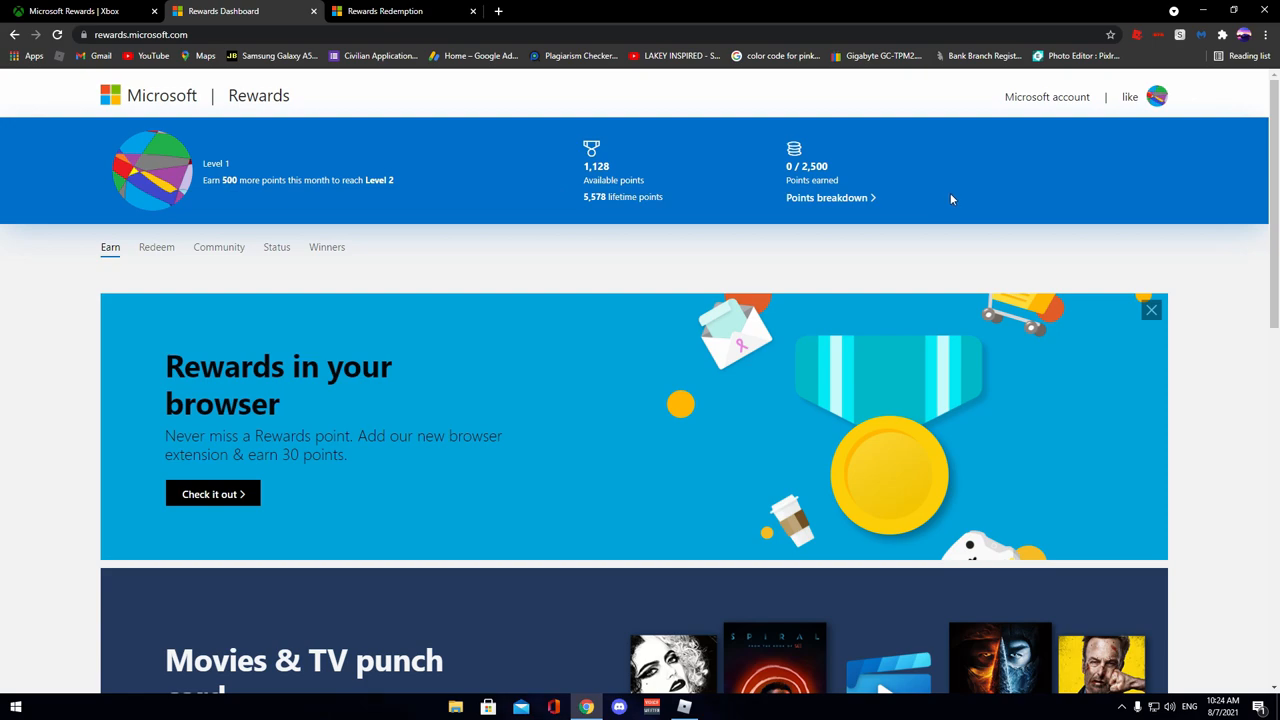
mouse_move(620, 218)
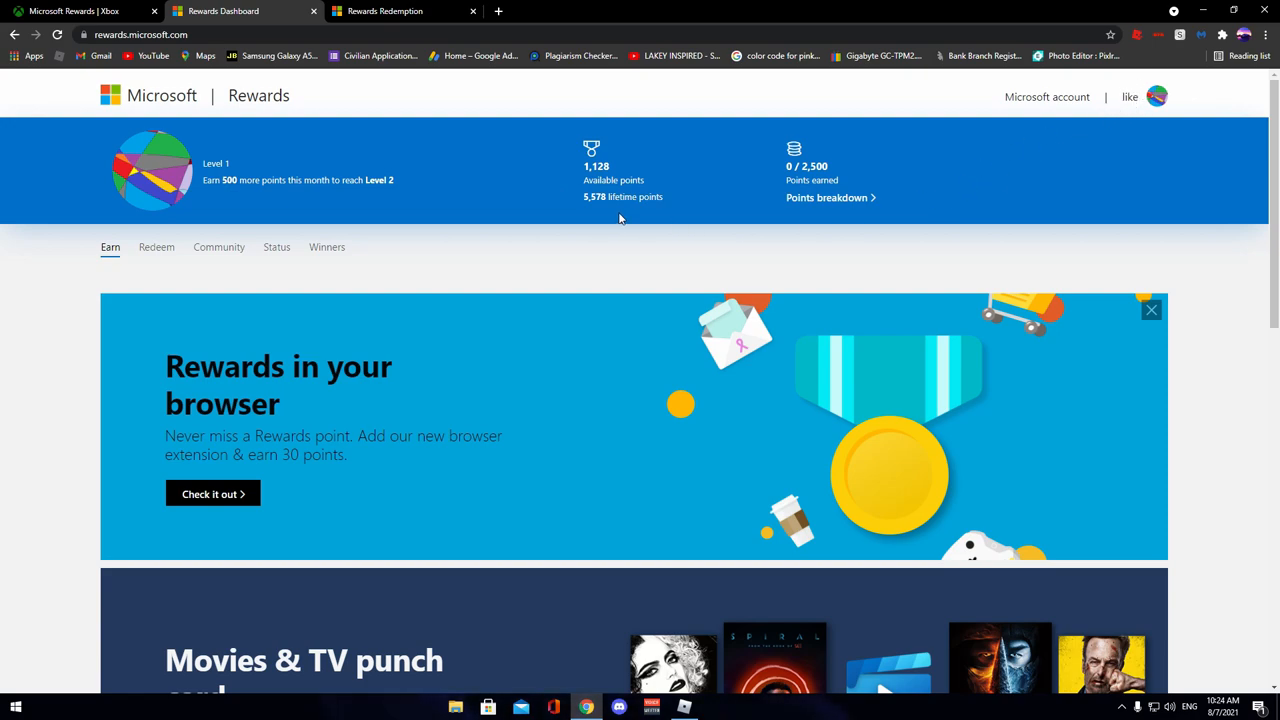
mouse_move(240, 164)
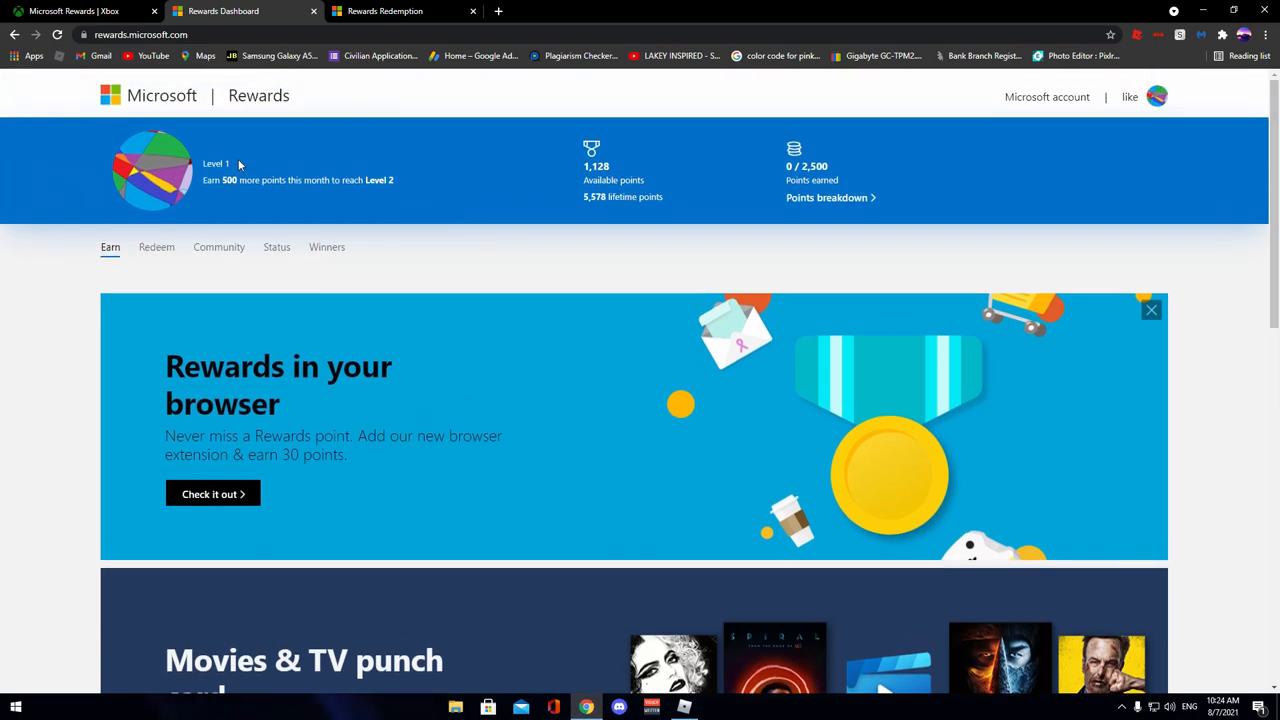
Step: Look over the Roblox Greenville game page's badges and passes
scroll("down", 3)
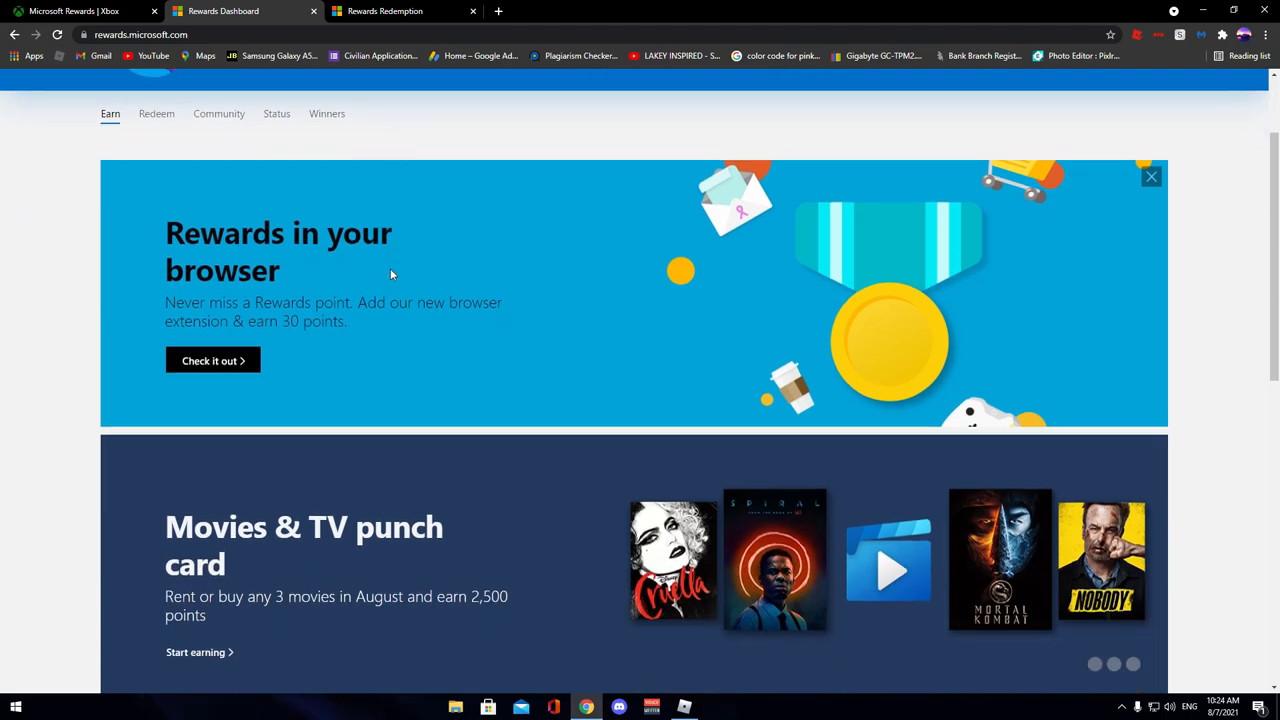
scroll("down", 3)
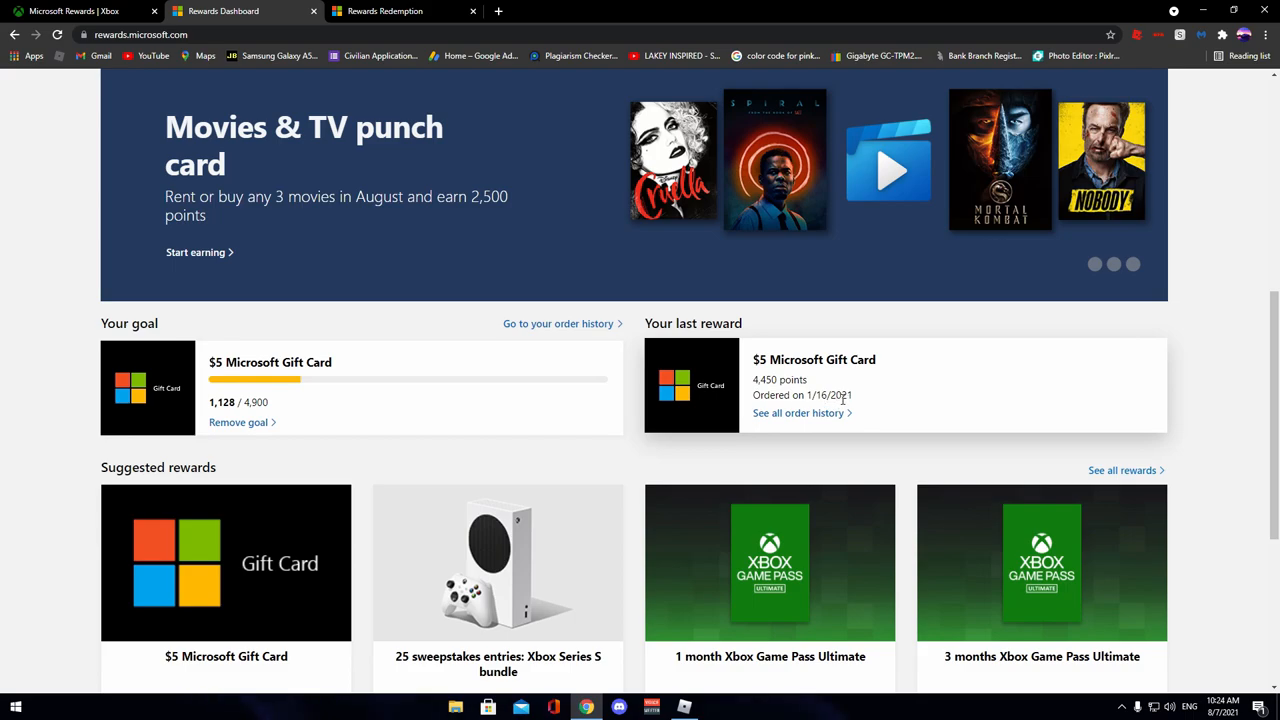
mouse_move(700, 410)
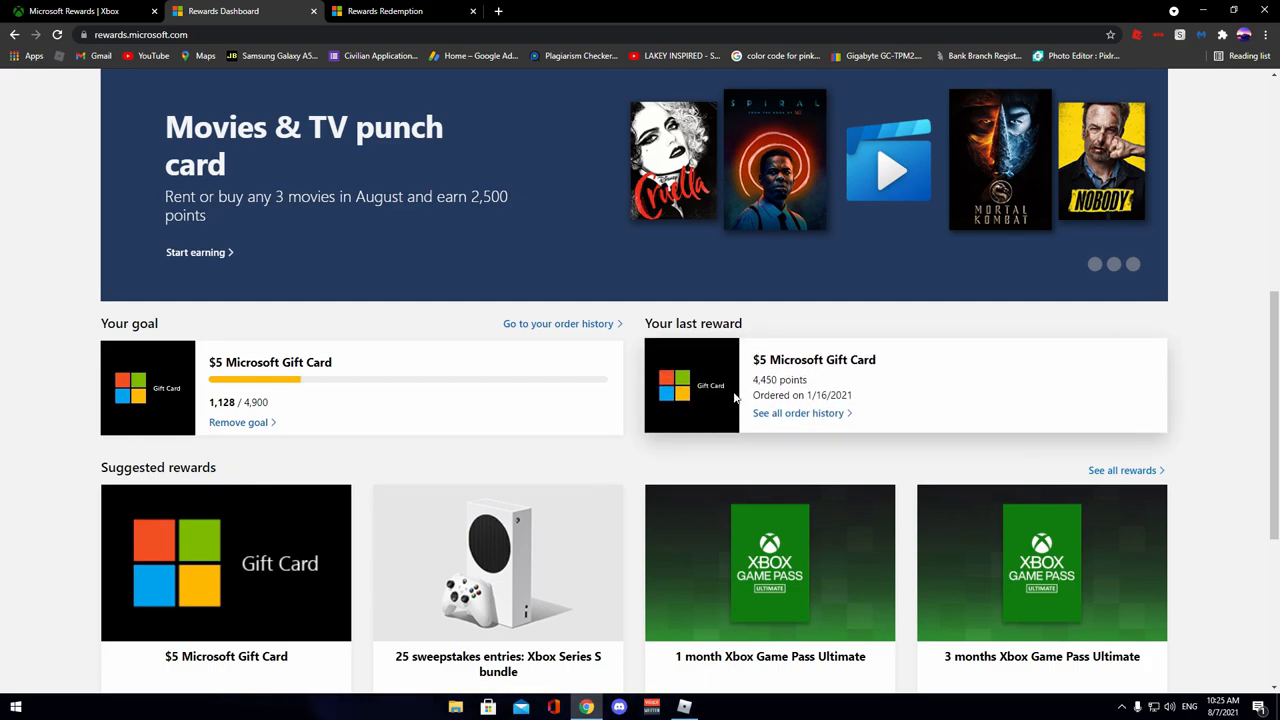
mouse_move(758, 392)
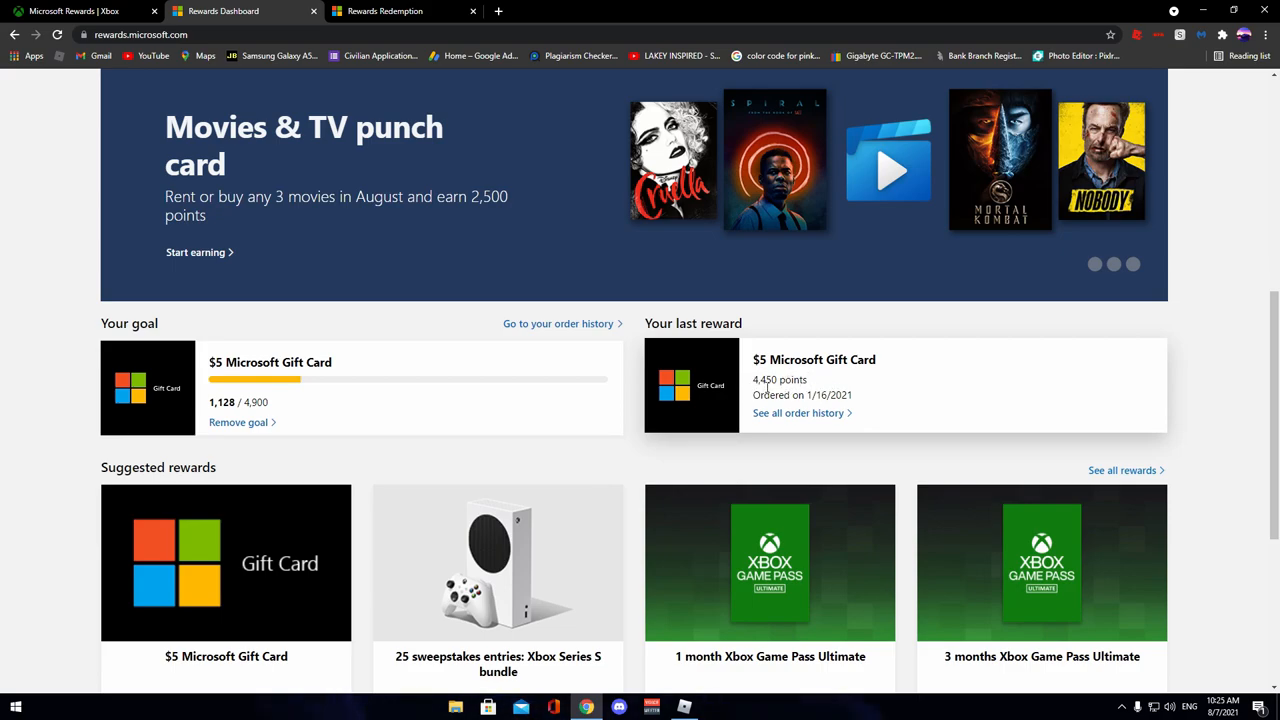
scroll("down", 3)
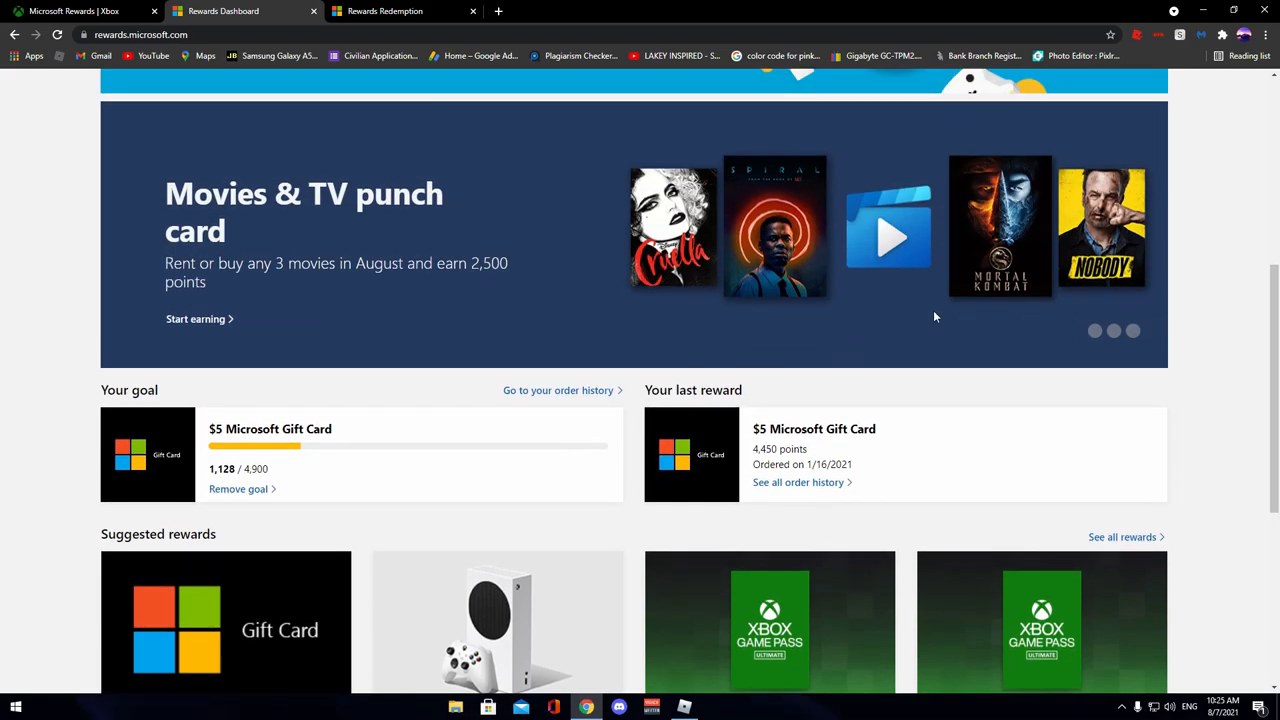
scroll("down", 3)
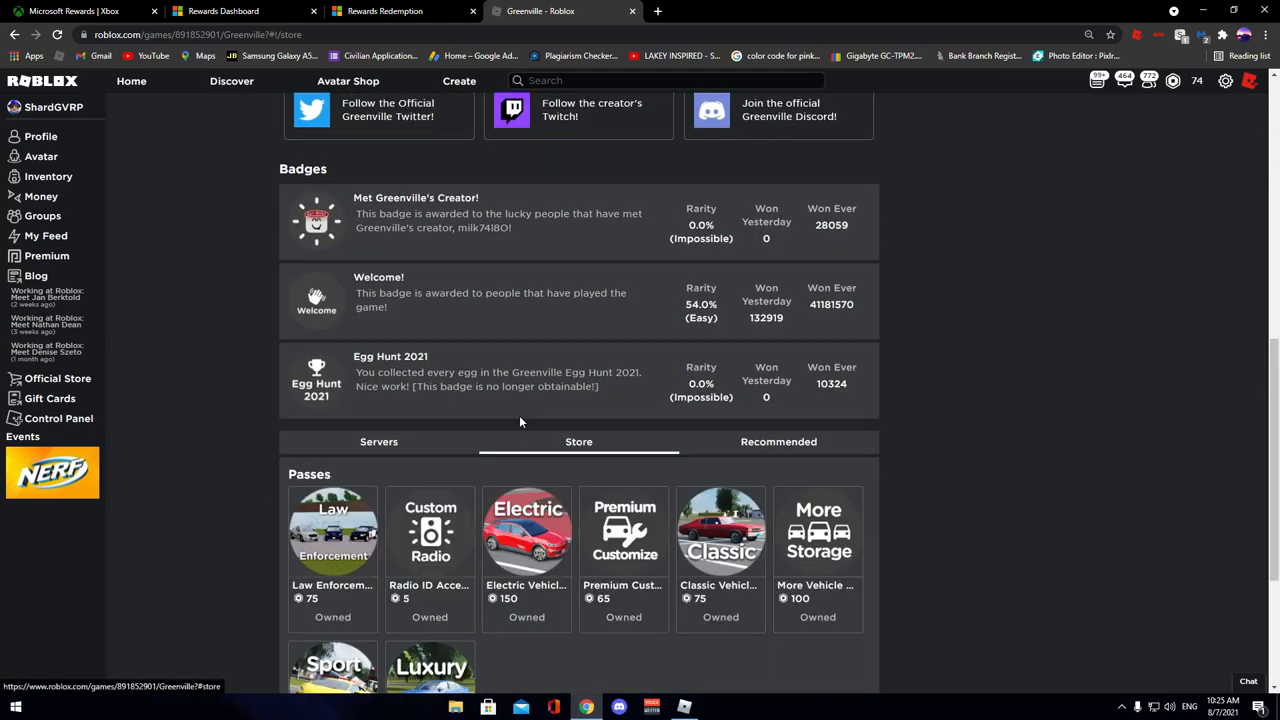
Step: View the Greenville Store passes, then return to the Greenville tab from the dashboard
scroll("down", 3)
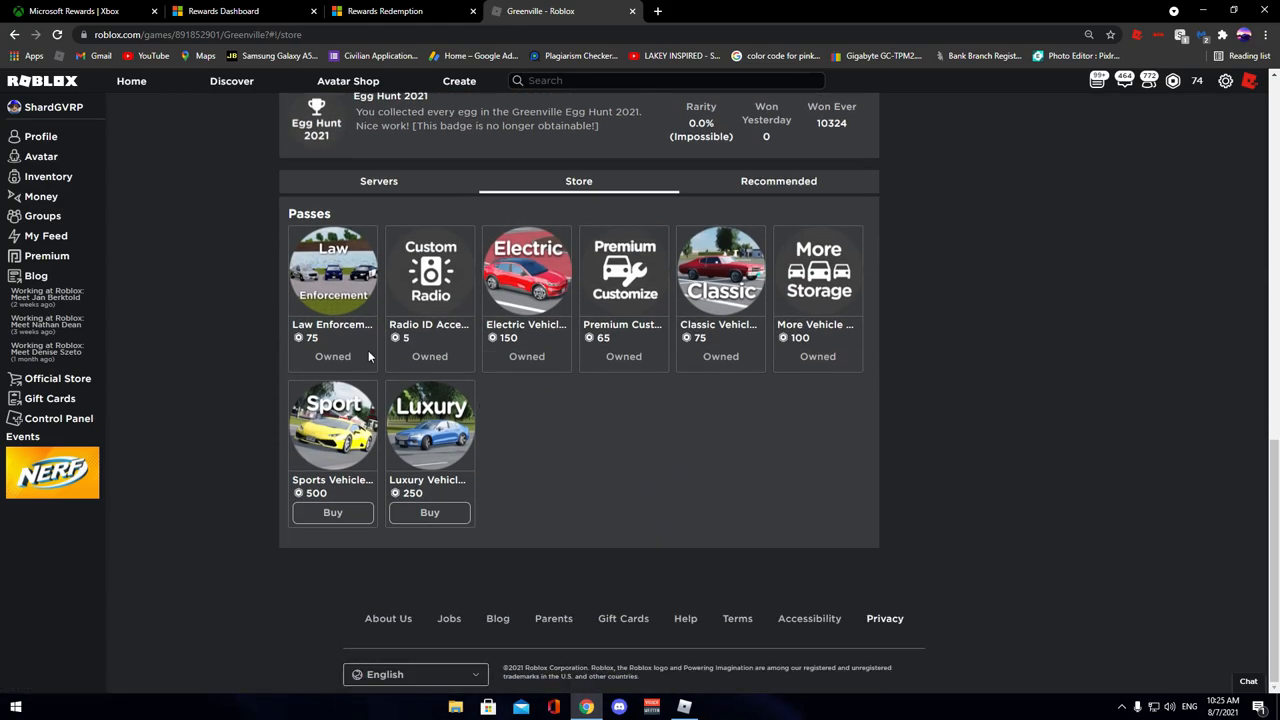
mouse_move(322, 344)
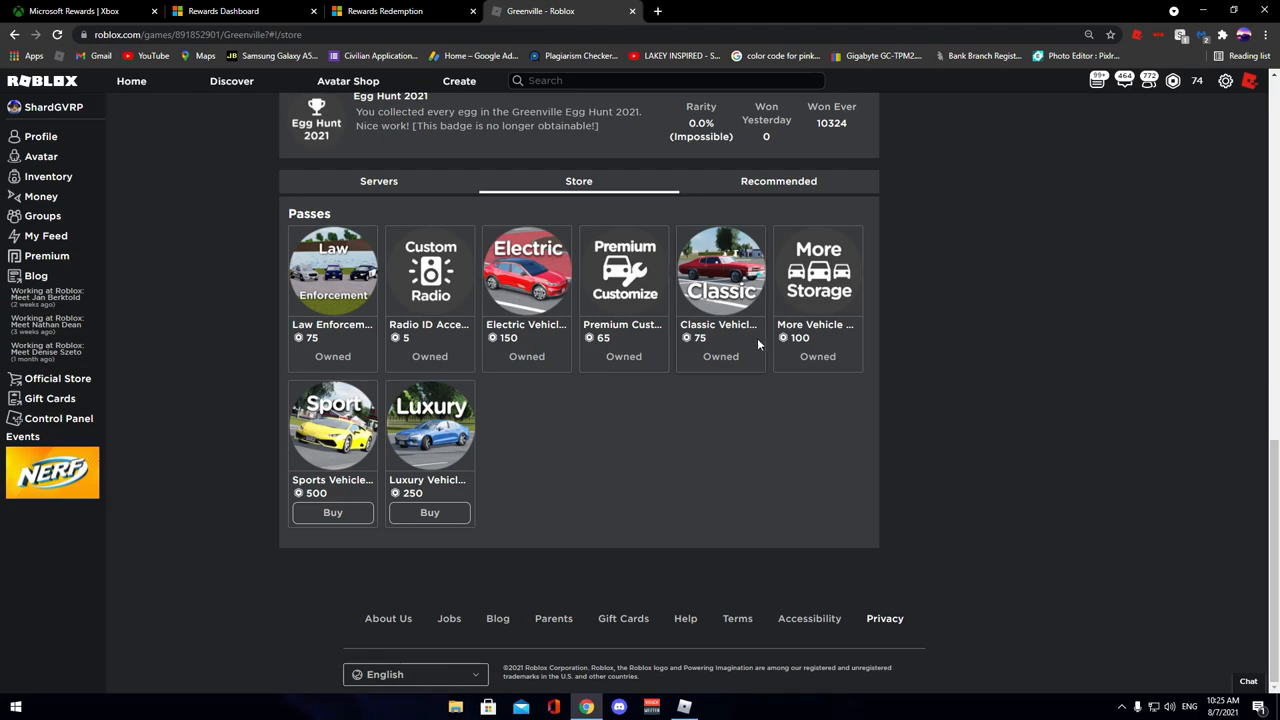
mouse_move(328, 444)
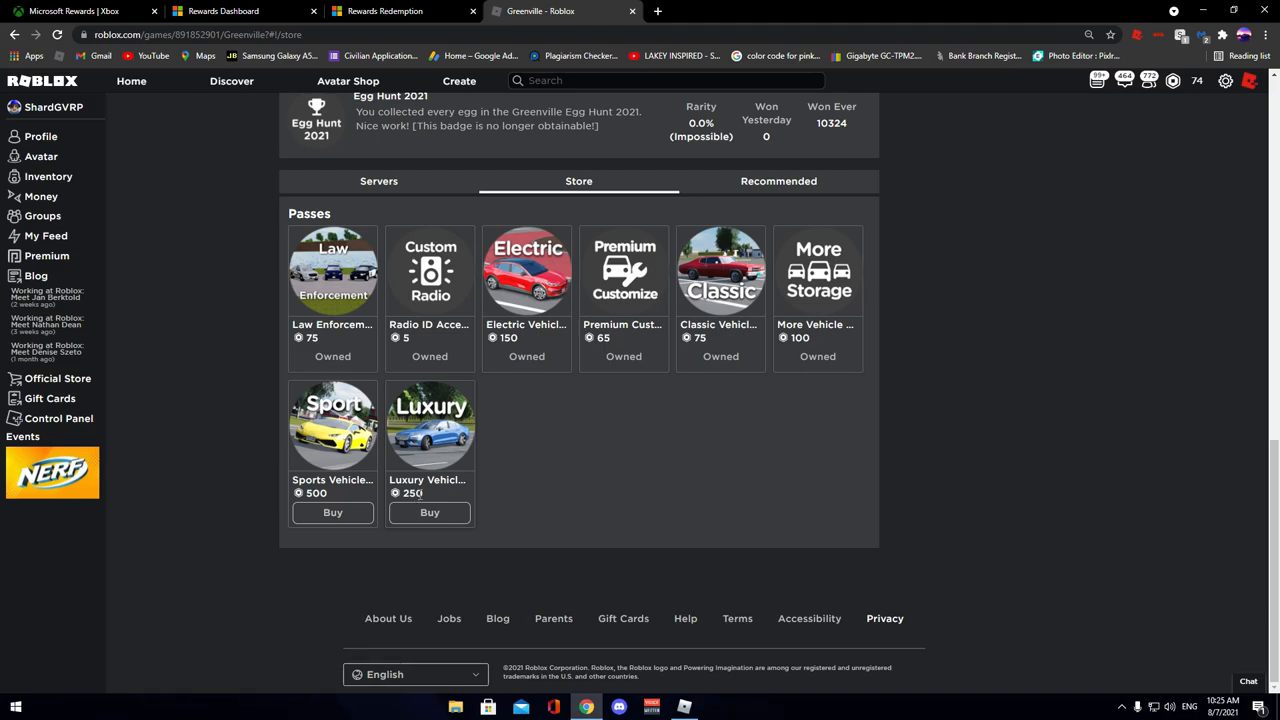
mouse_move(332, 424)
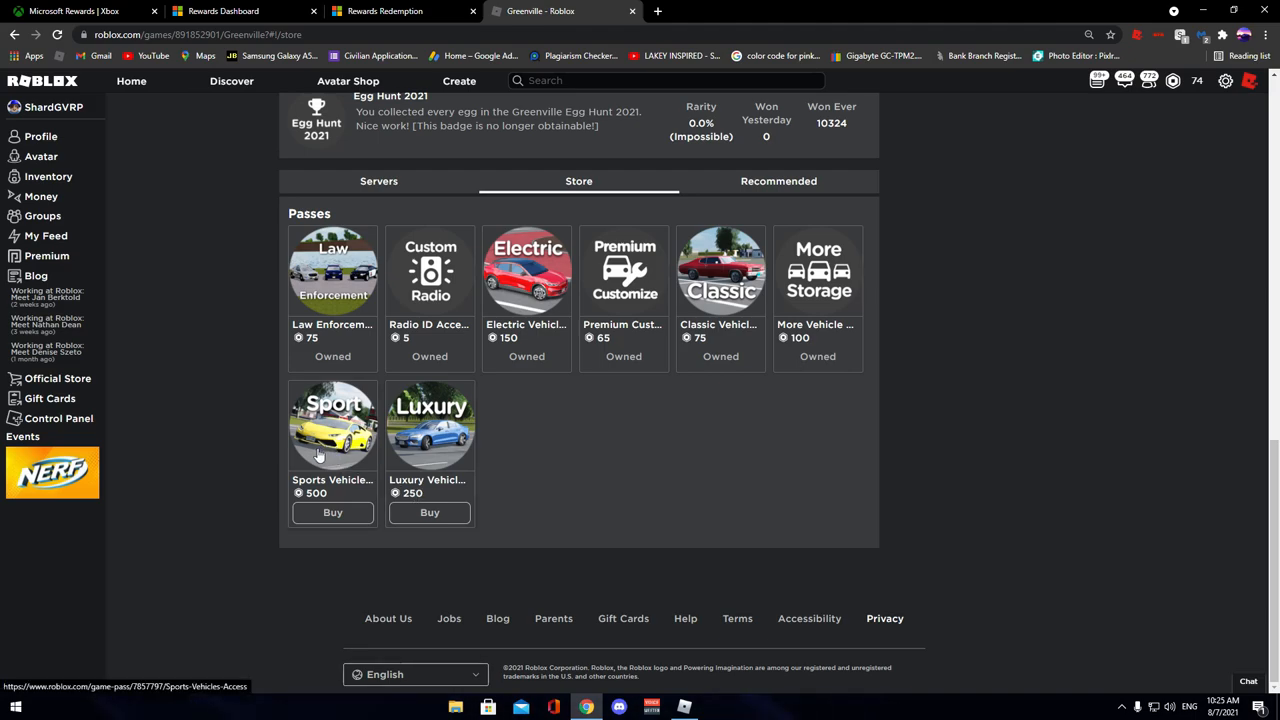
mouse_move(304, 500)
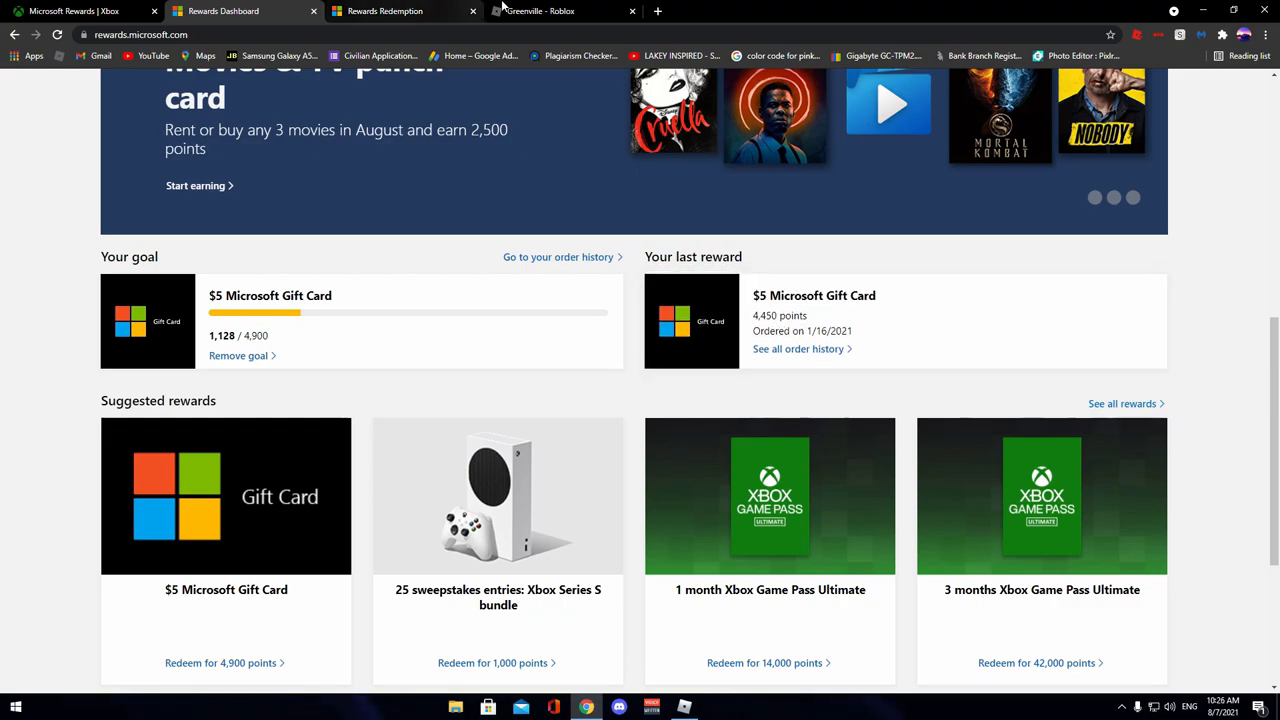
left_click(560, 12)
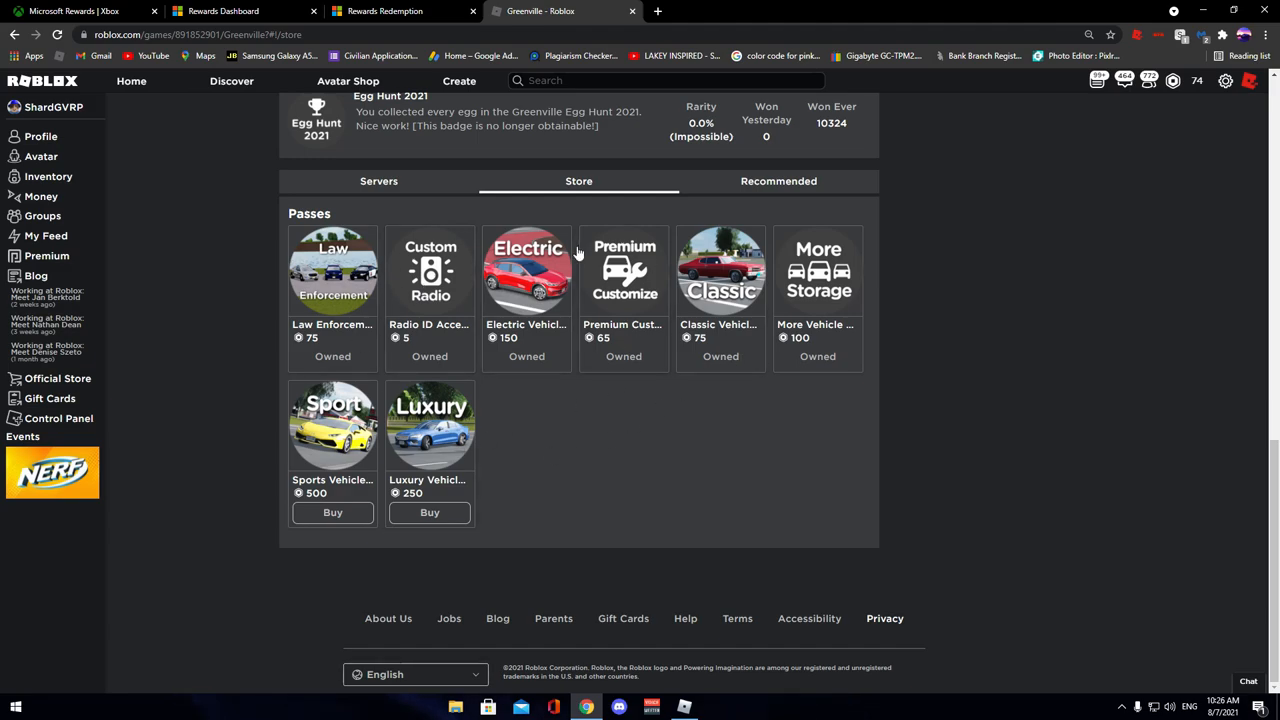
mouse_move(616, 8)
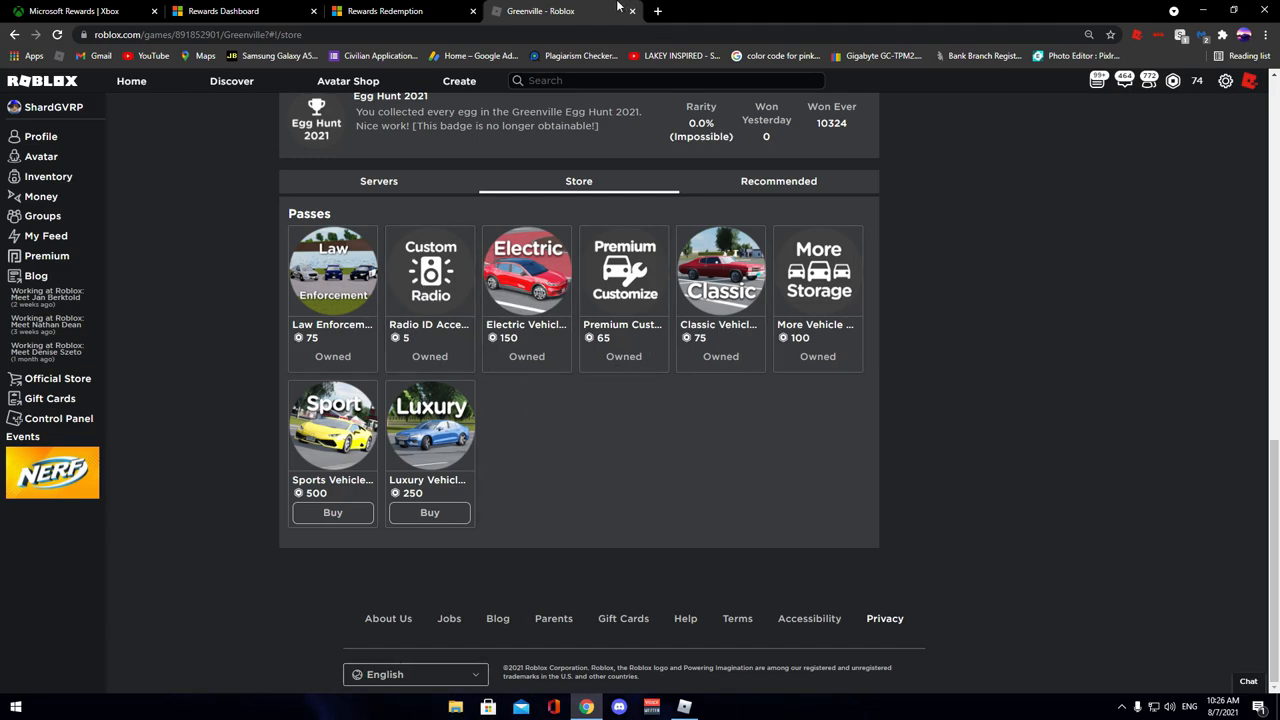
mouse_move(108, 342)
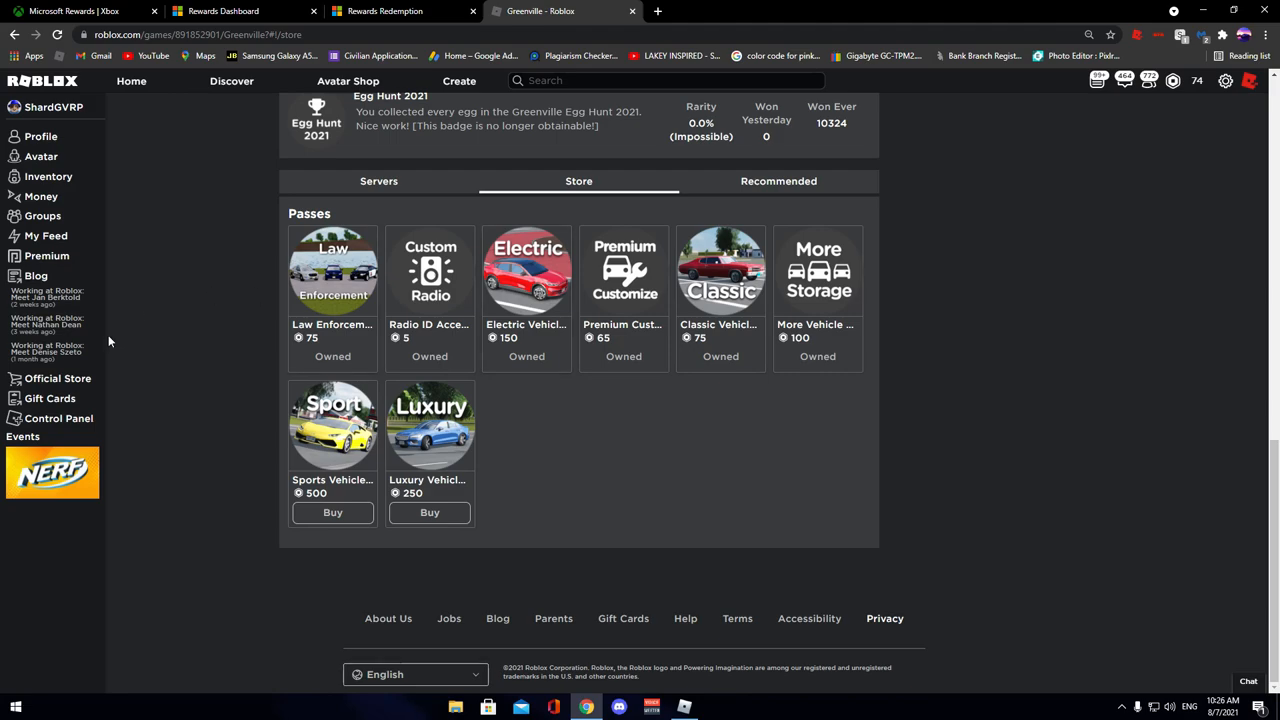
mouse_move(522, 380)
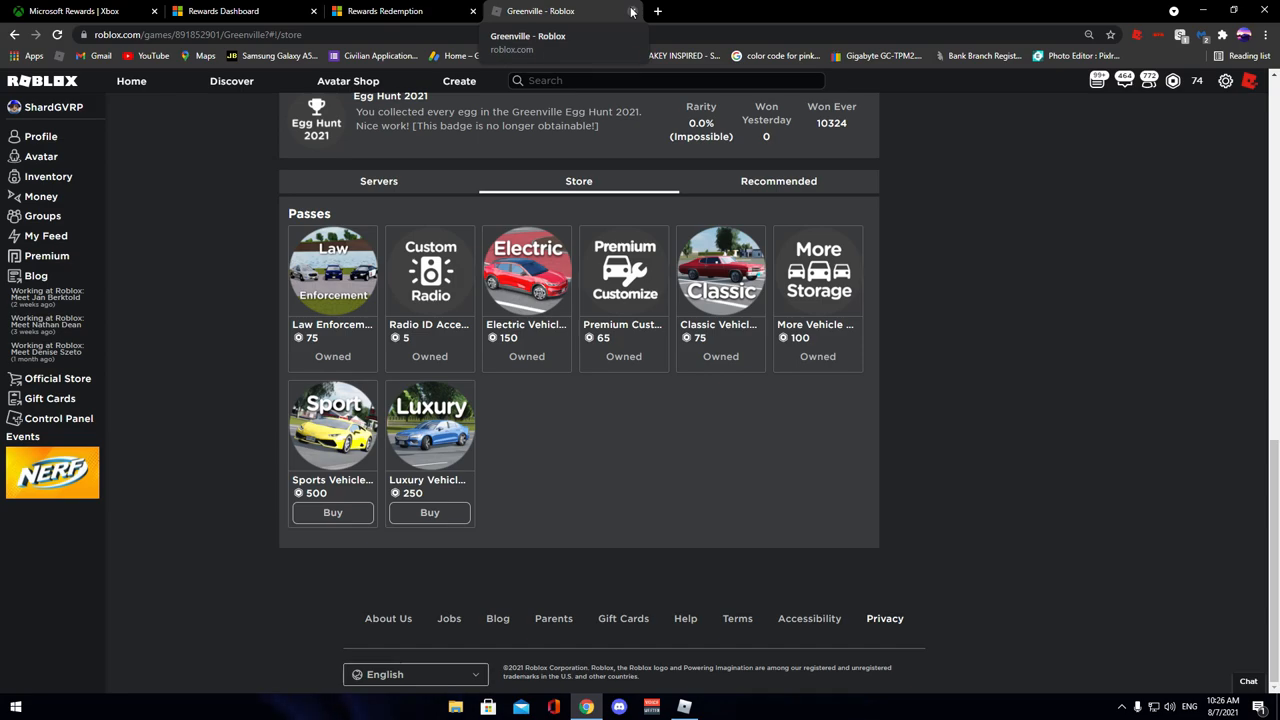
Step: Close the Greenville tab and browse the redeem catalog past gift cards and sweepstakes to Xbox Live Gold
left_click(384, 12)
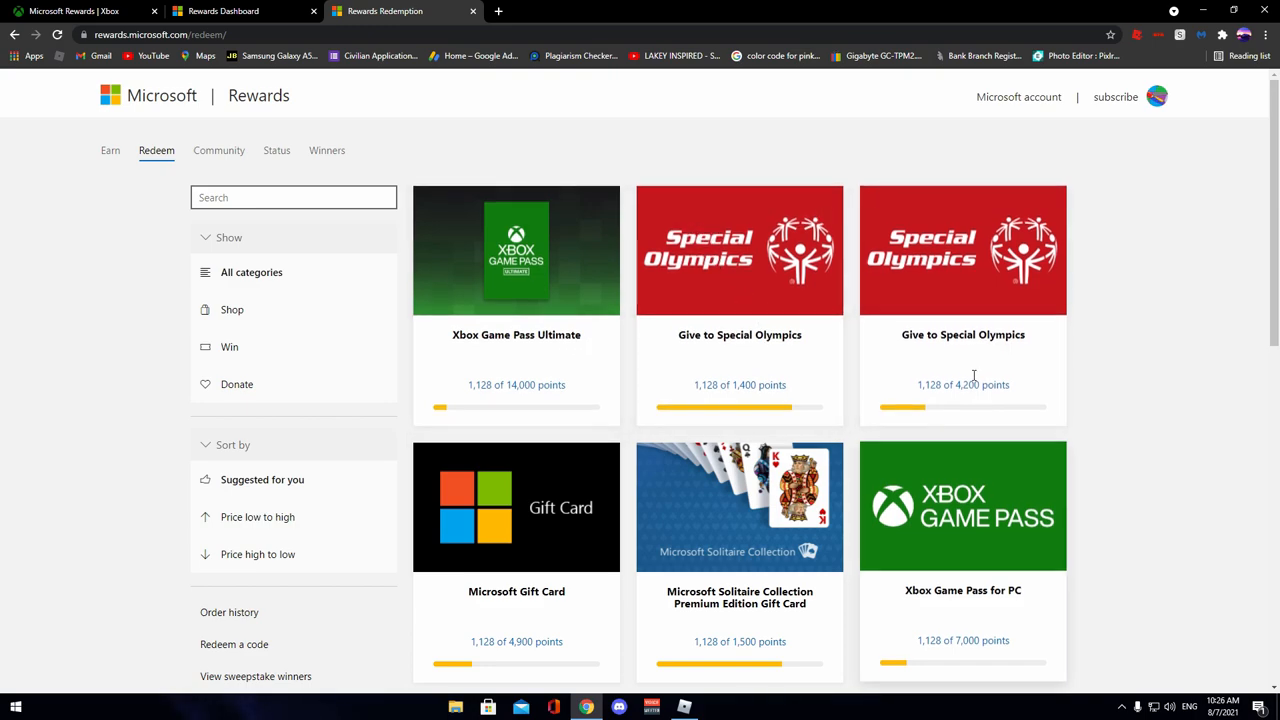
scroll("down", 3)
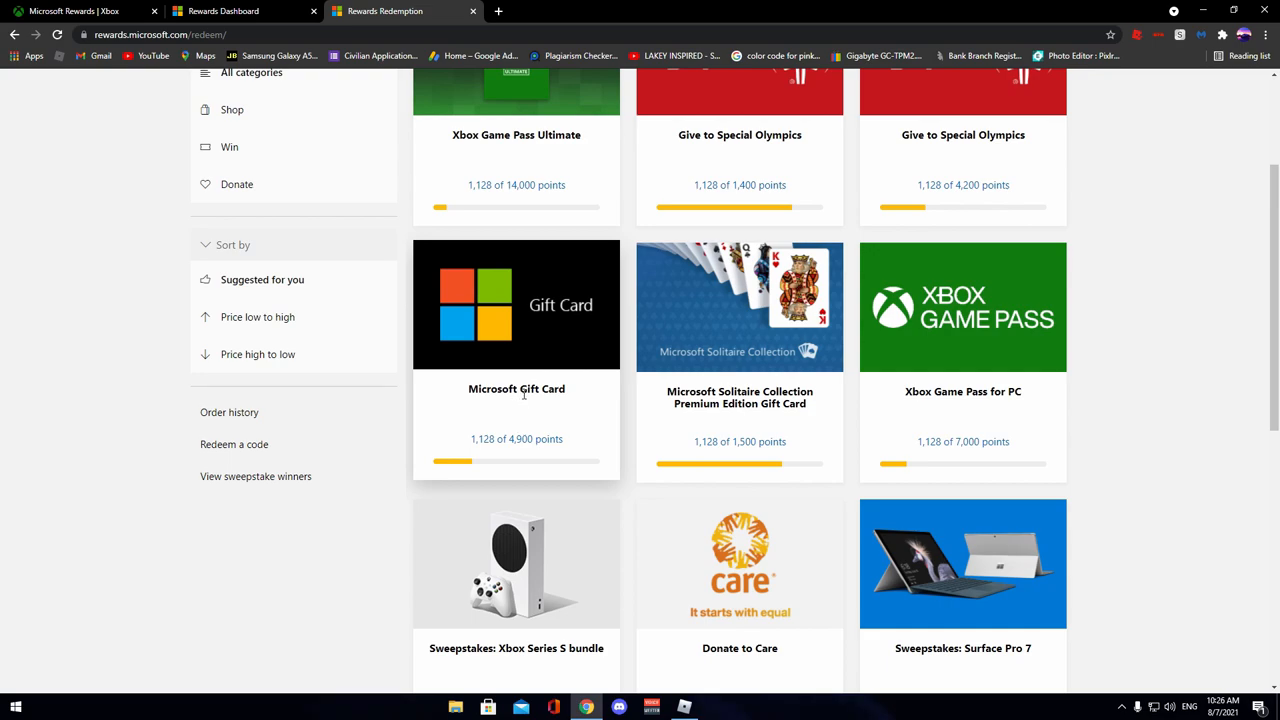
mouse_move(488, 324)
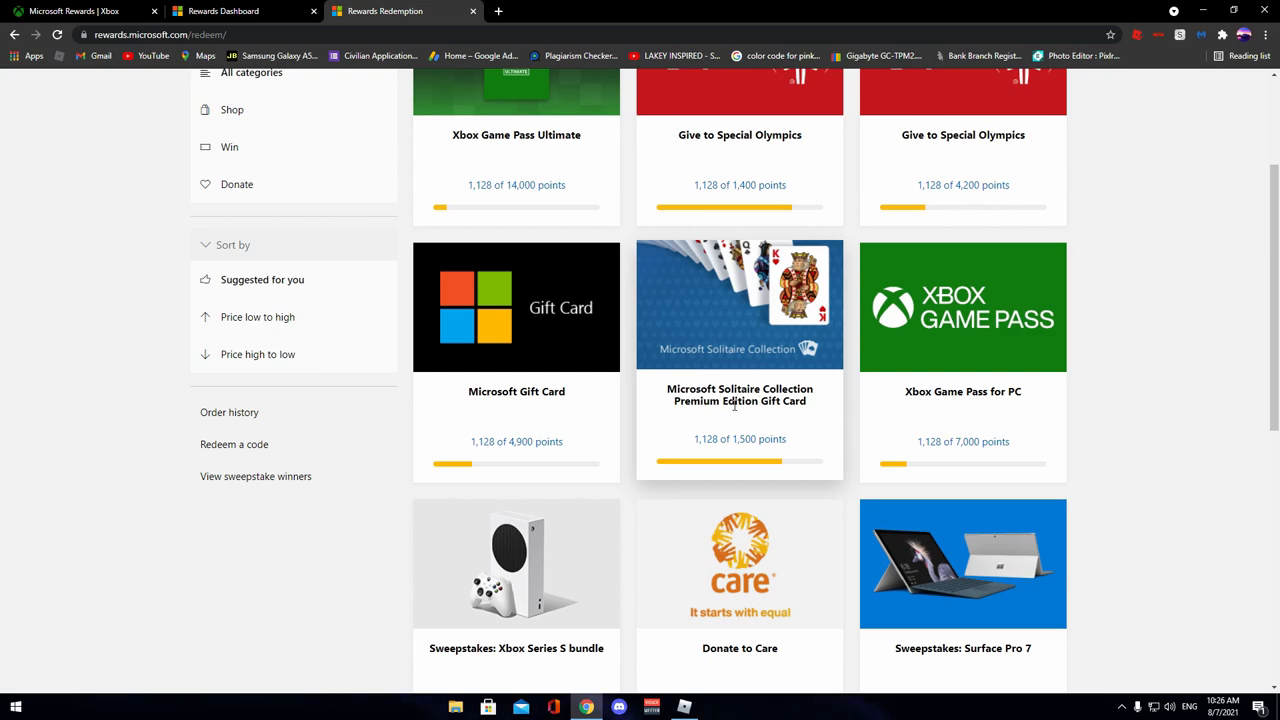
mouse_move(762, 344)
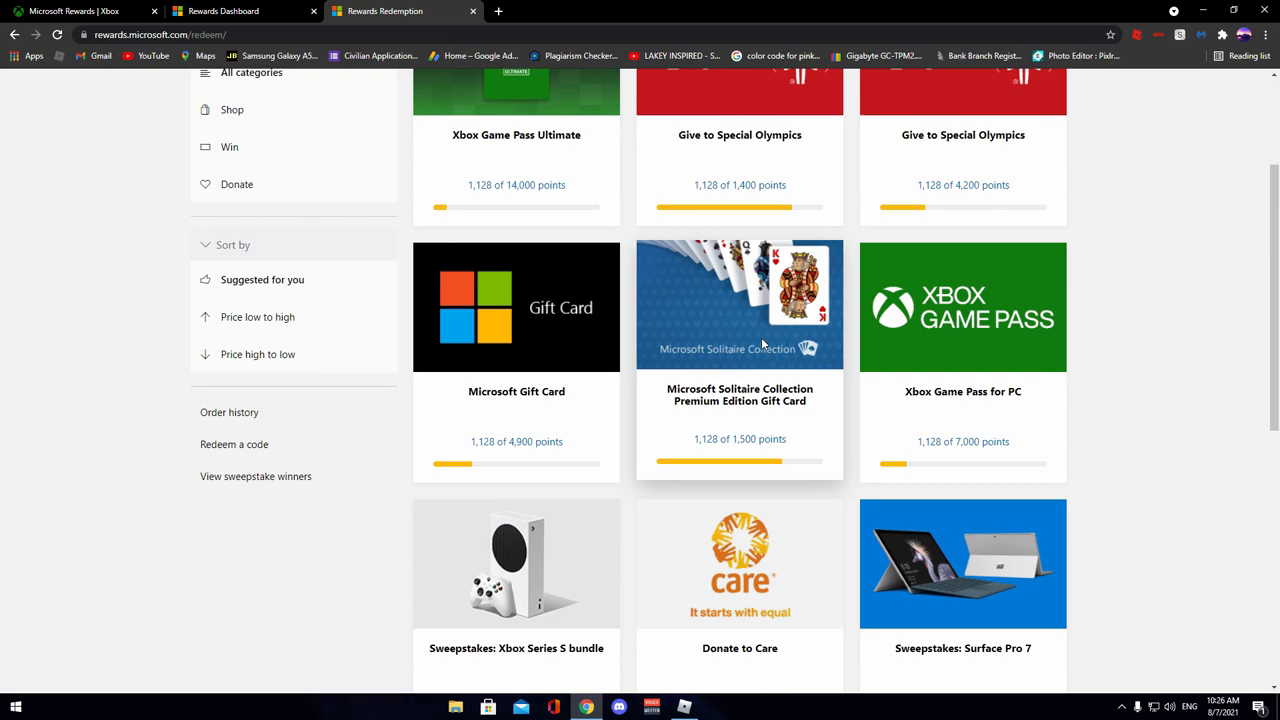
mouse_move(780, 336)
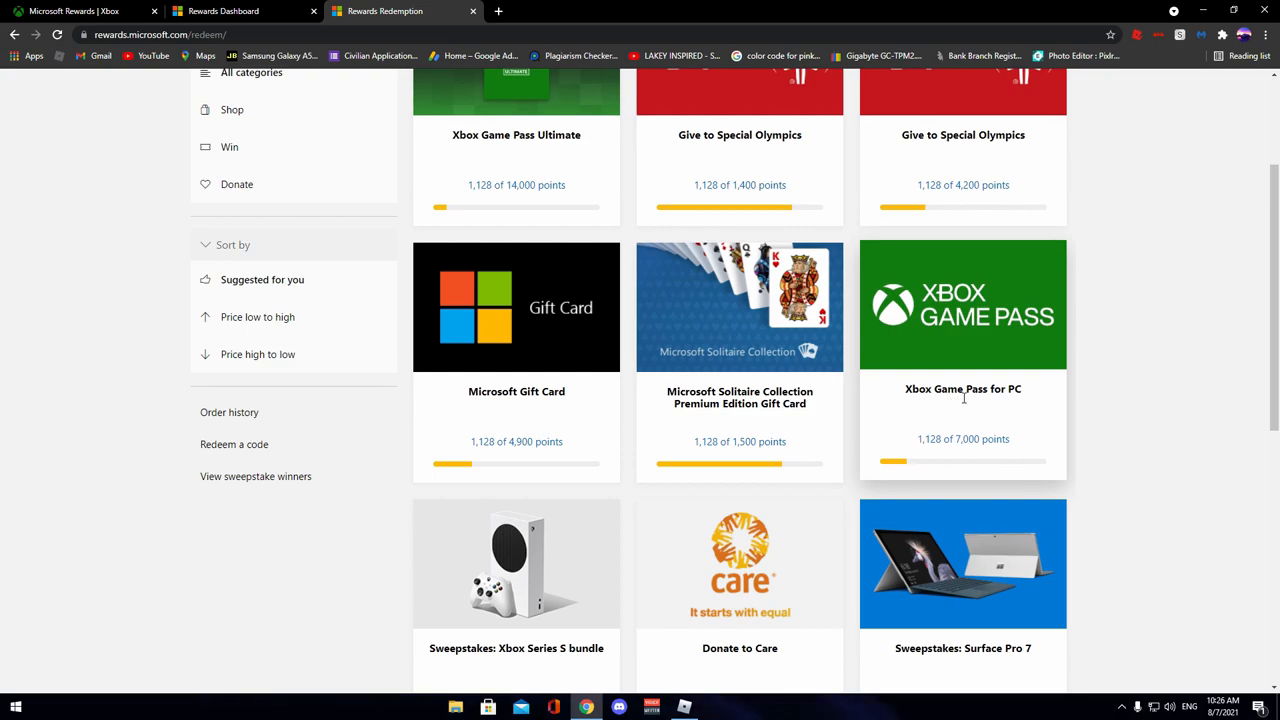
scroll("down", 3)
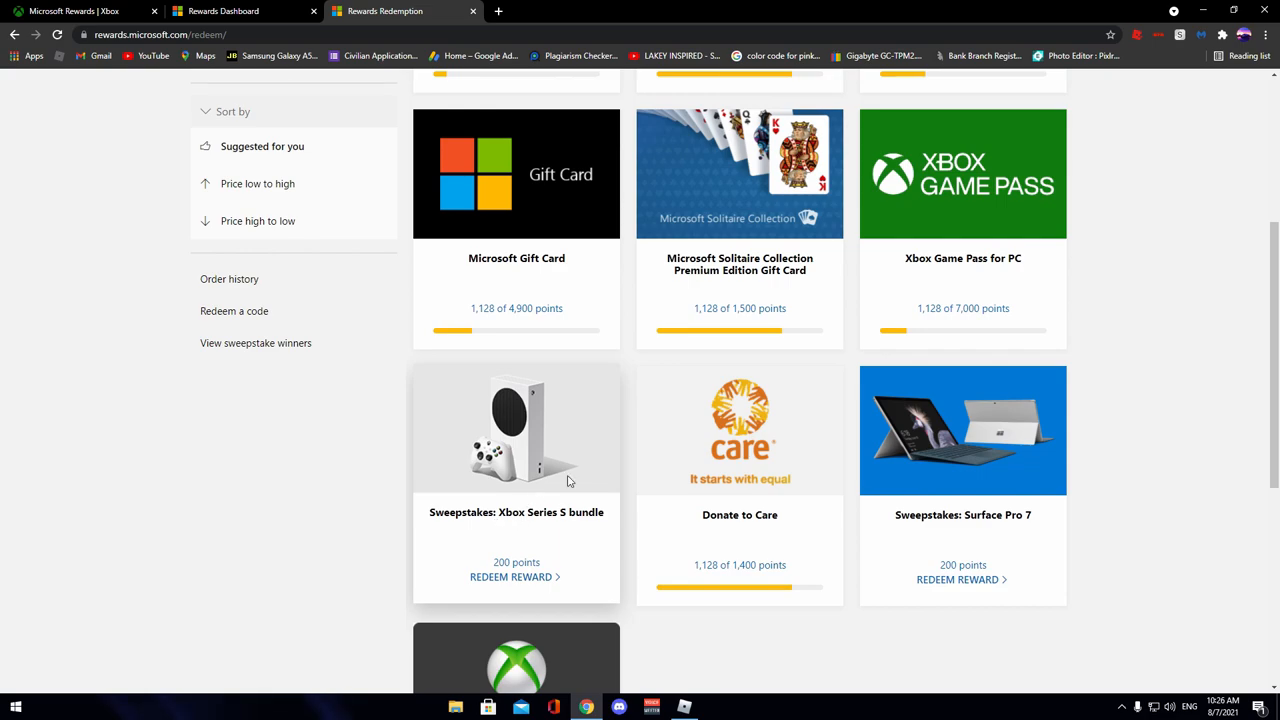
mouse_move(556, 410)
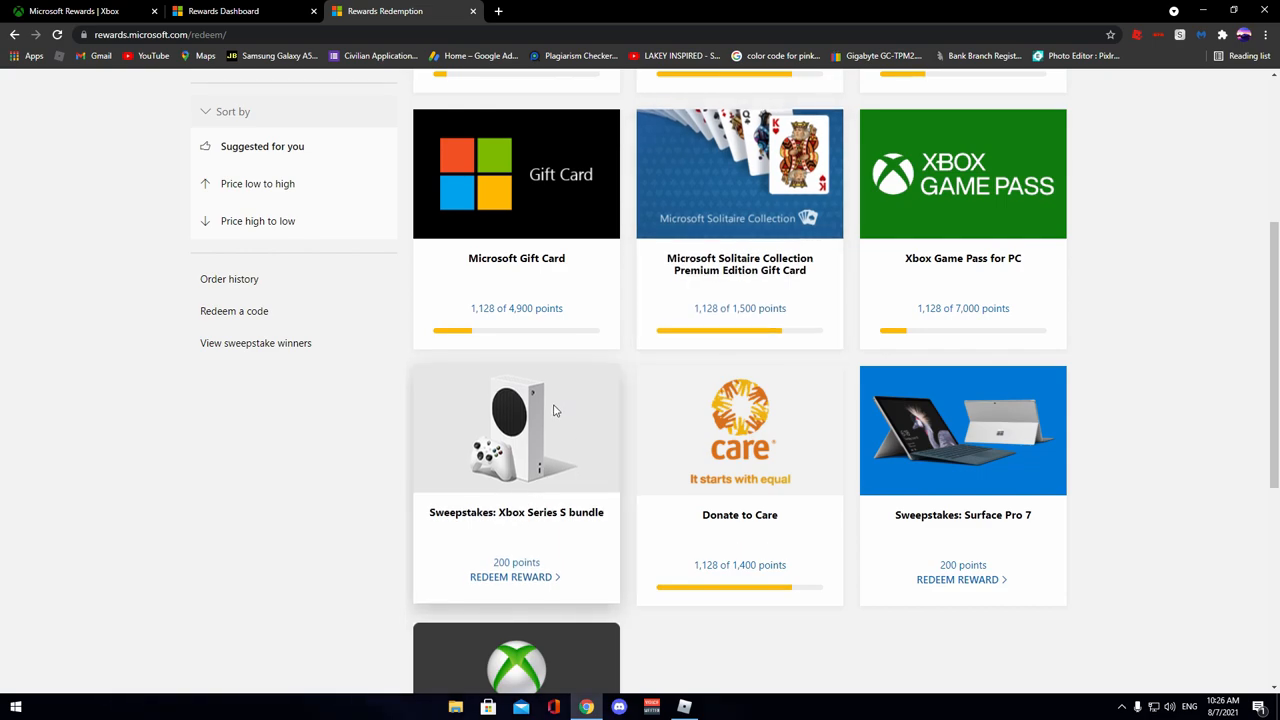
scroll("down", 3)
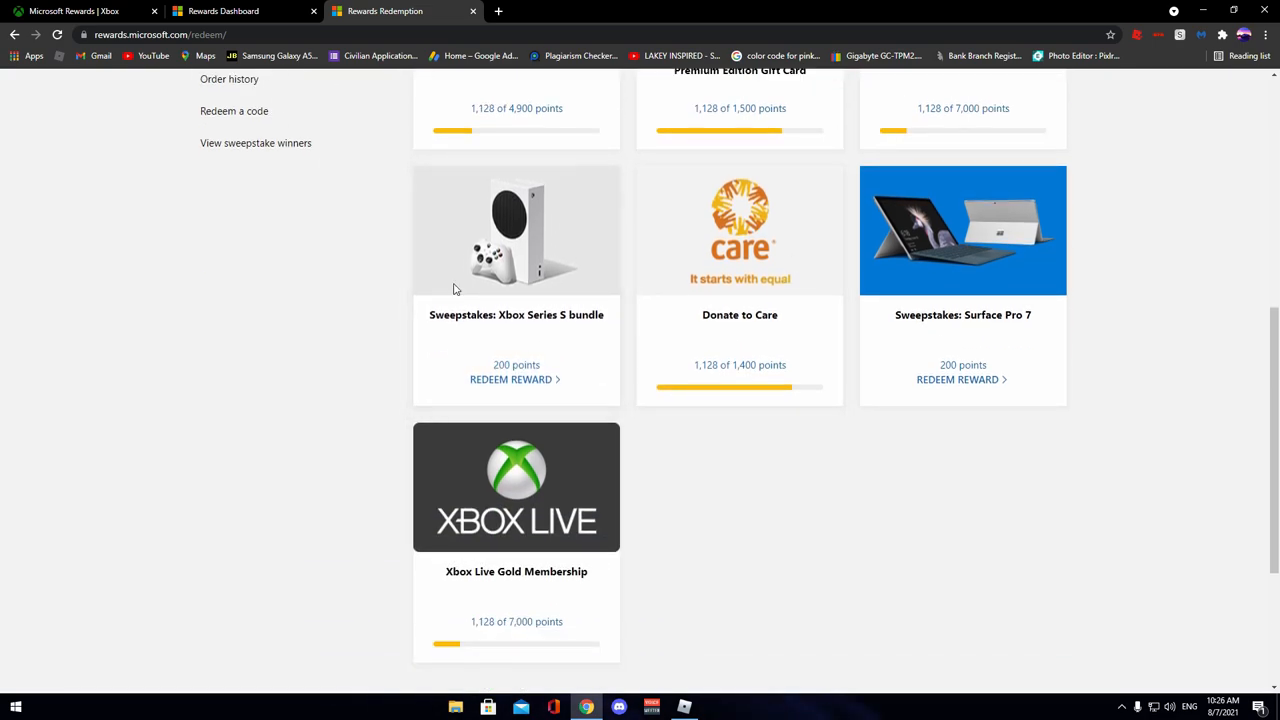
mouse_move(520, 256)
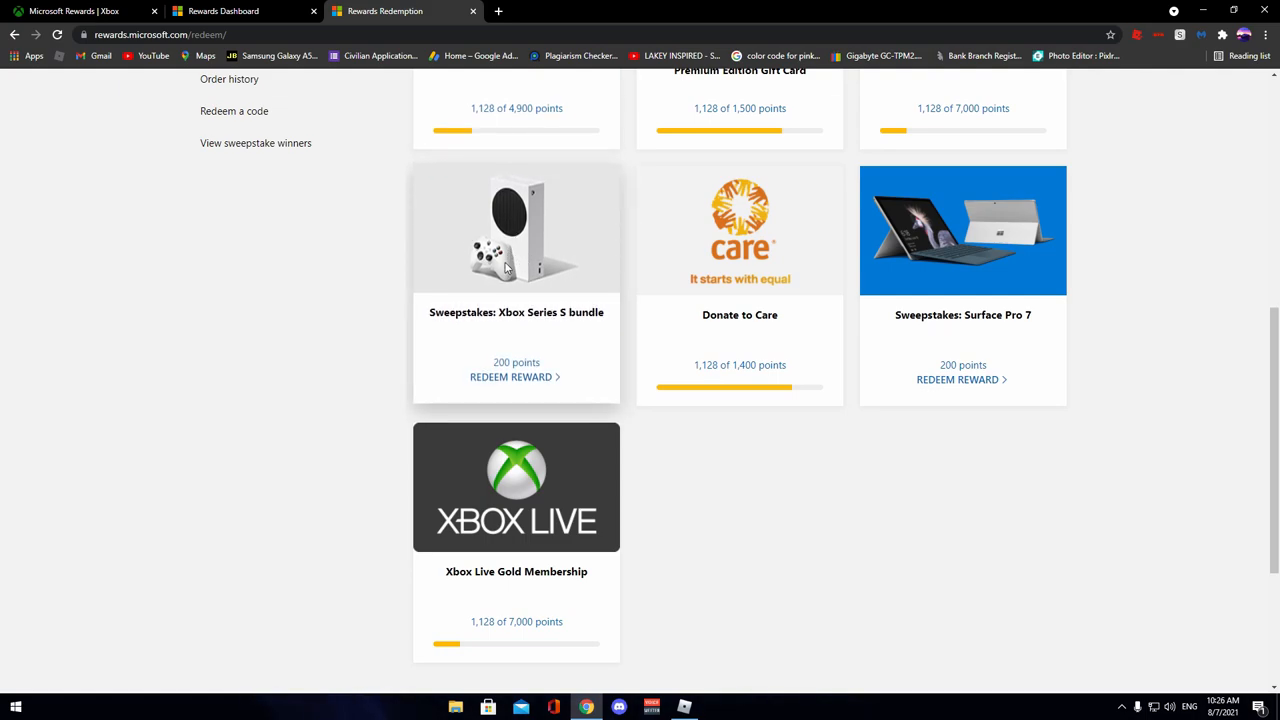
mouse_move(530, 324)
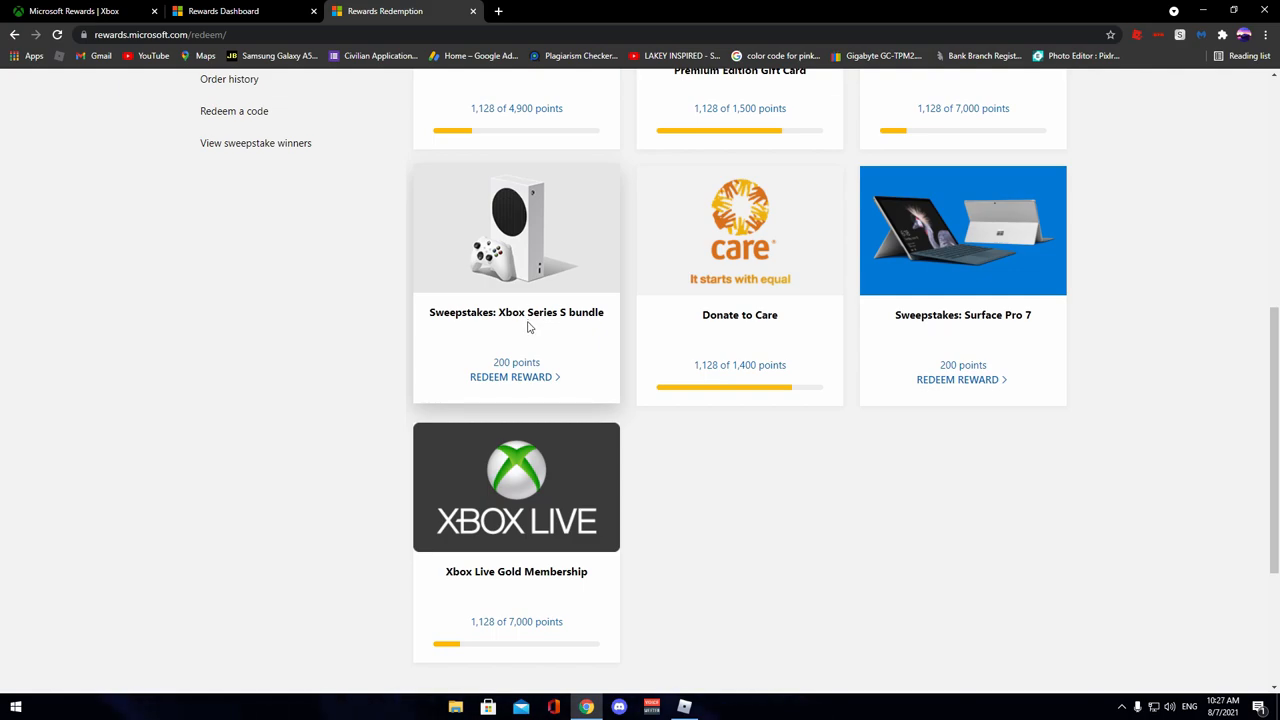
mouse_move(1156, 362)
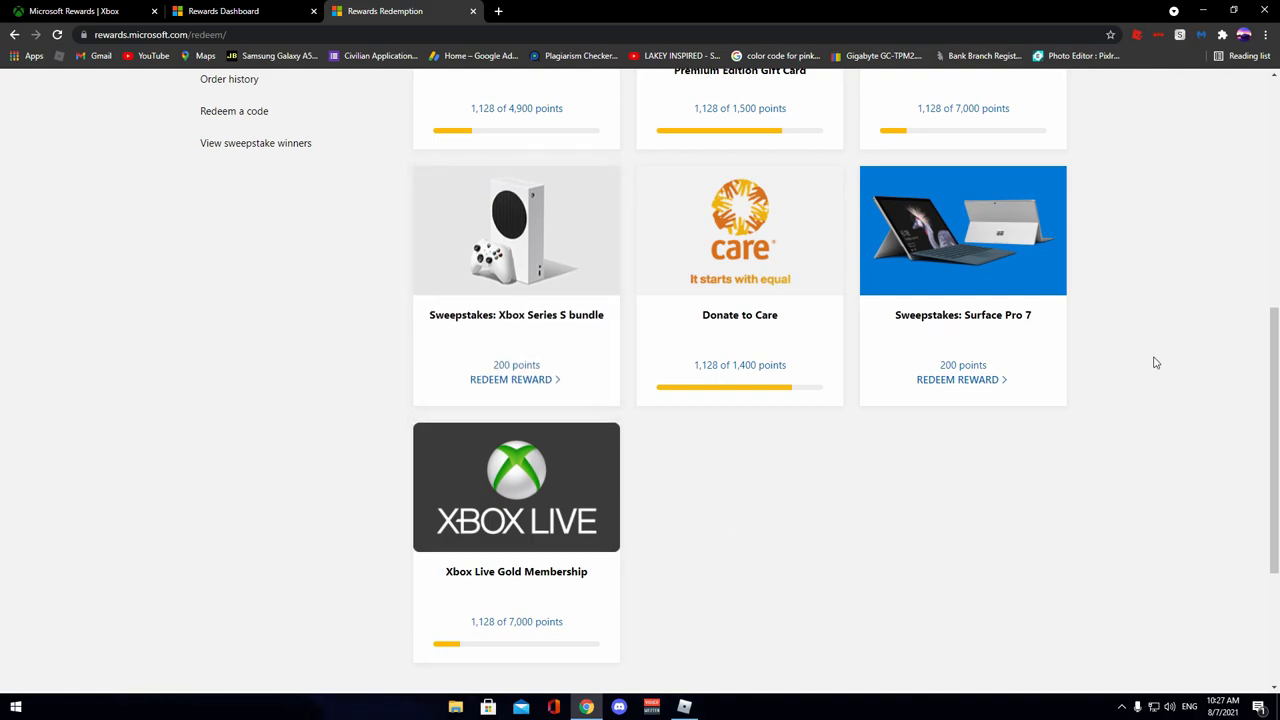
mouse_move(976, 318)
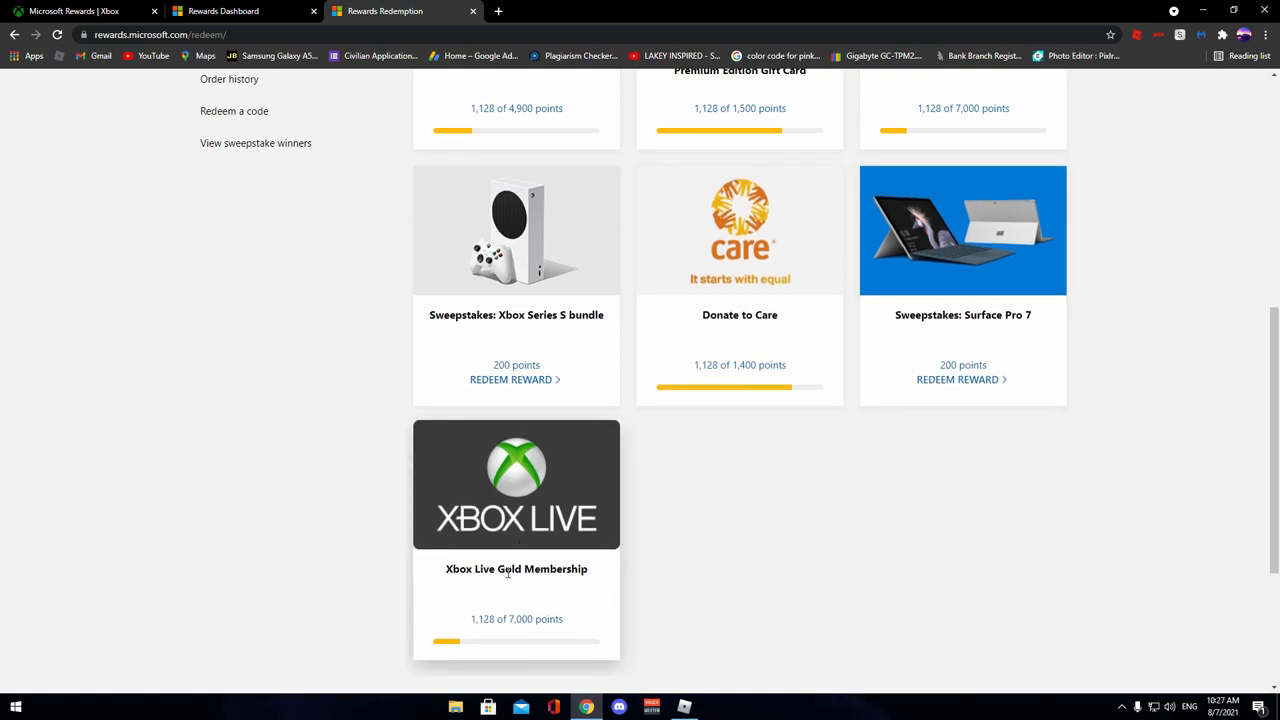
left_click(222, 12)
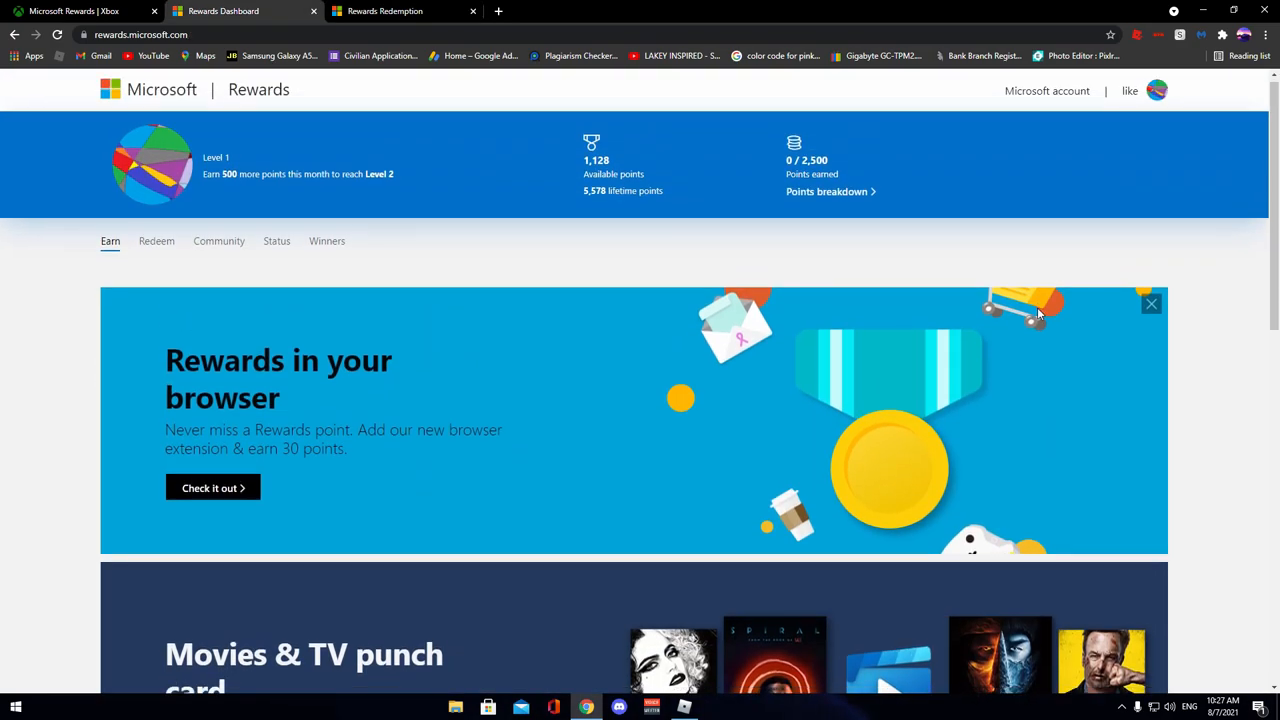
scroll("down", 3)
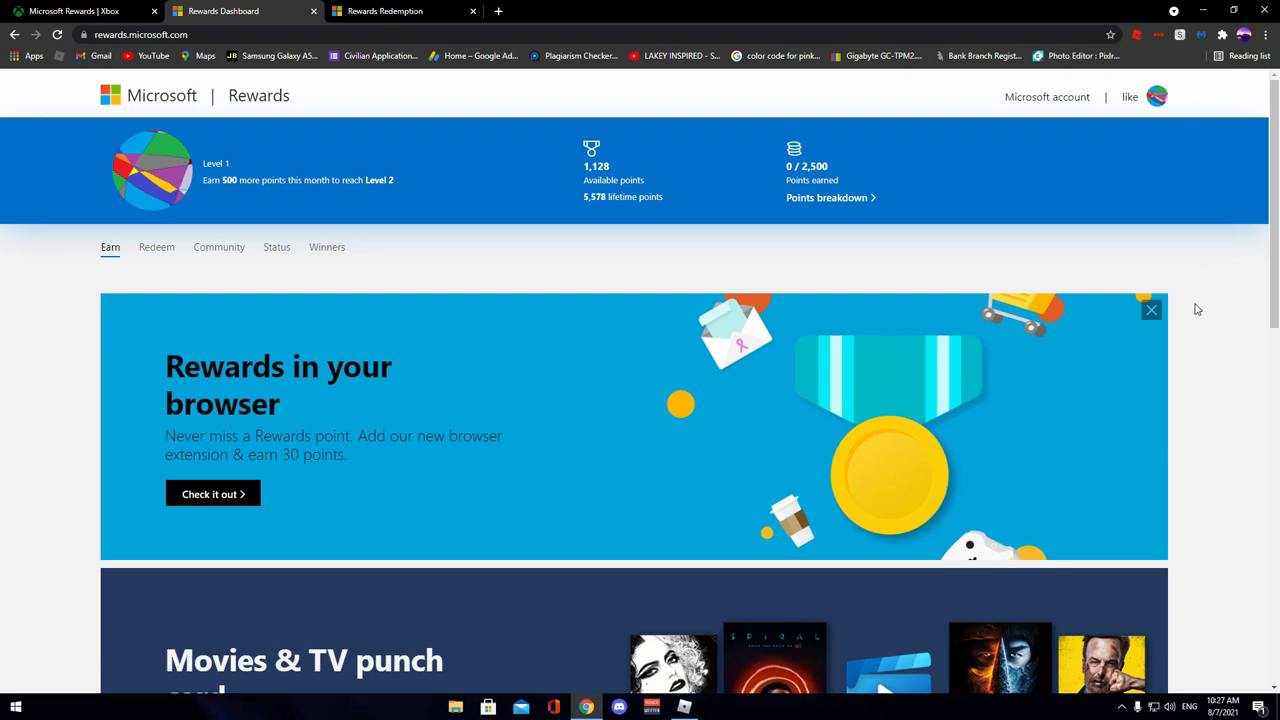
mouse_move(1188, 312)
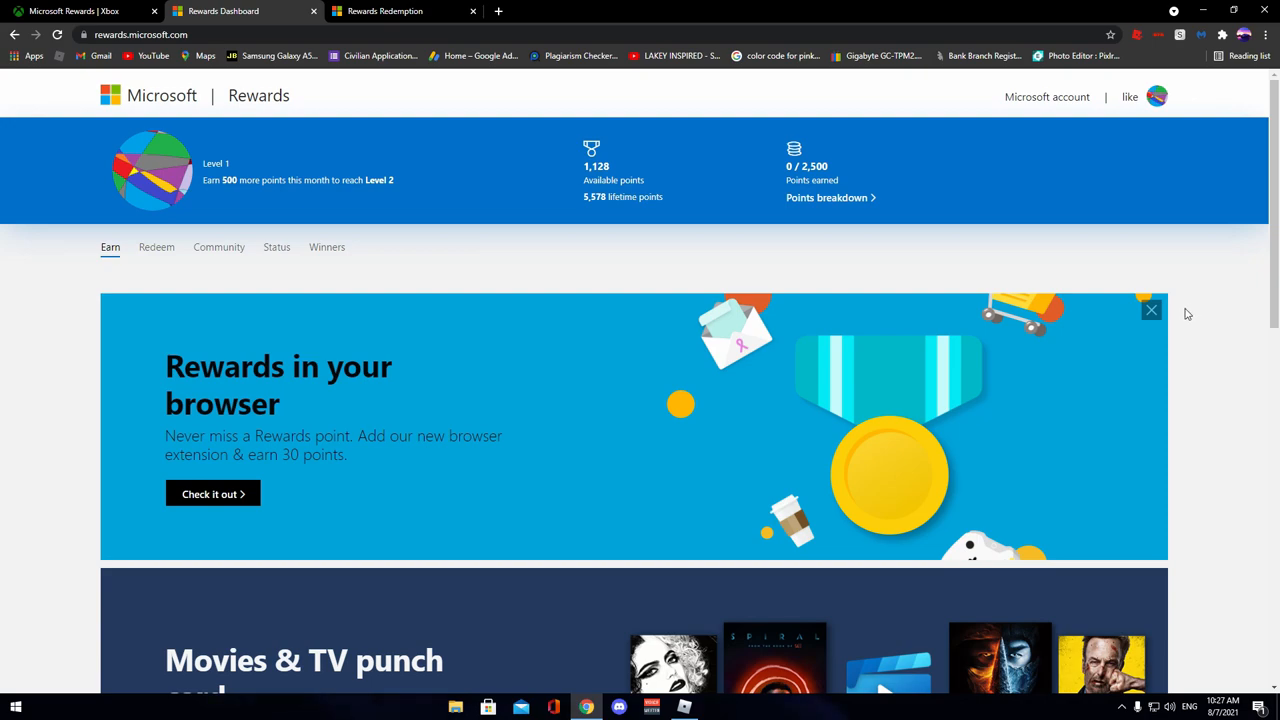
mouse_move(1190, 324)
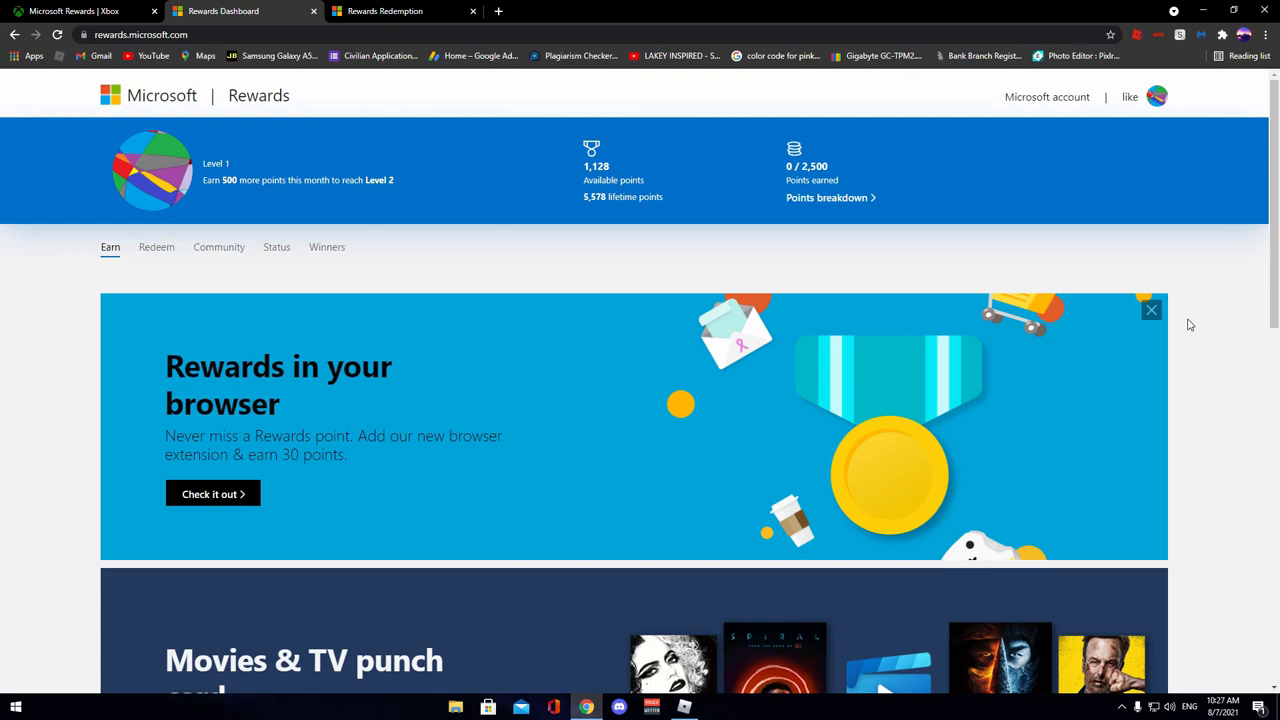
mouse_move(148, 110)
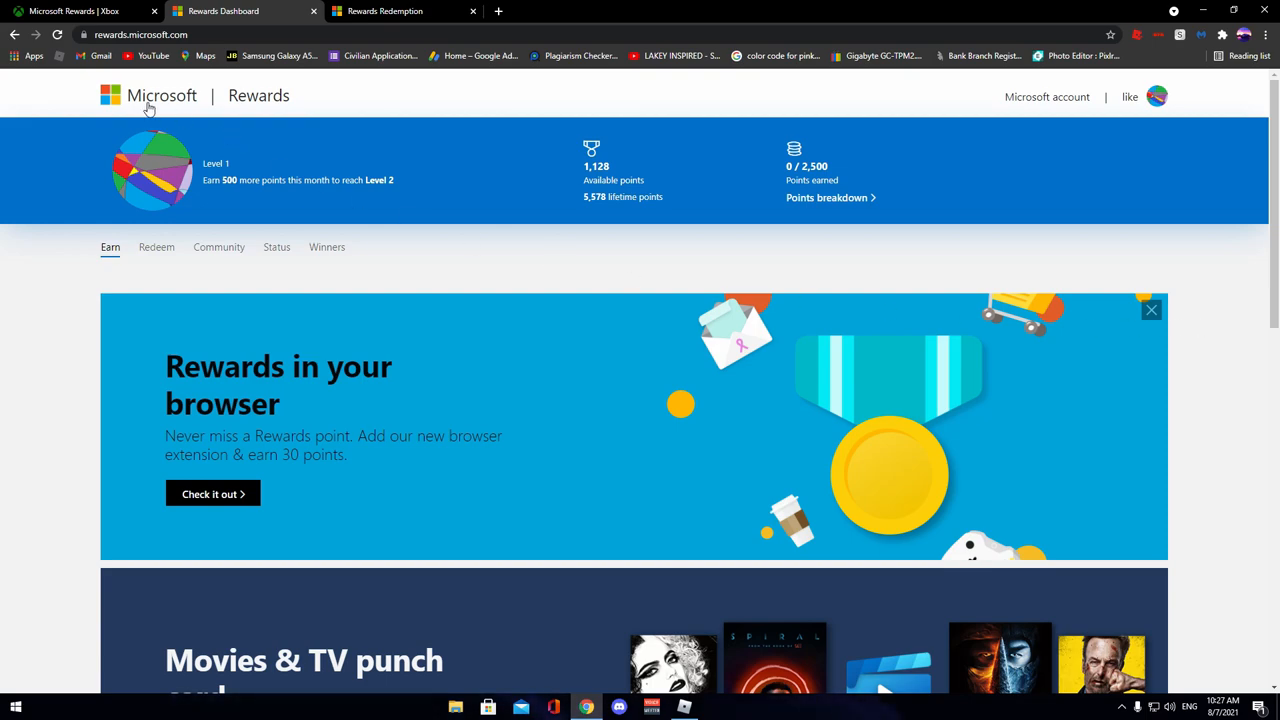
mouse_move(252, 352)
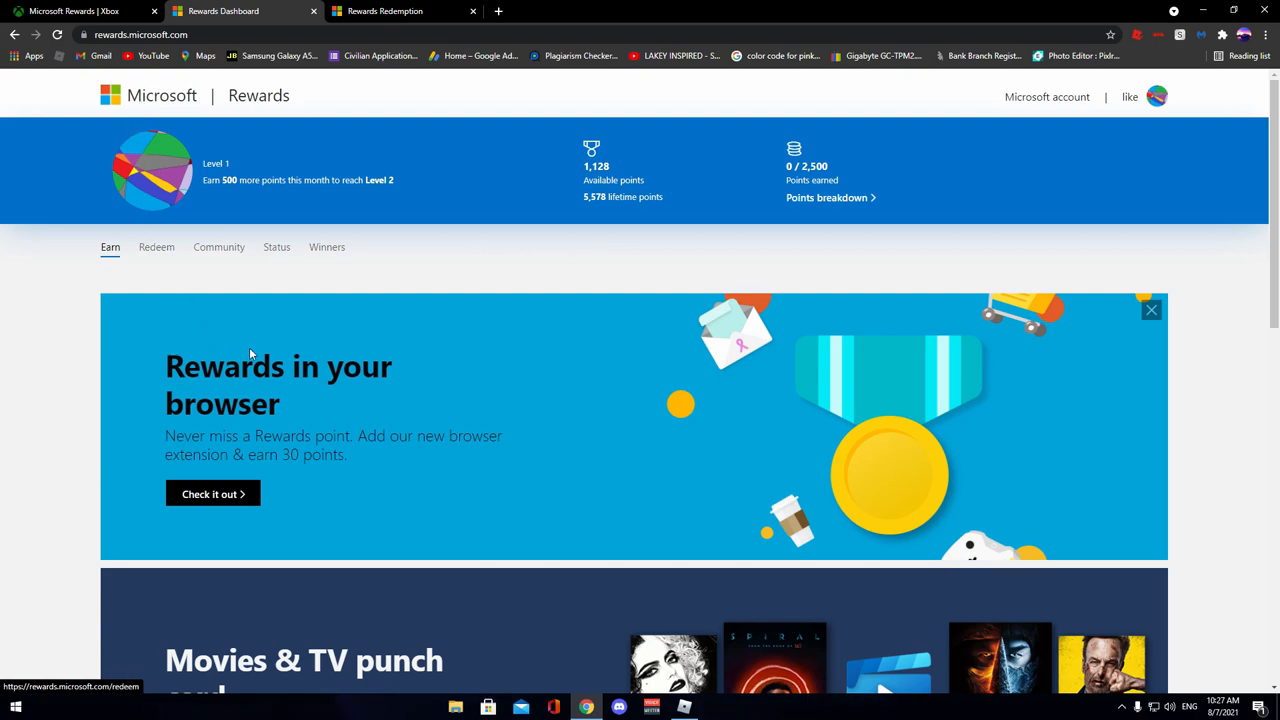
mouse_move(1120, 364)
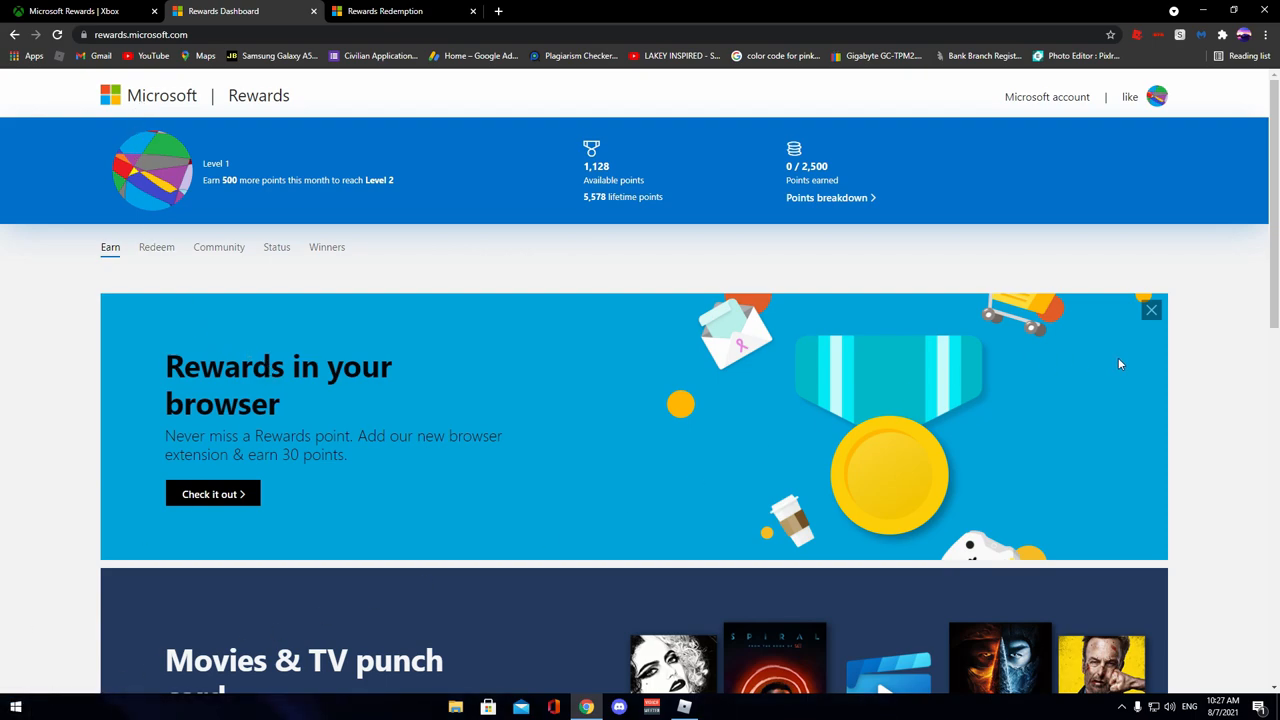
scroll("down", 3)
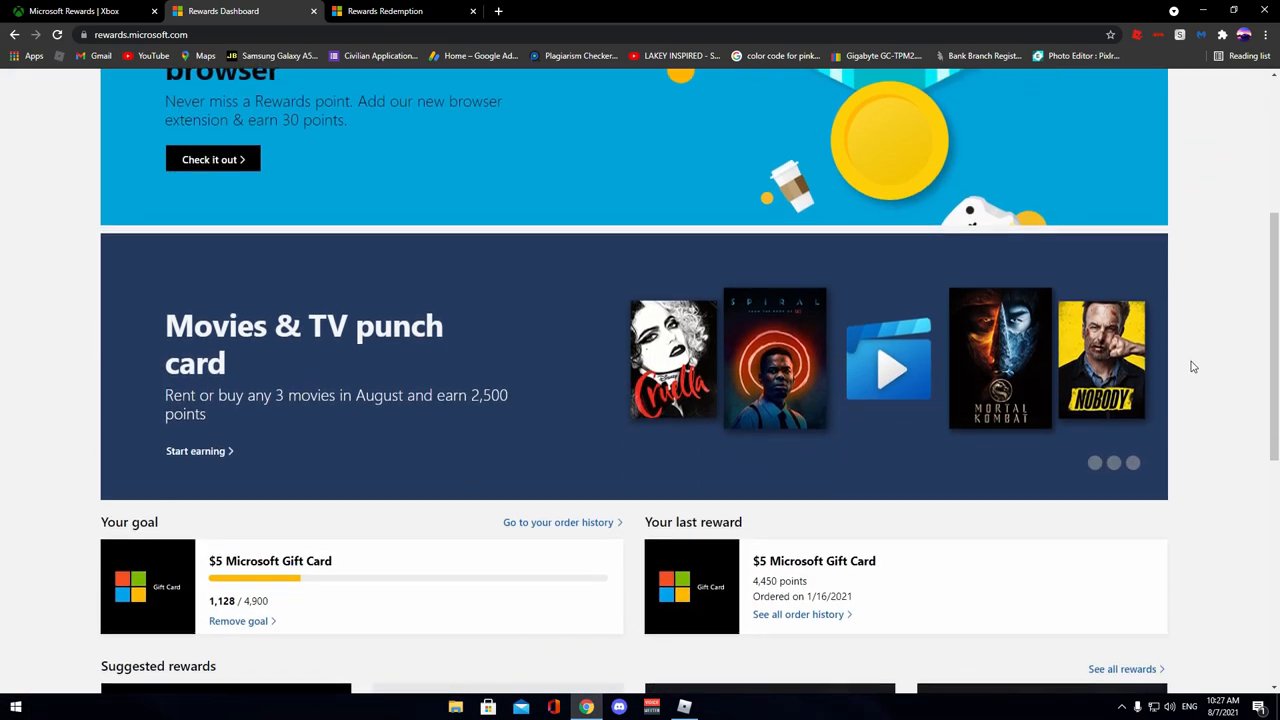
scroll("down", 3)
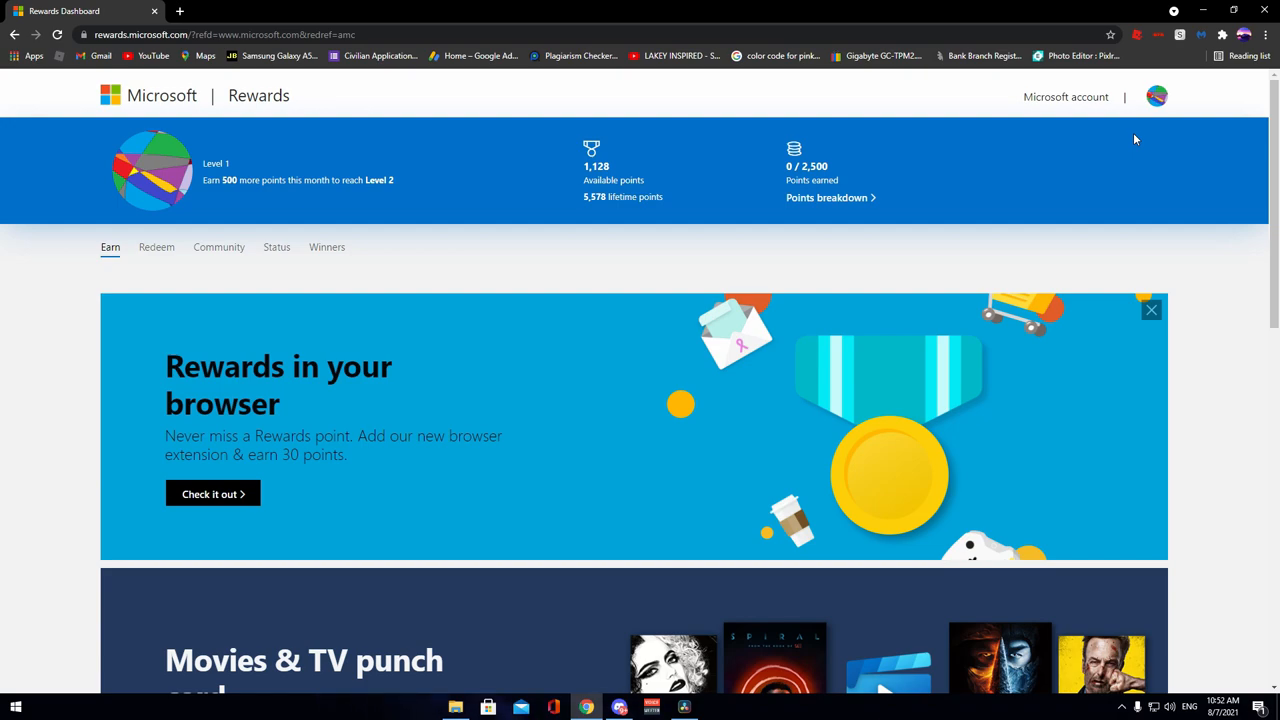
mouse_move(416, 322)
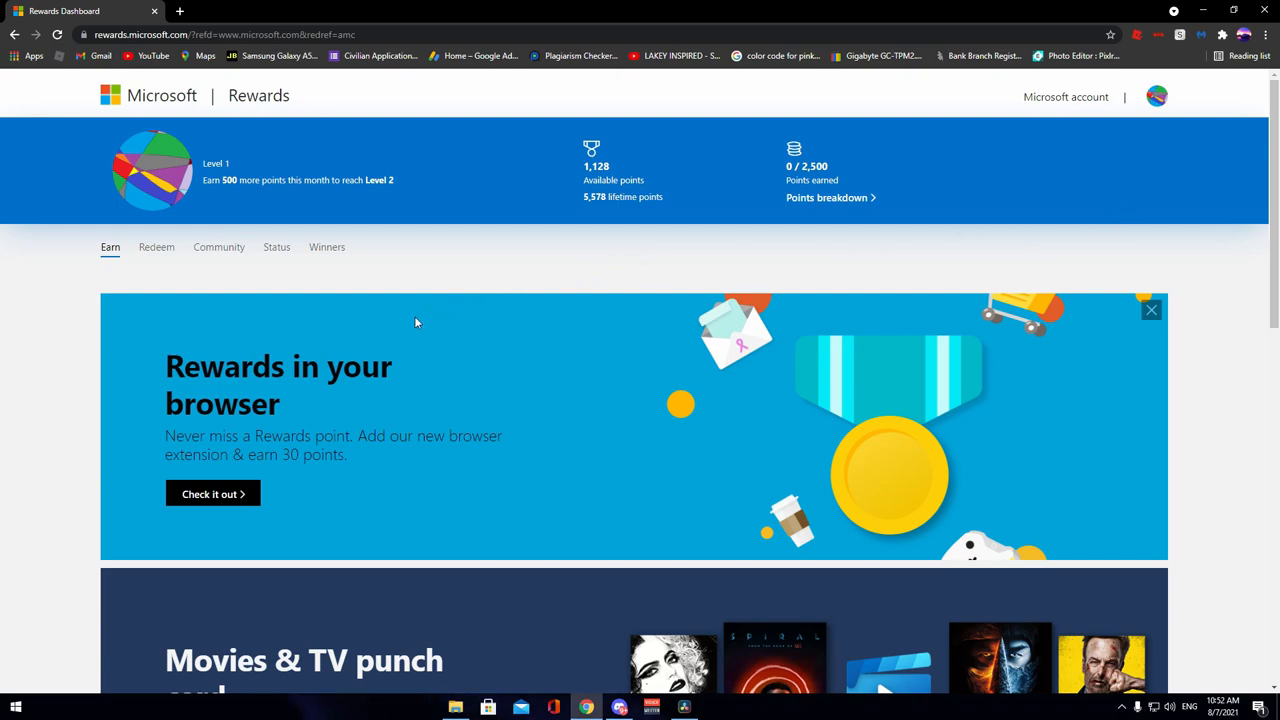
mouse_move(204, 372)
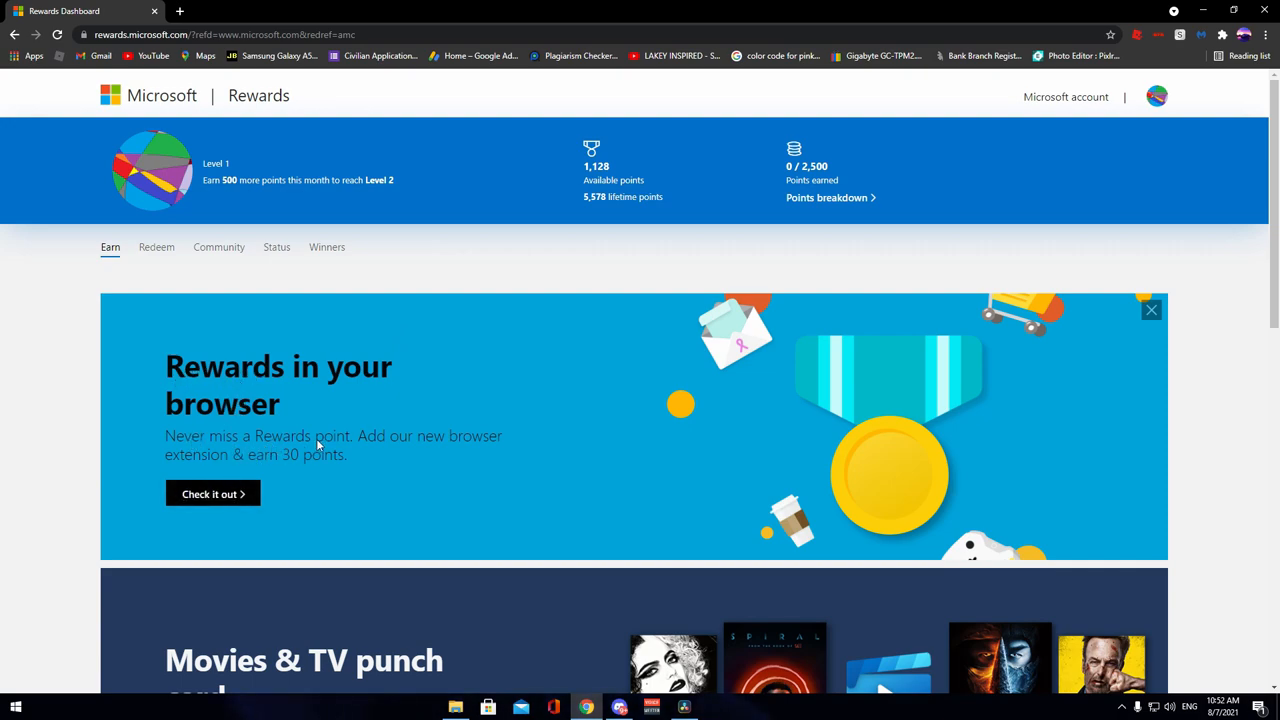
mouse_move(252, 470)
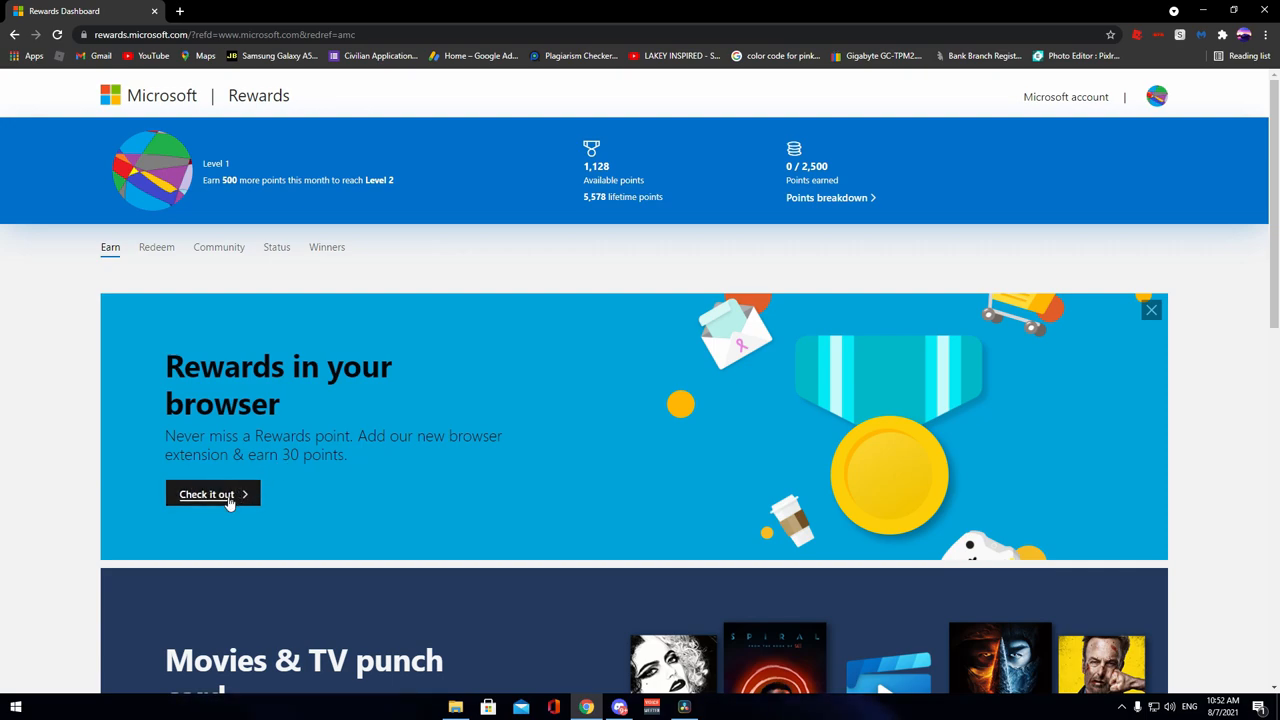
Step: Add the Microsoft Rewards extension to Chrome from its Web Store offer
left_click(206, 494)
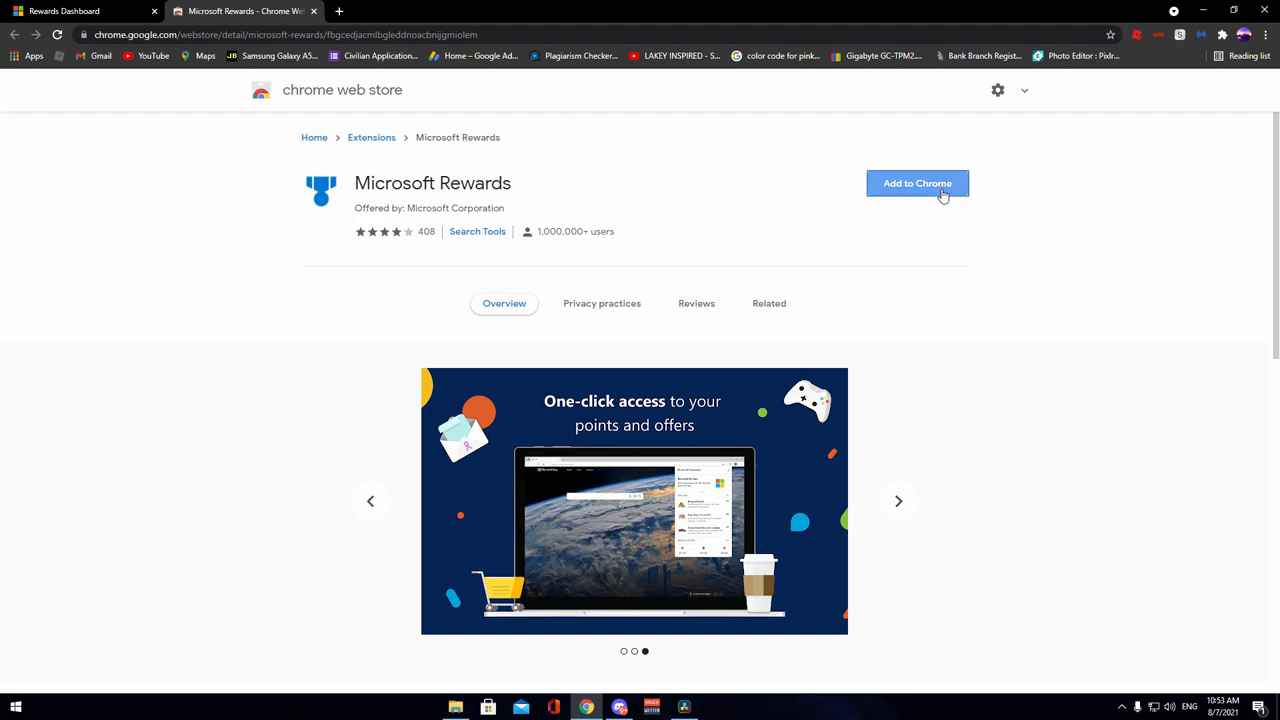
left_click(916, 184)
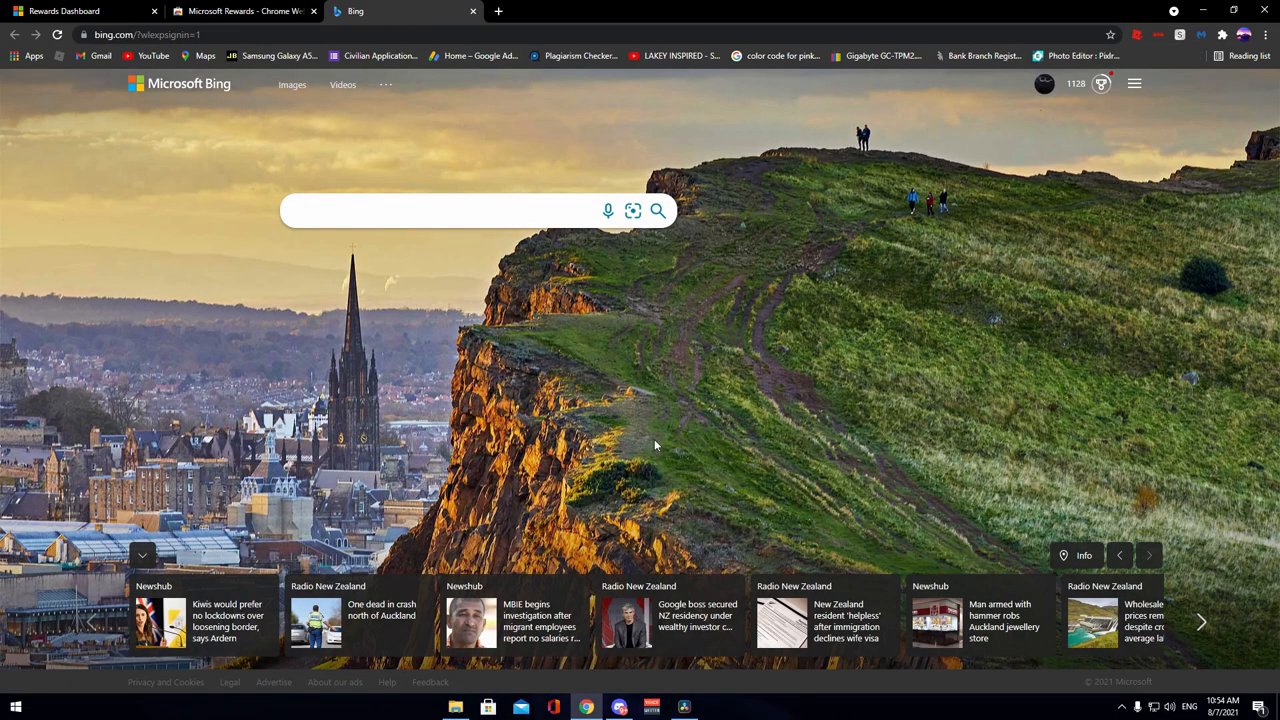
mouse_move(436, 264)
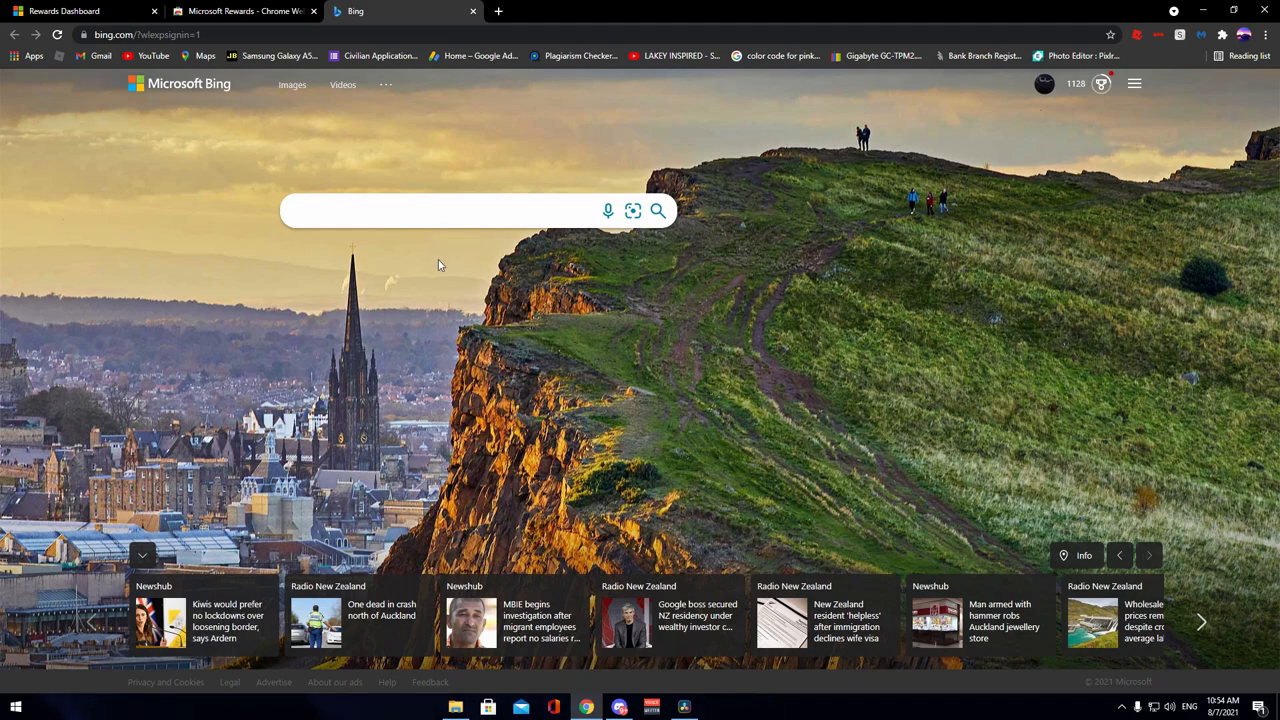
mouse_move(456, 280)
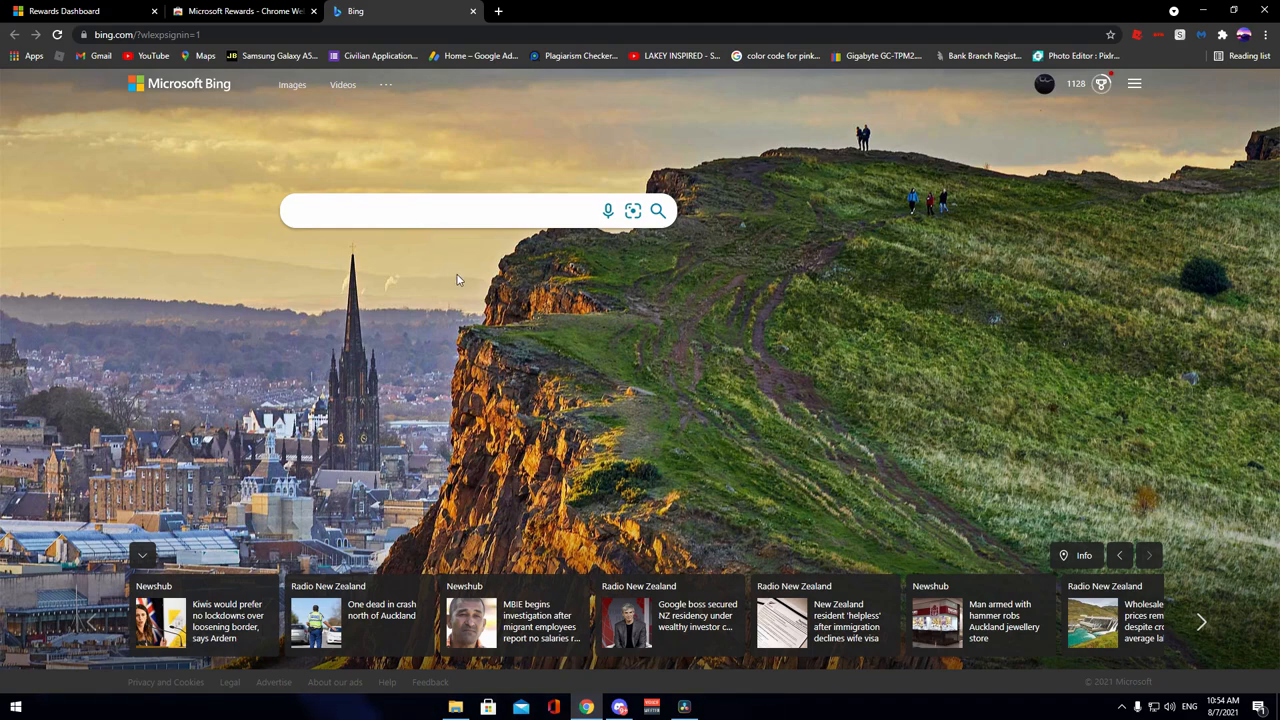
Step: Show the Bing Rewards flyout with the $5 gift card goal at 1,128 points
left_click(1100, 84)
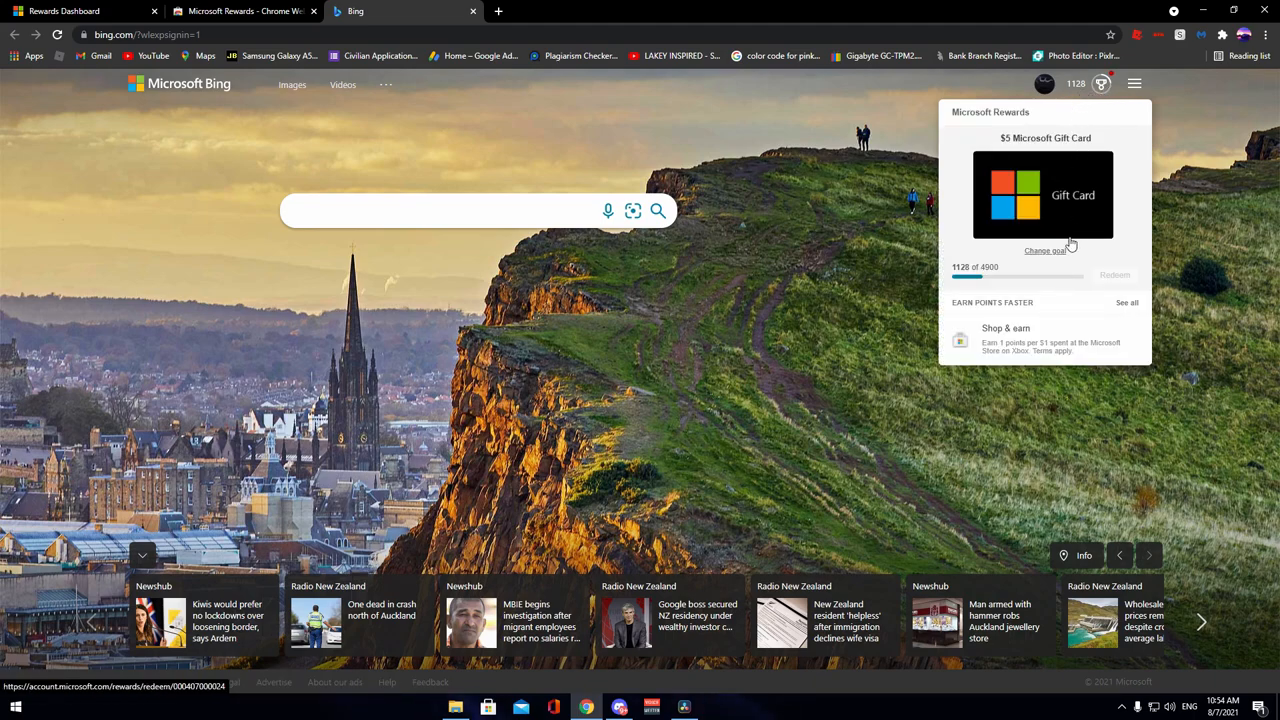
mouse_move(1130, 262)
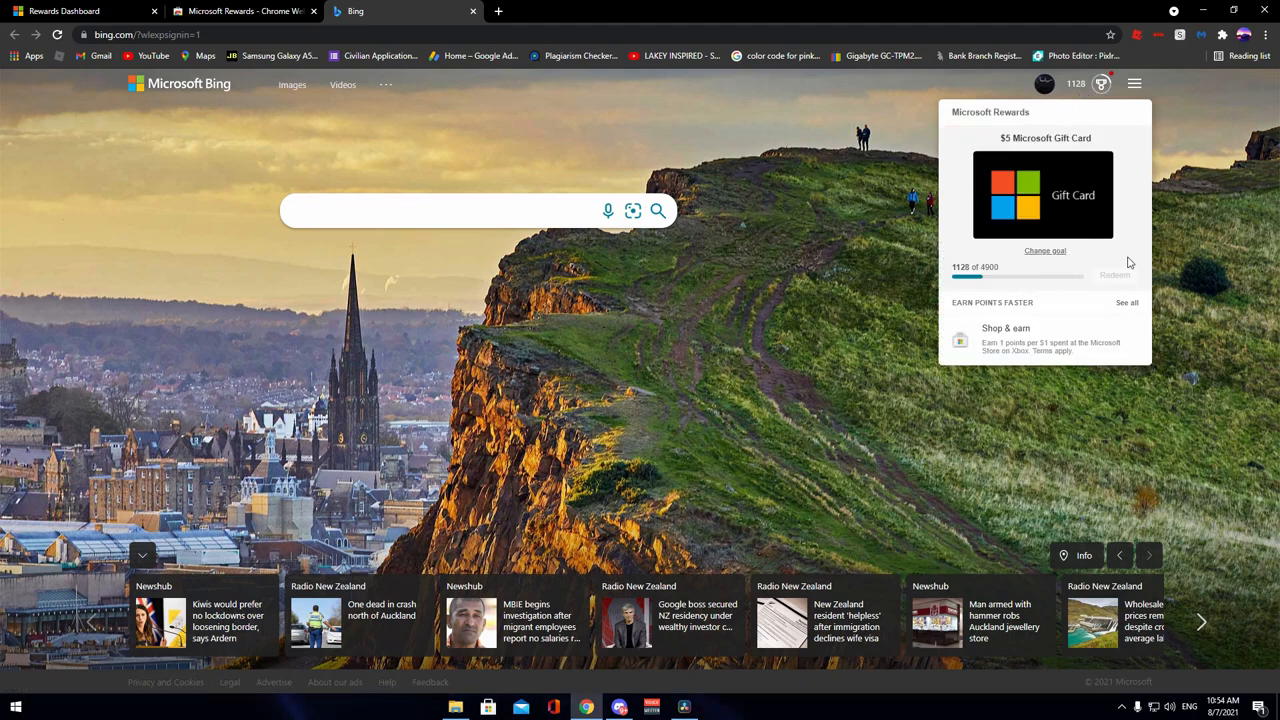
mouse_move(1078, 276)
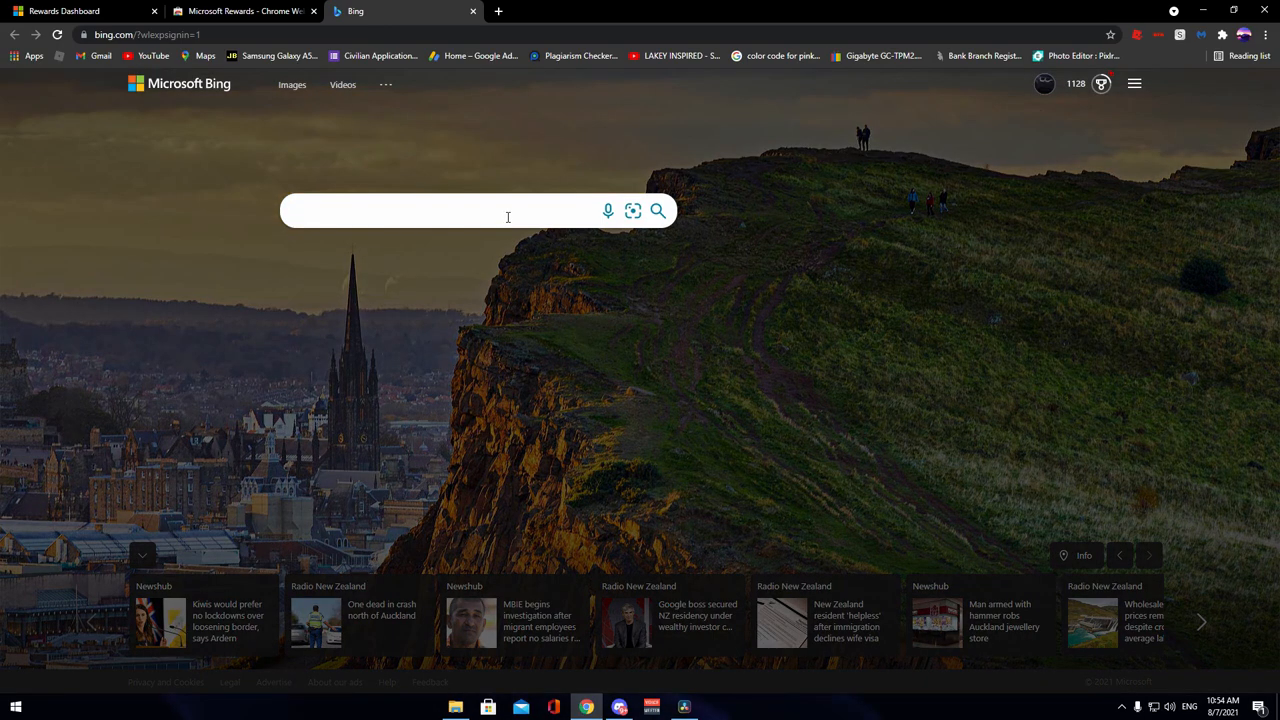
Step: Search Bing for 'ghj' and 'hi' to earn Rewards points
type("ghj")
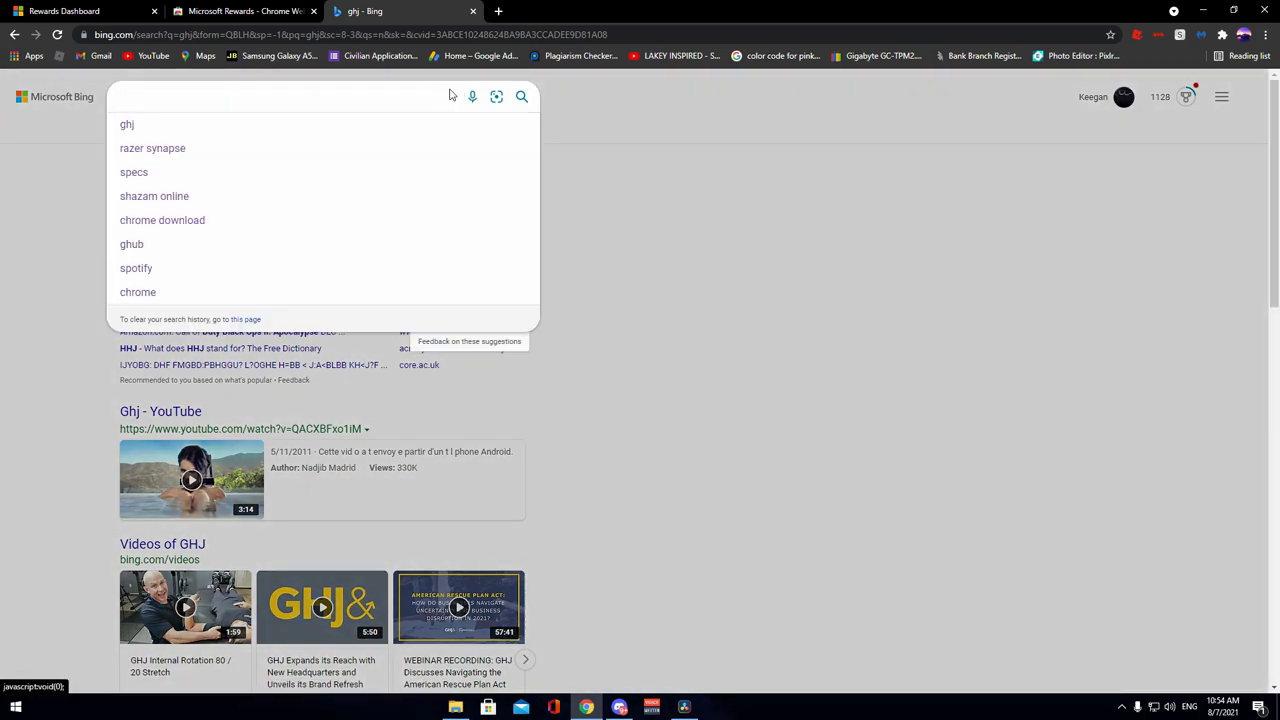
type("hi")
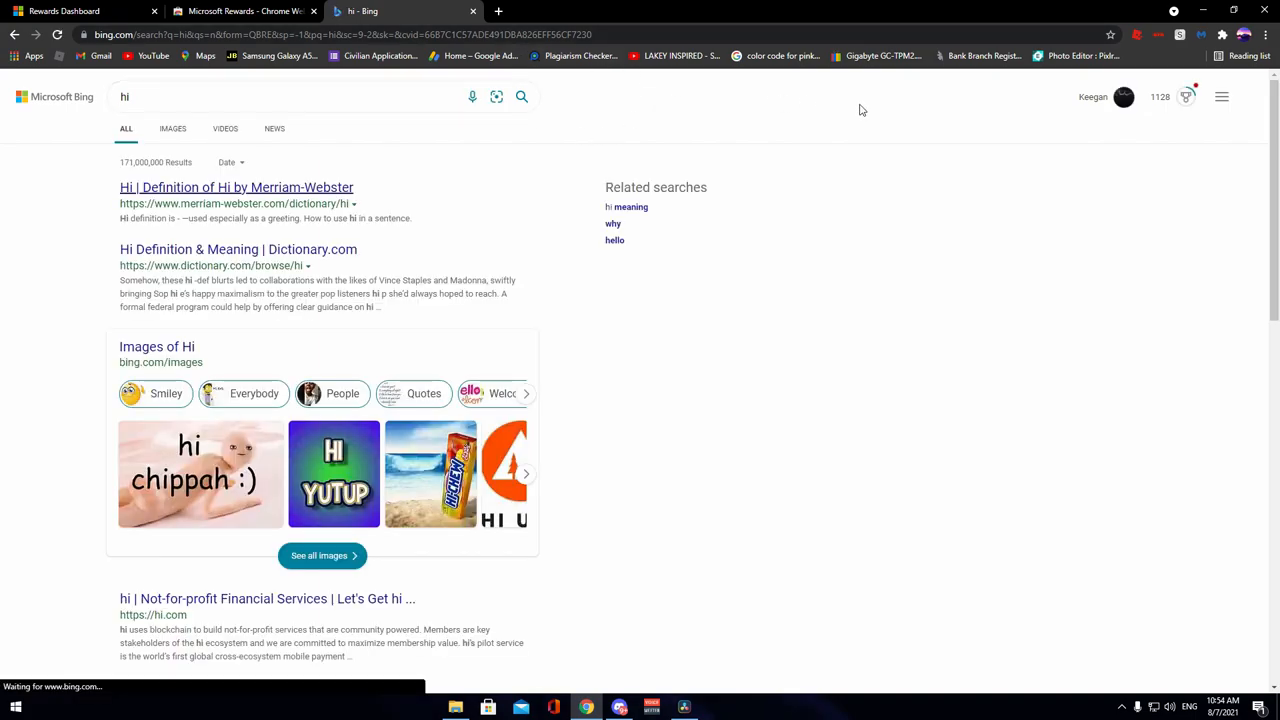
scroll("down", 3)
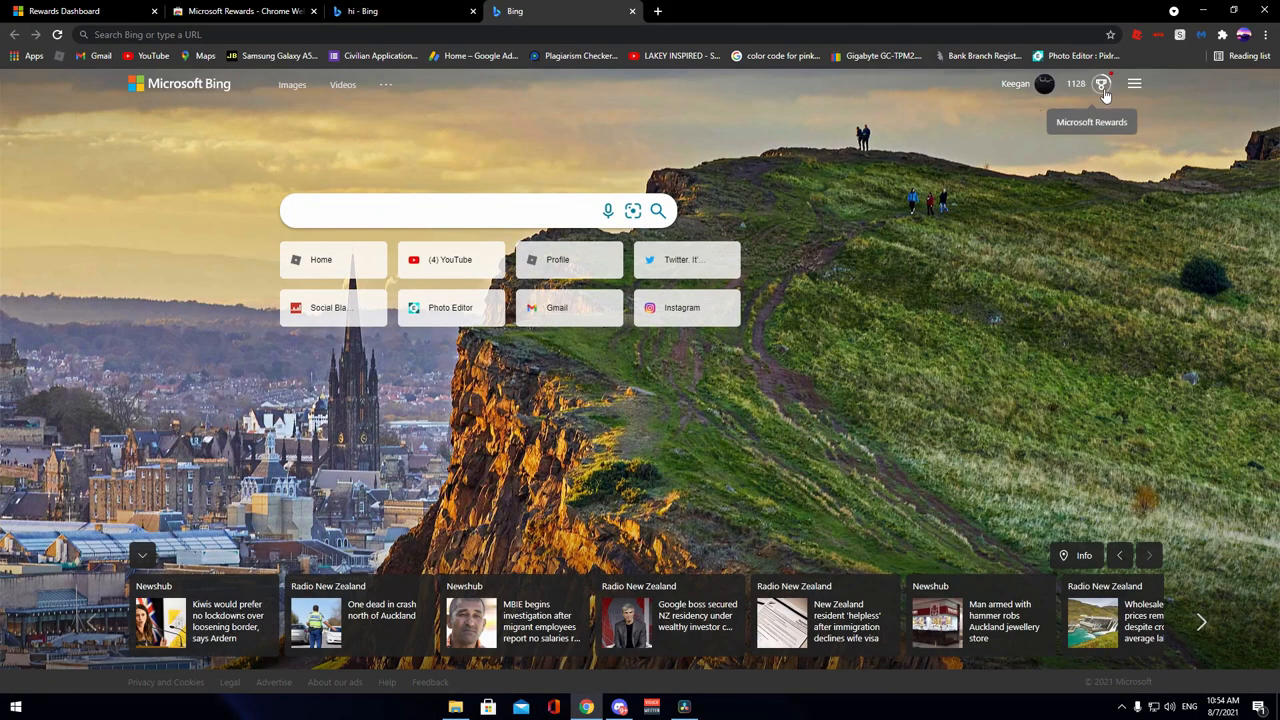
Step: From the Rewards flyout, see all ways to earn points faster, reaching the Movies & TV punch card
left_click(1100, 84)
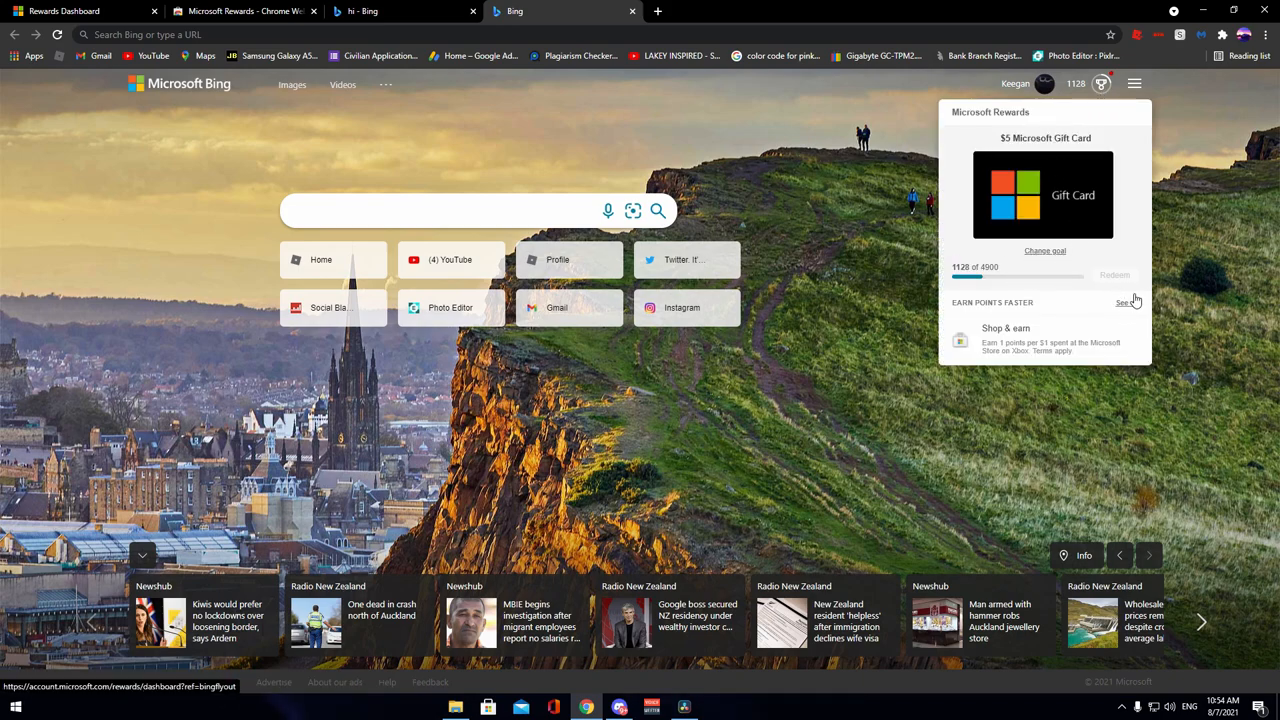
left_click(1124, 302)
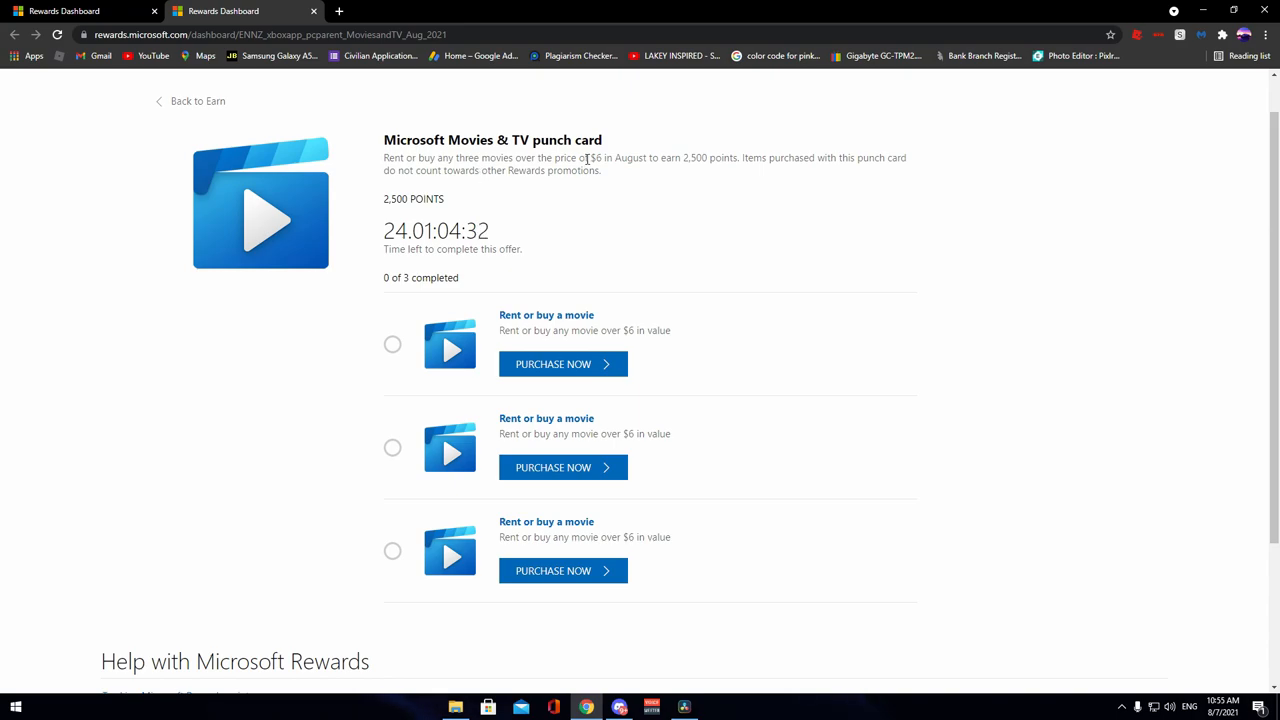
mouse_move(614, 180)
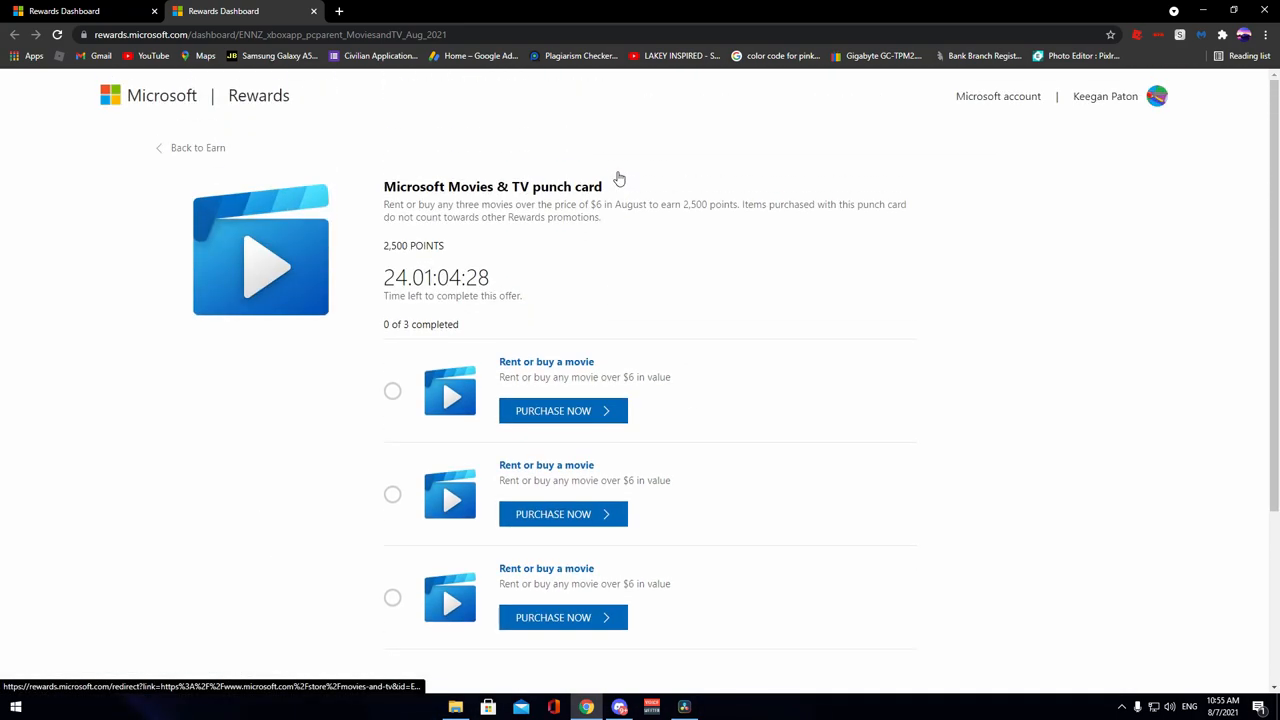
Step: Leave the Movies & TV punch card and go back to the Rewards earn dashboard
scroll("down", 3)
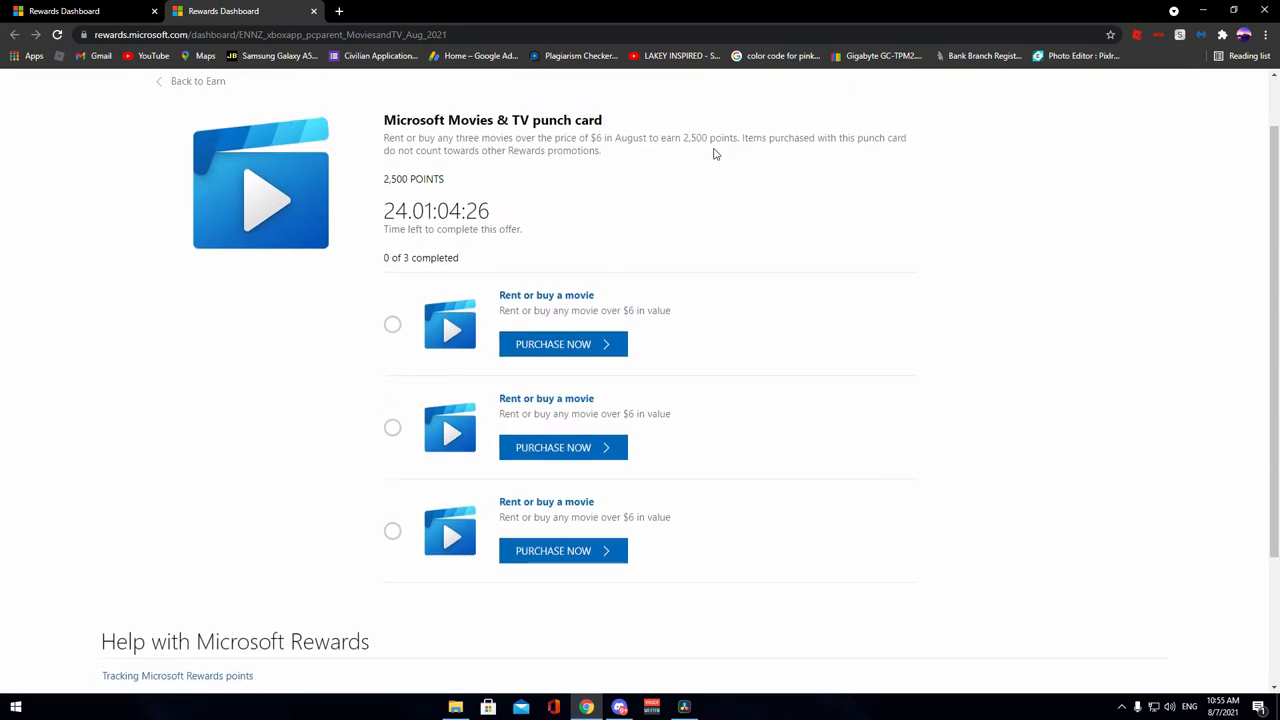
mouse_move(170, 84)
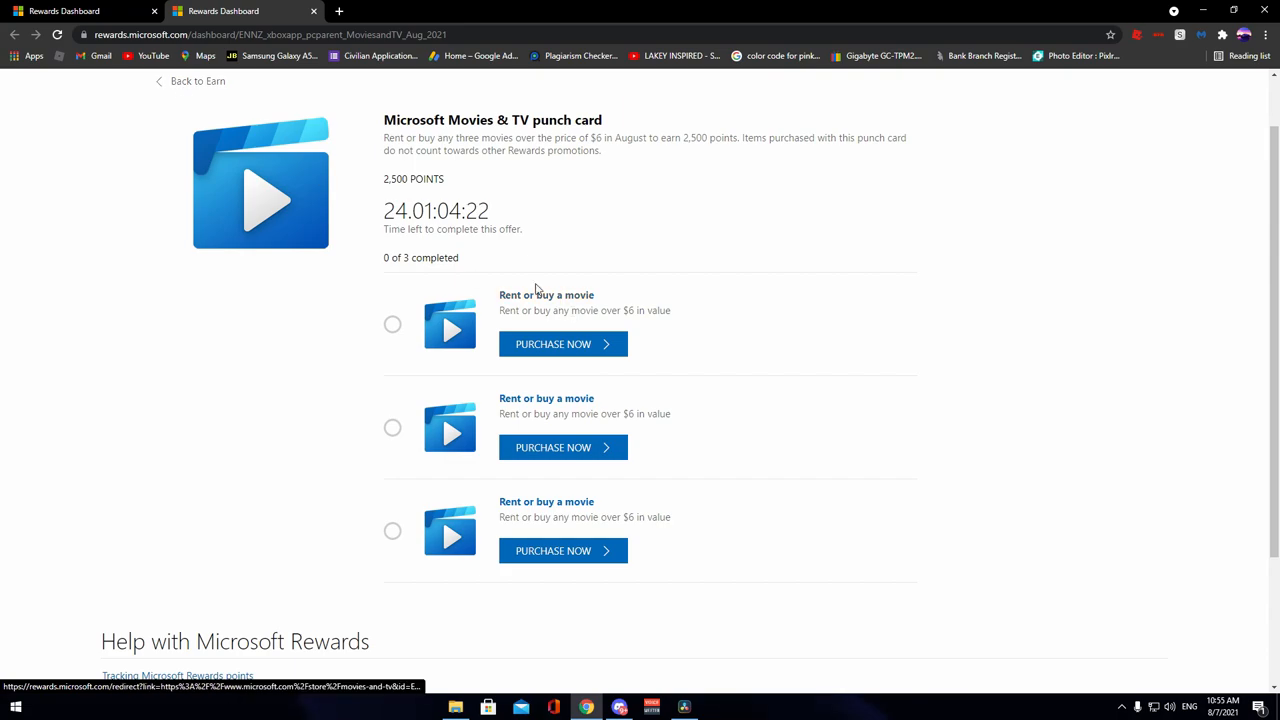
left_click(196, 80)
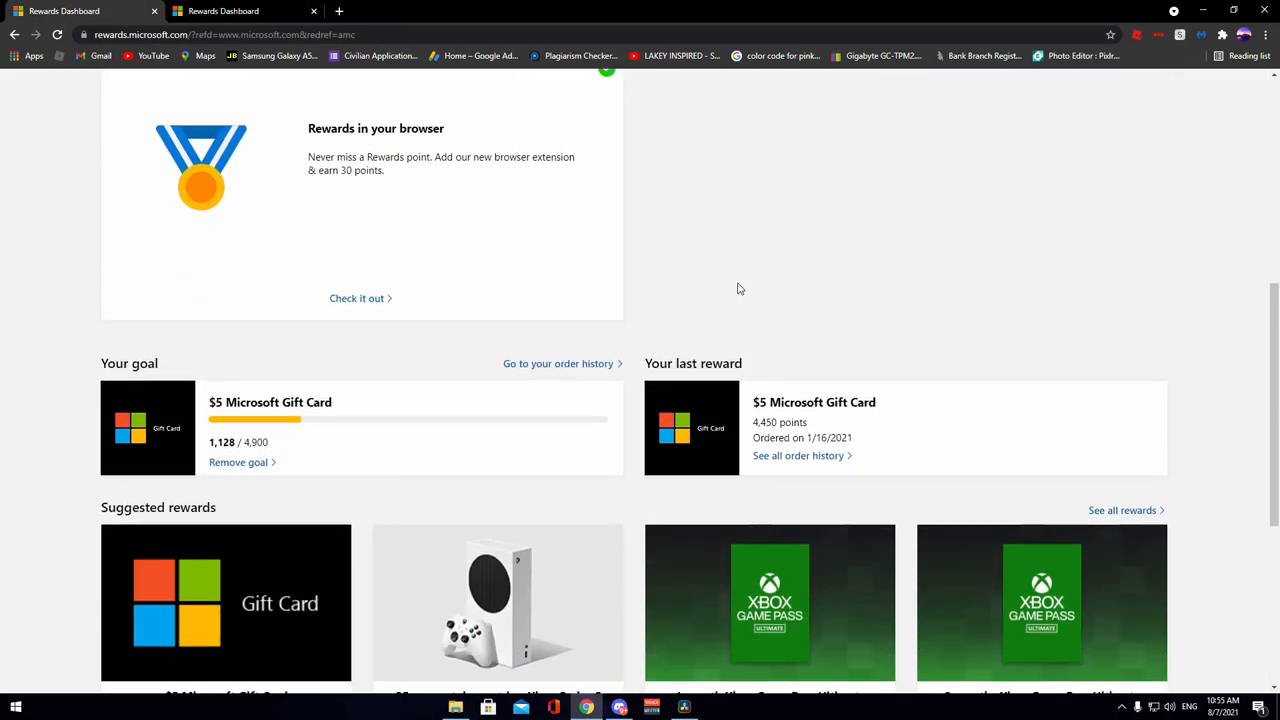
scroll("down", 3)
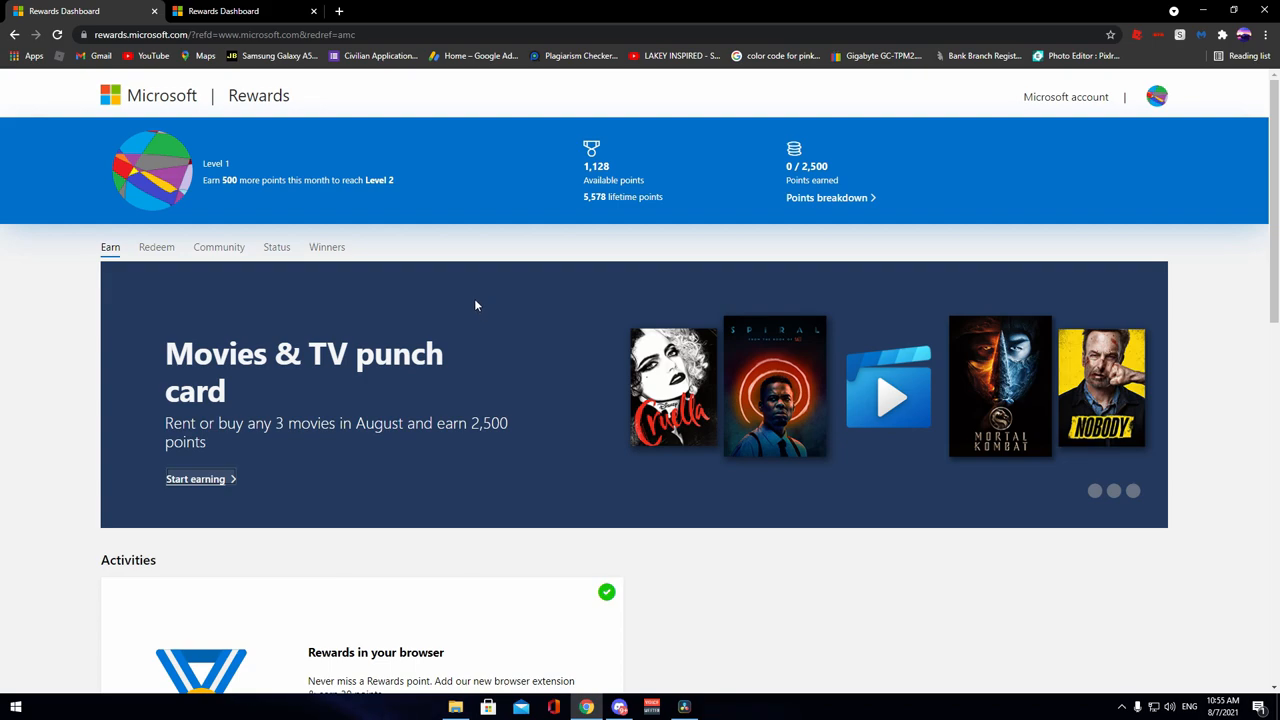
mouse_move(468, 292)
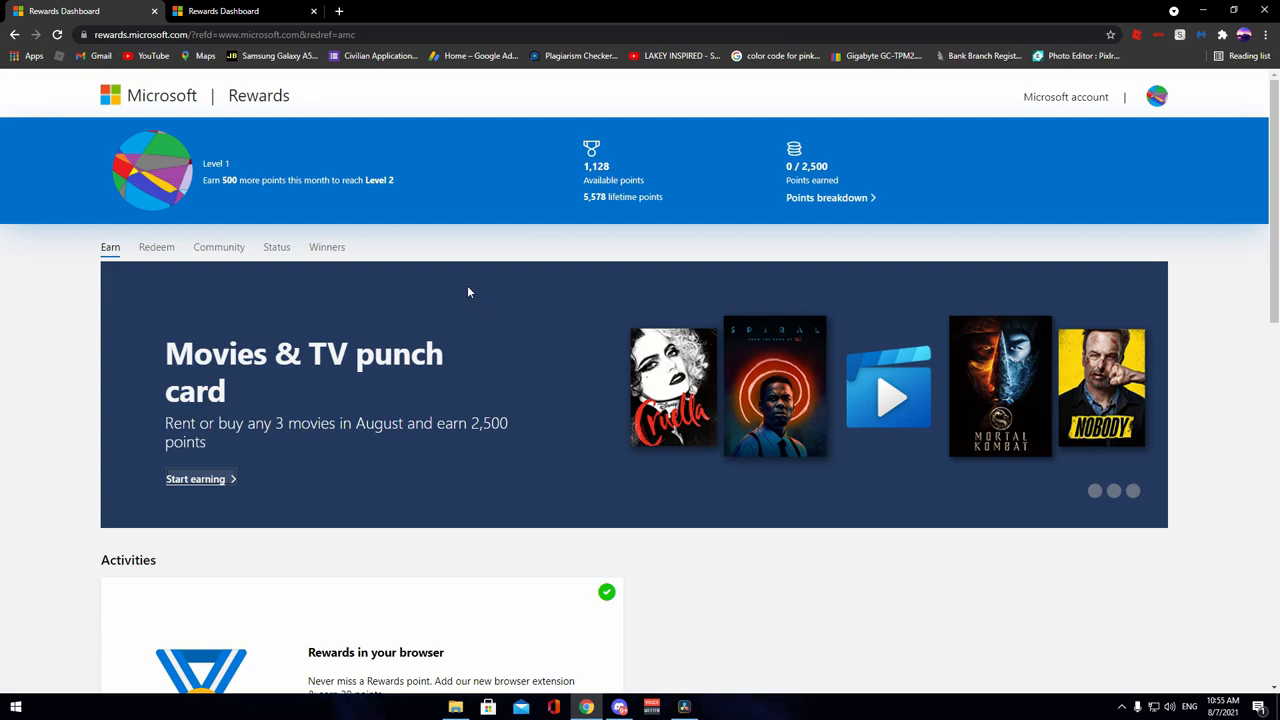
scroll("down", 3)
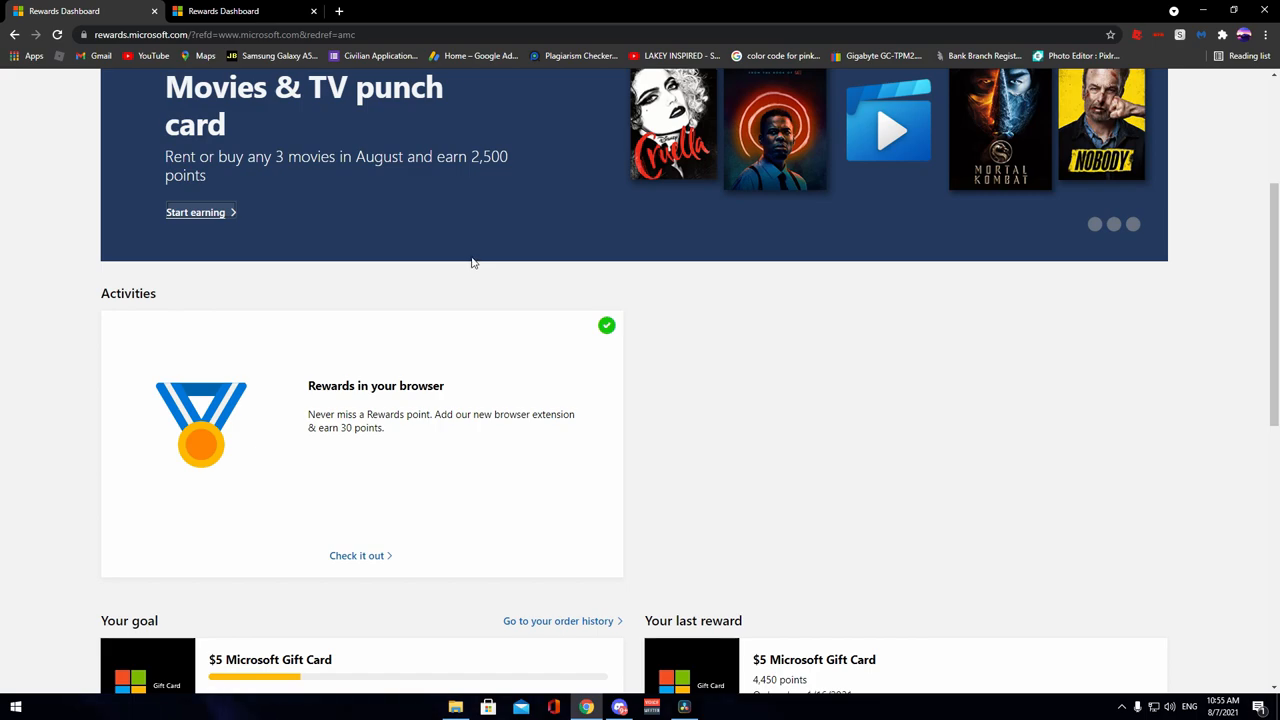
mouse_move(728, 344)
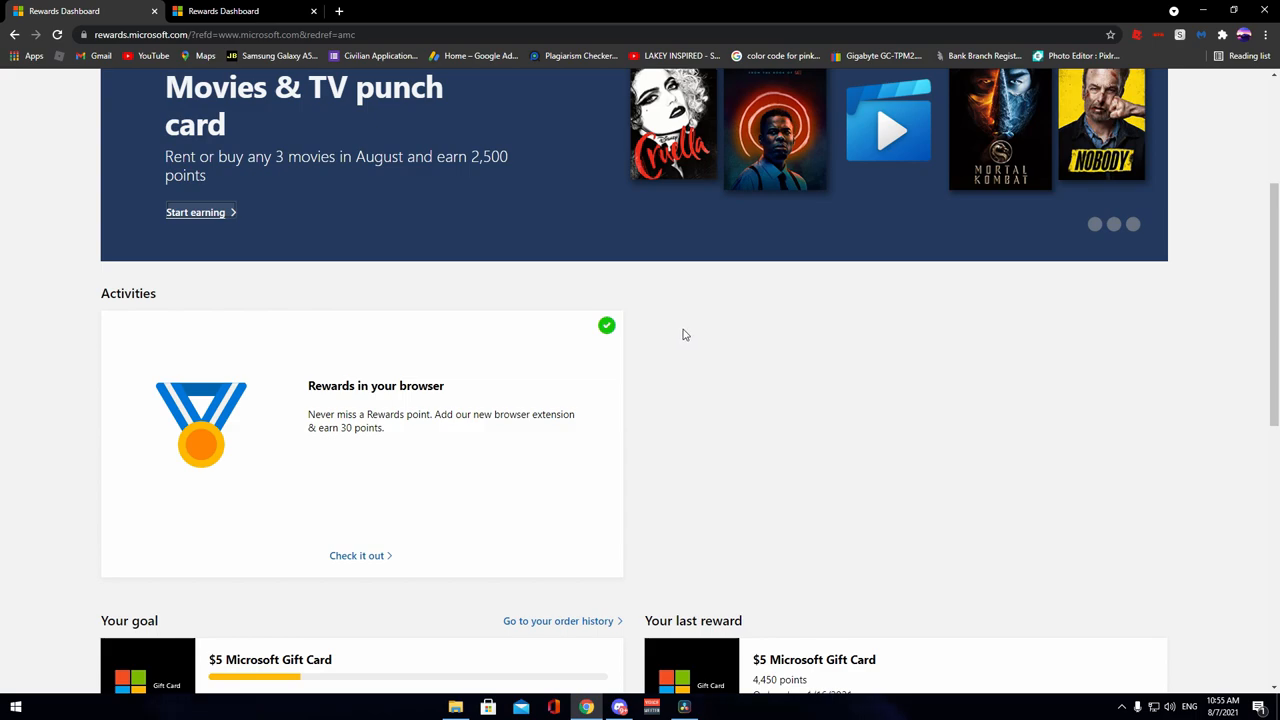
mouse_move(758, 260)
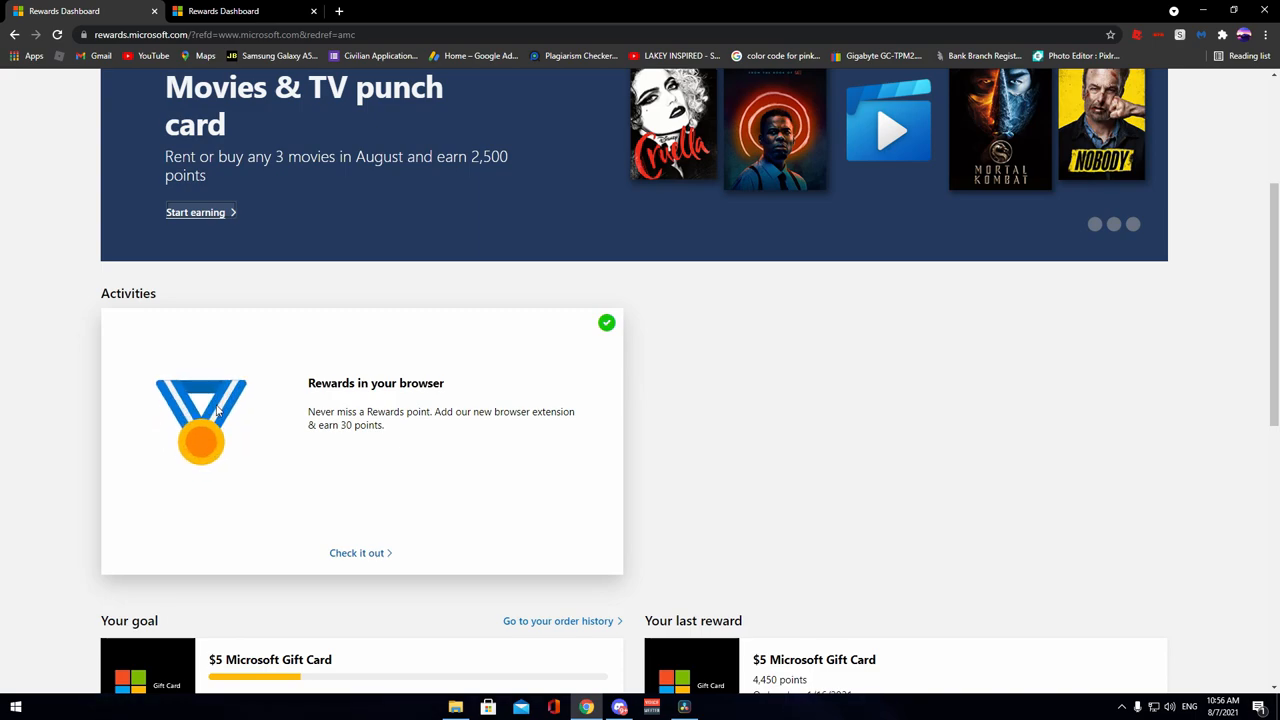
mouse_move(356, 552)
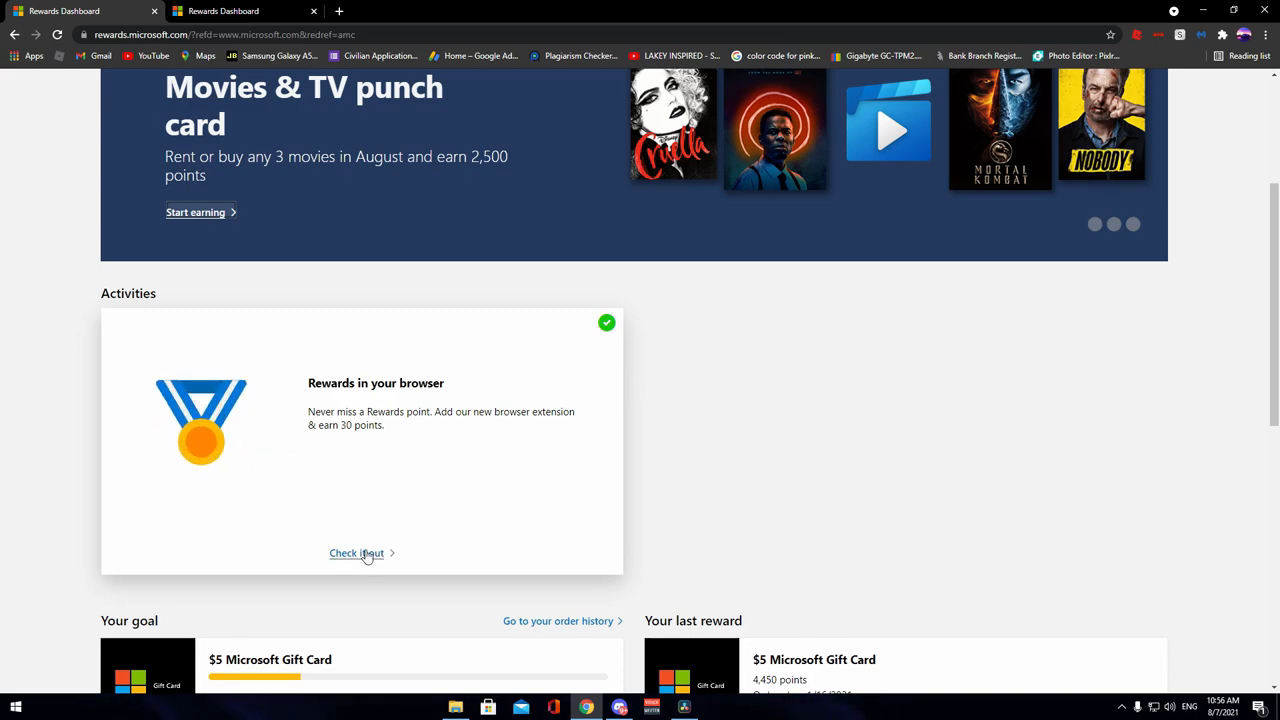
scroll("up", 3)
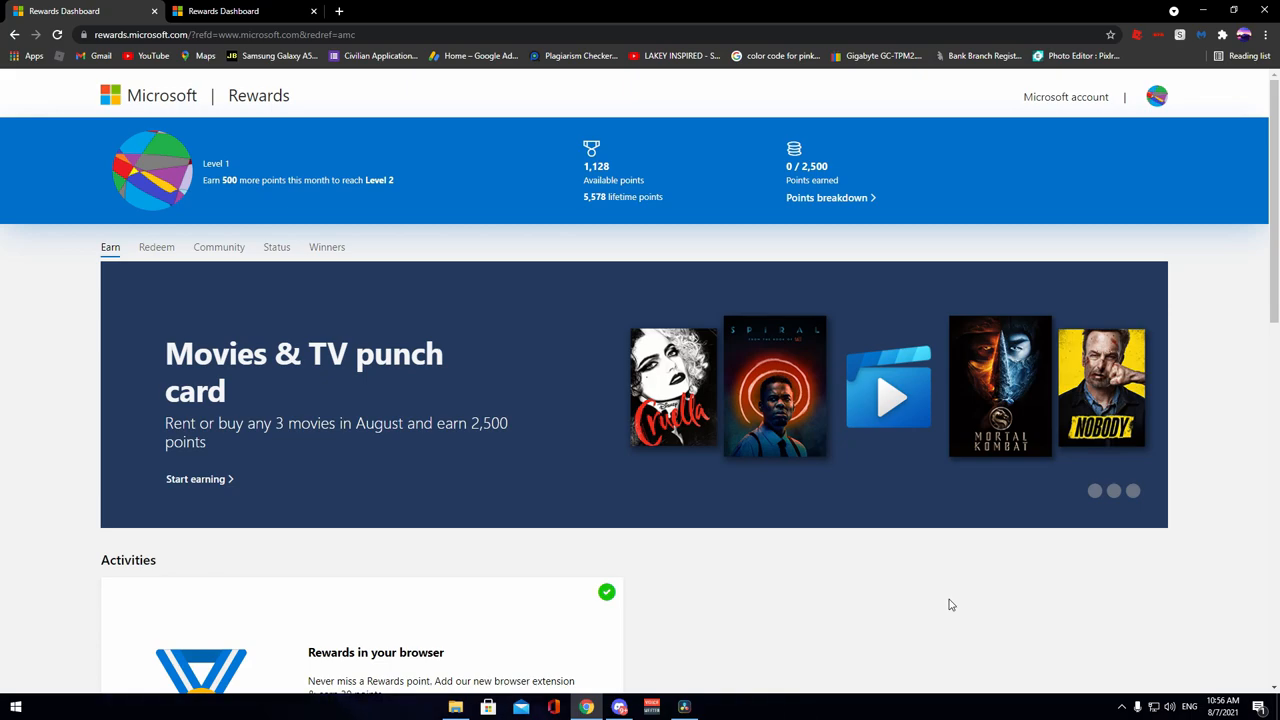
Step: Search the Microsoft Store for Roblox and reach its product page
scroll("down", 3)
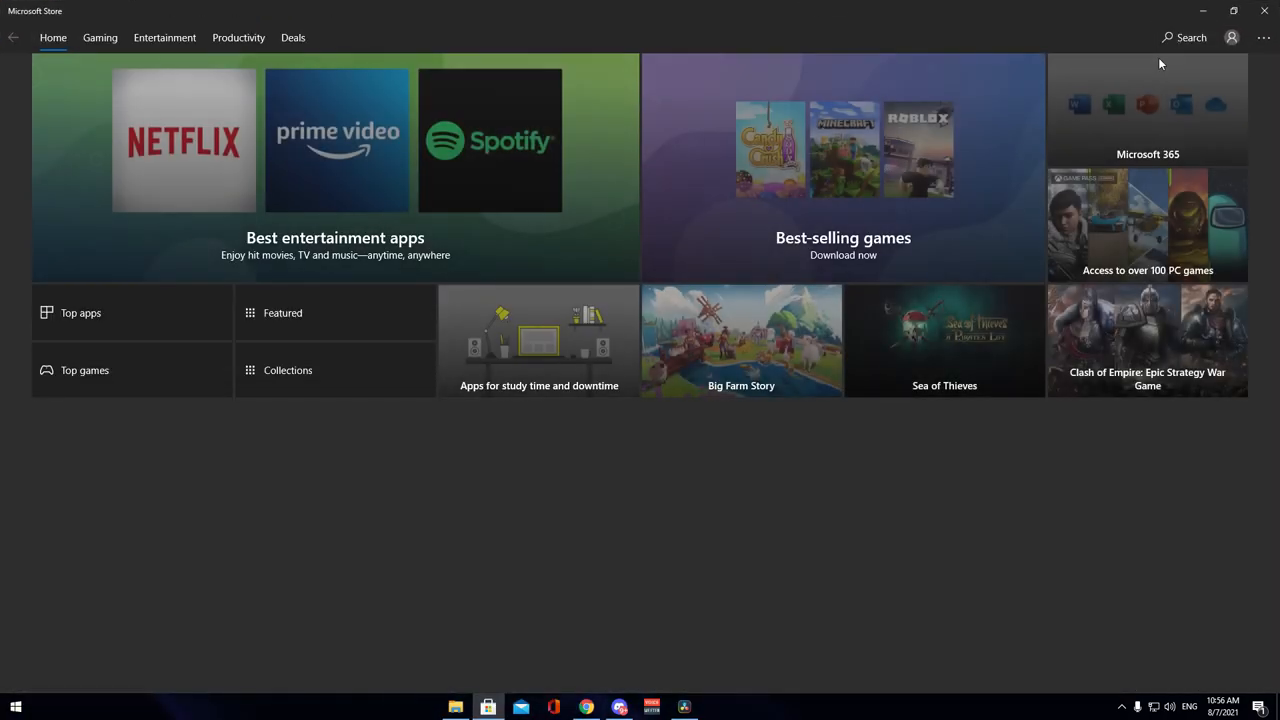
left_click(1192, 36)
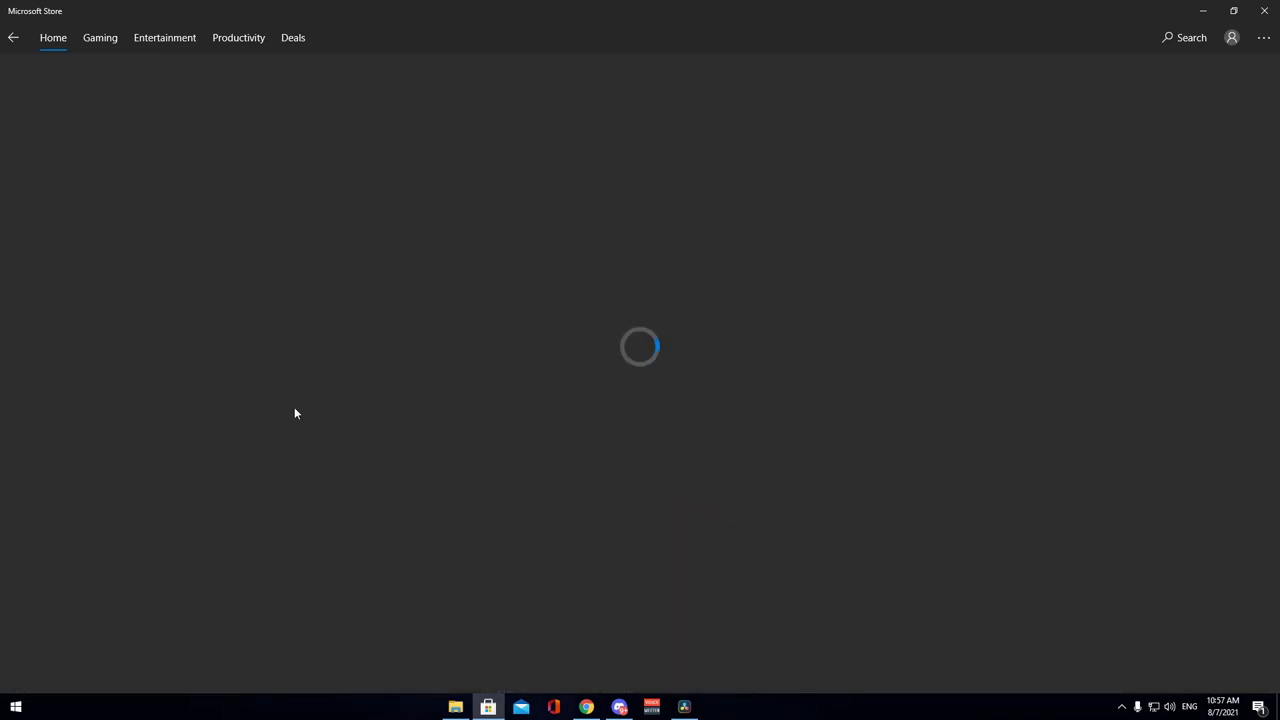
mouse_move(380, 414)
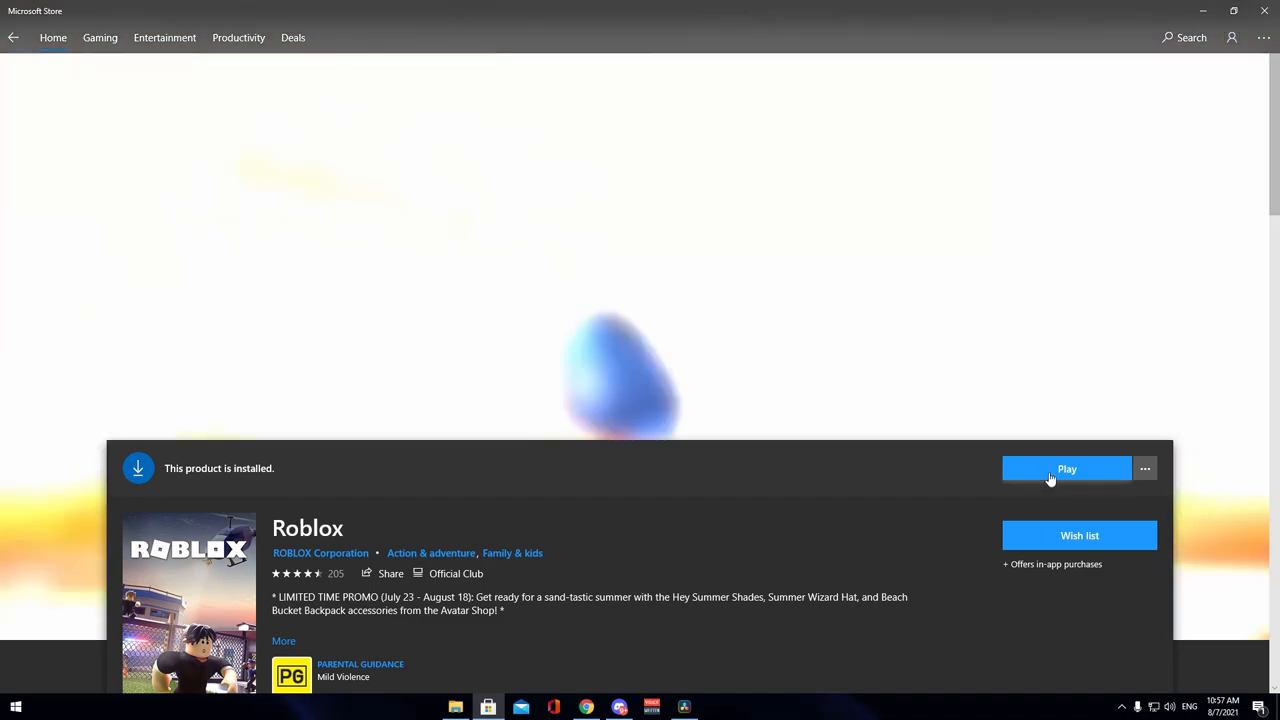
Step: Launch the installed Roblox game from its Store product page
left_click(1066, 468)
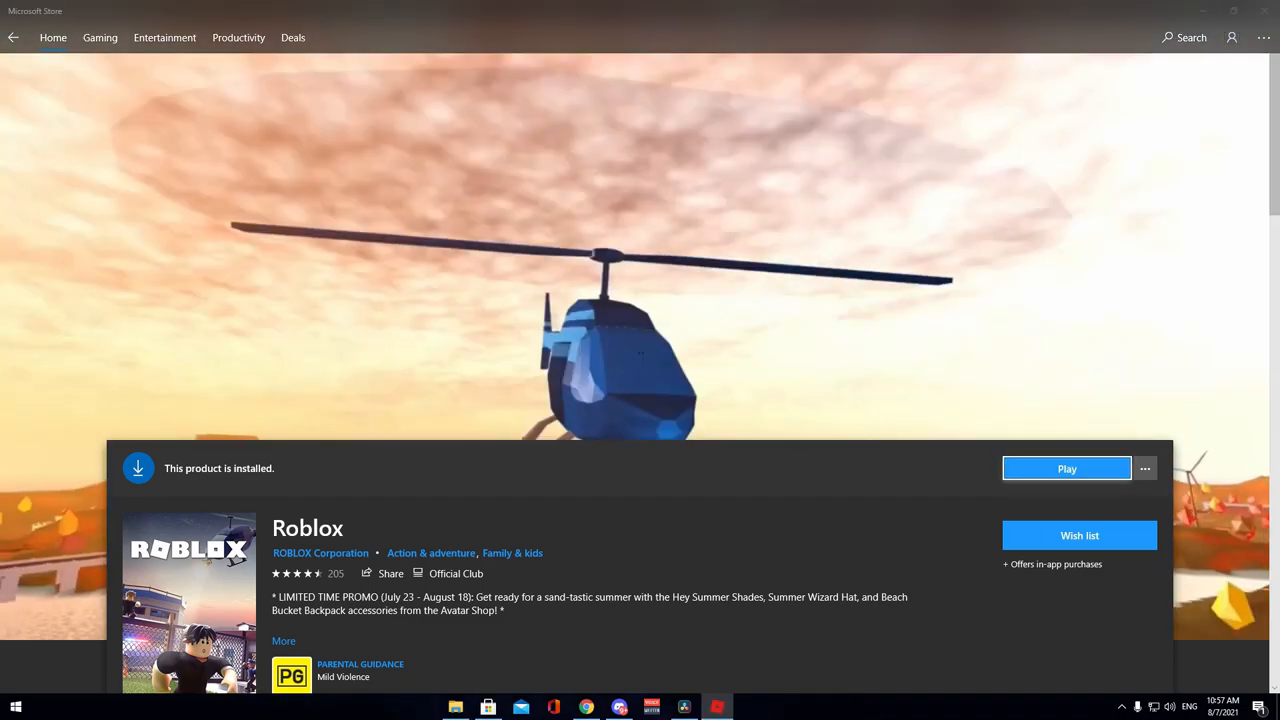
left_click(1066, 468)
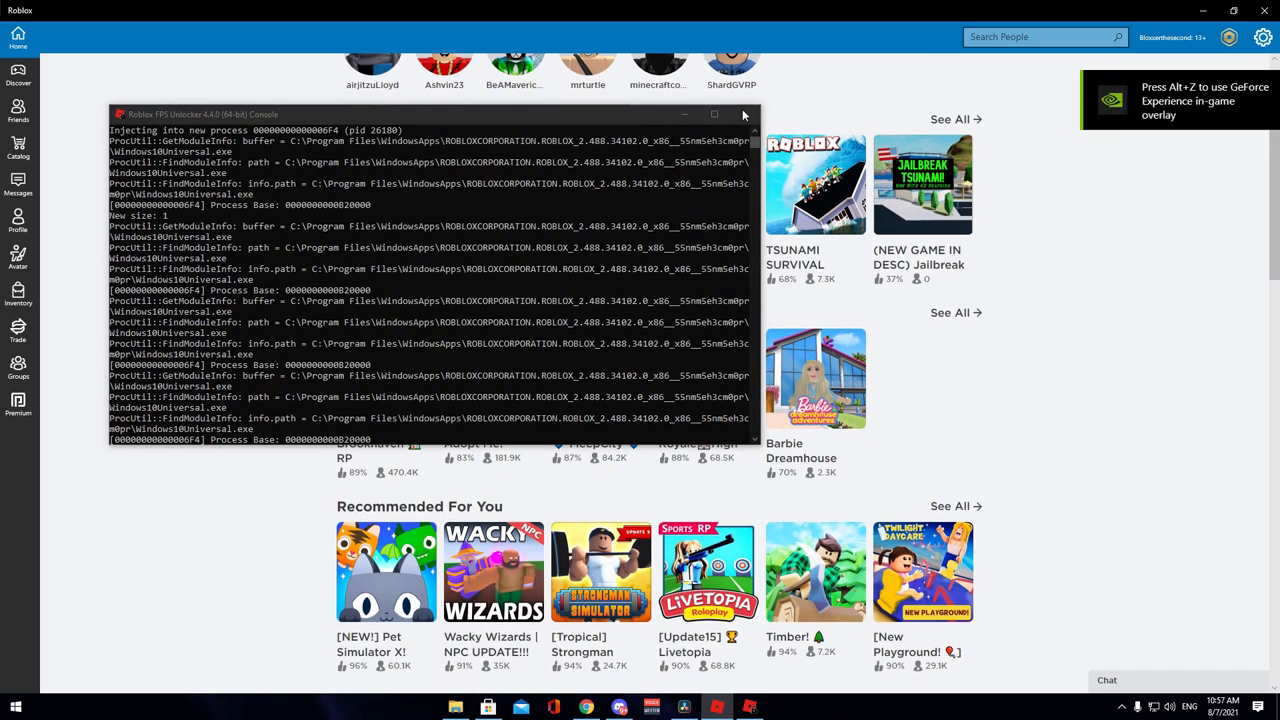
Step: Dismiss the console window over the Roblox home screen
right_click(752, 708)
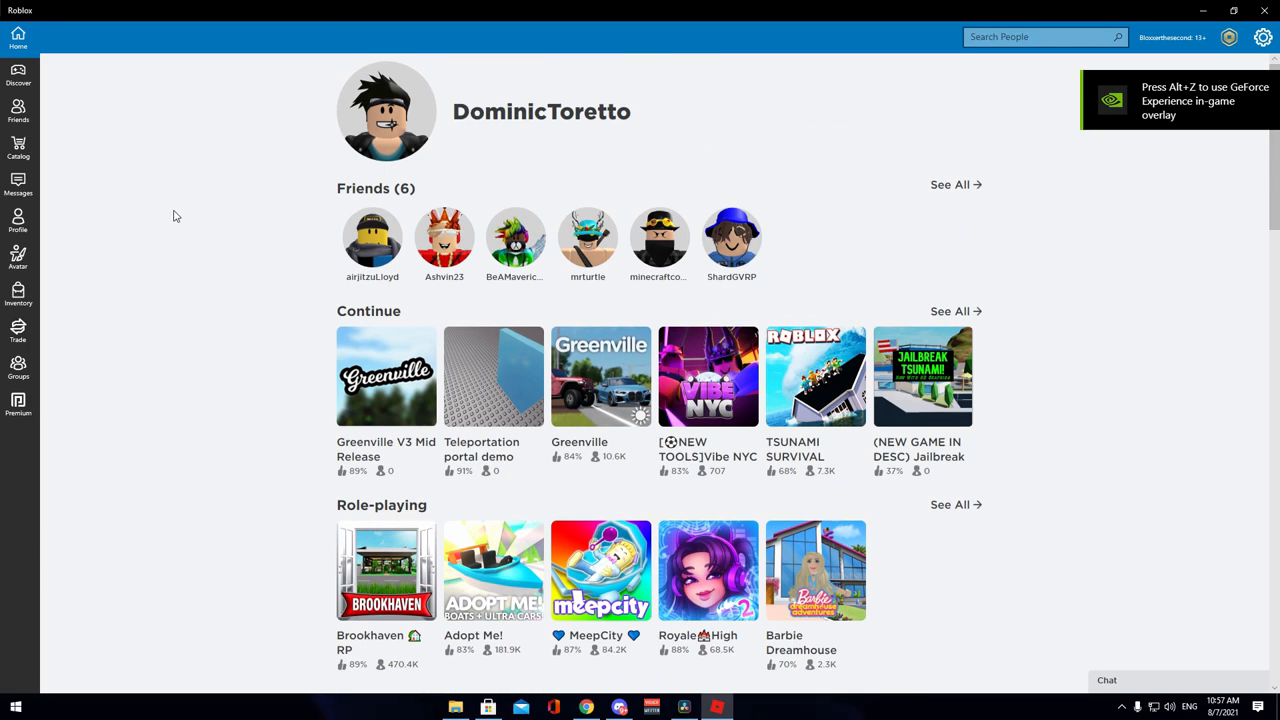
mouse_move(1088, 228)
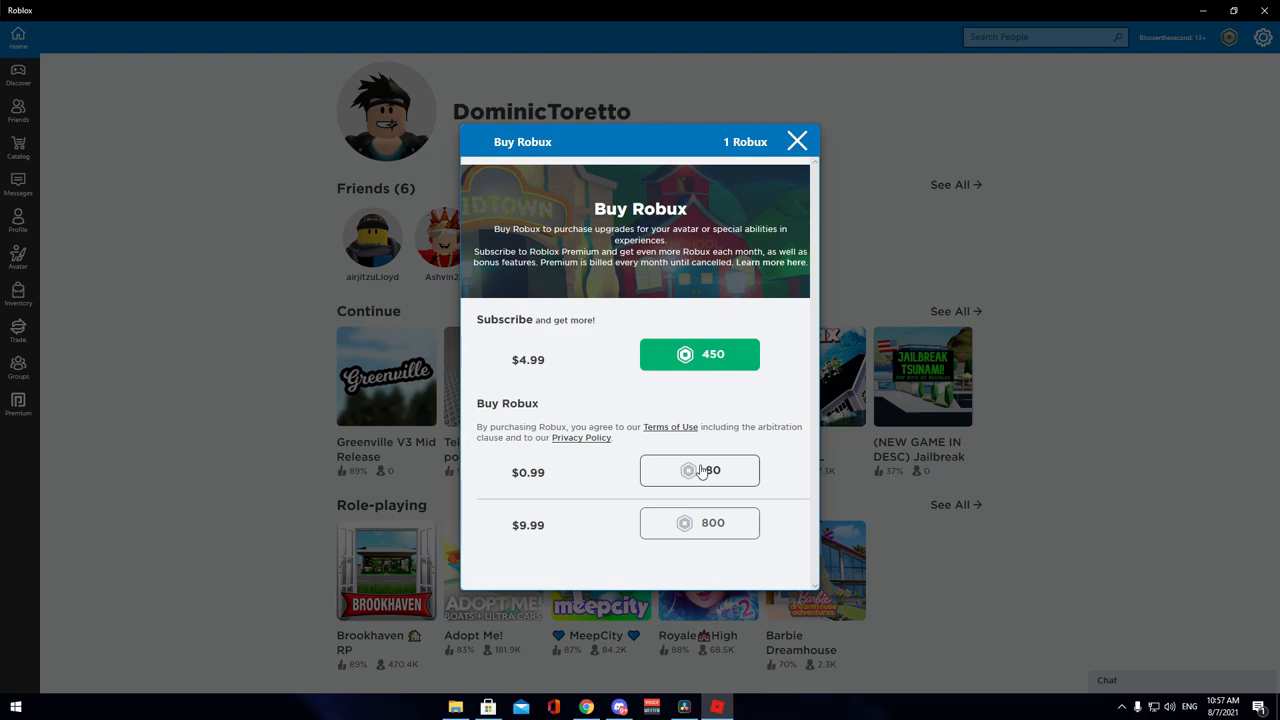
Step: Attempt the $0.99 Robux pack, accept the guardian warning, and dismiss the failed-purchase notice
left_click(700, 470)
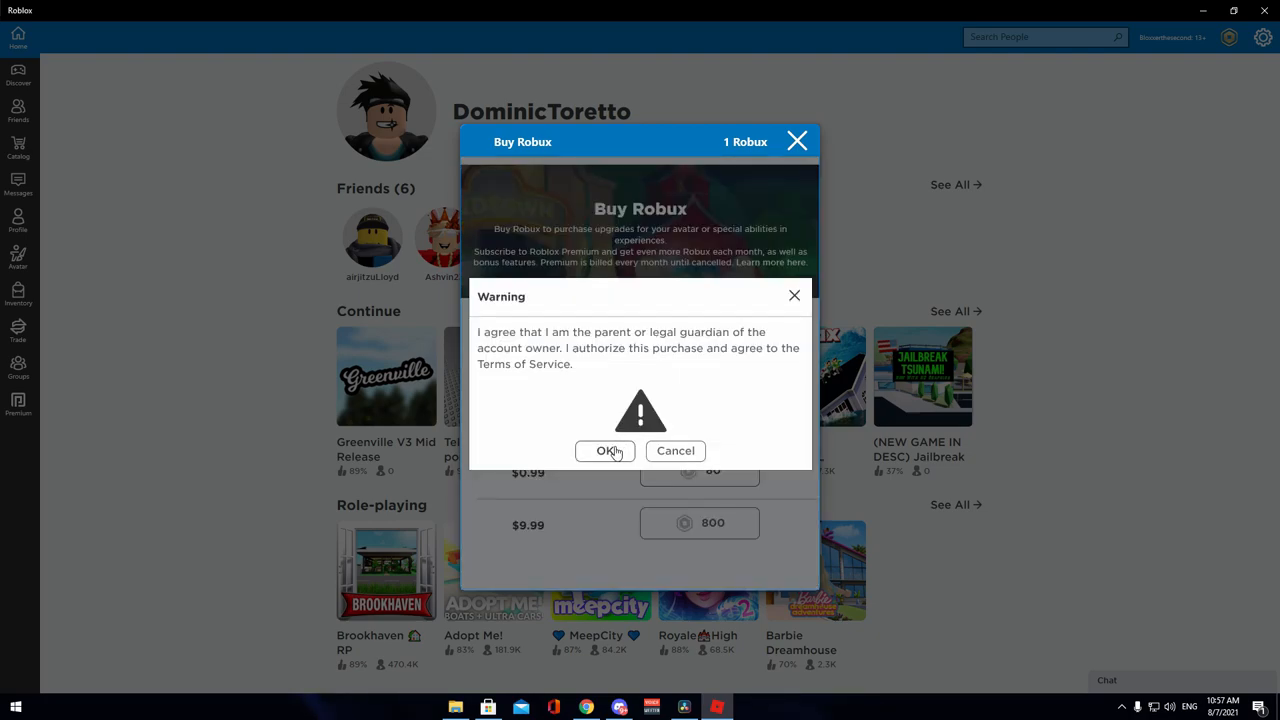
left_click(606, 450)
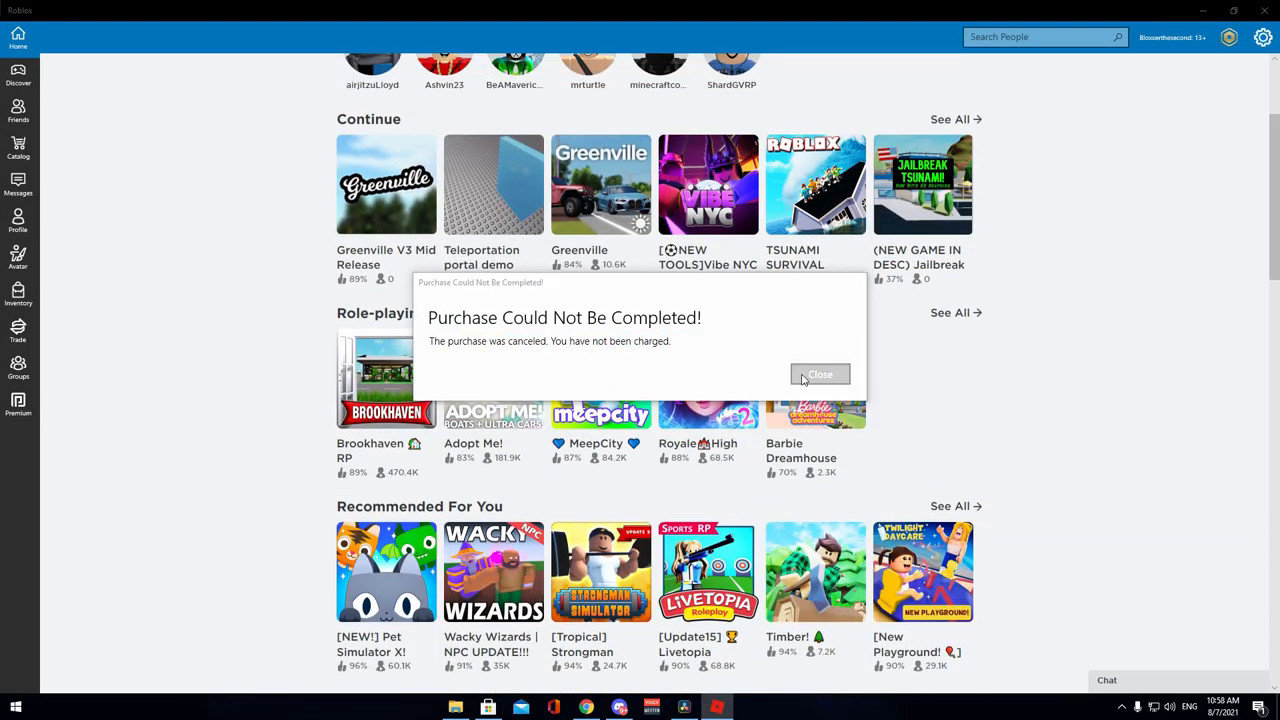
left_click(820, 374)
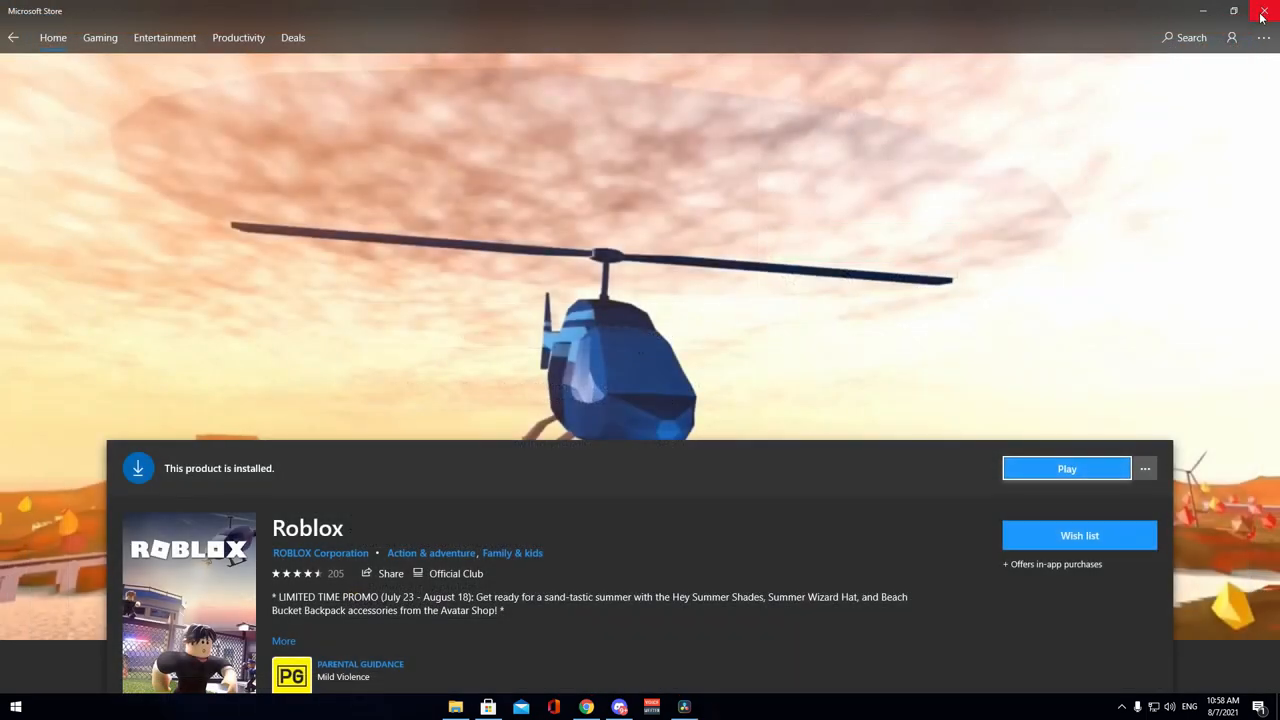
Step: Leave the Microsoft Store and scroll through the Rewards dashboard offers
left_click(1260, 12)
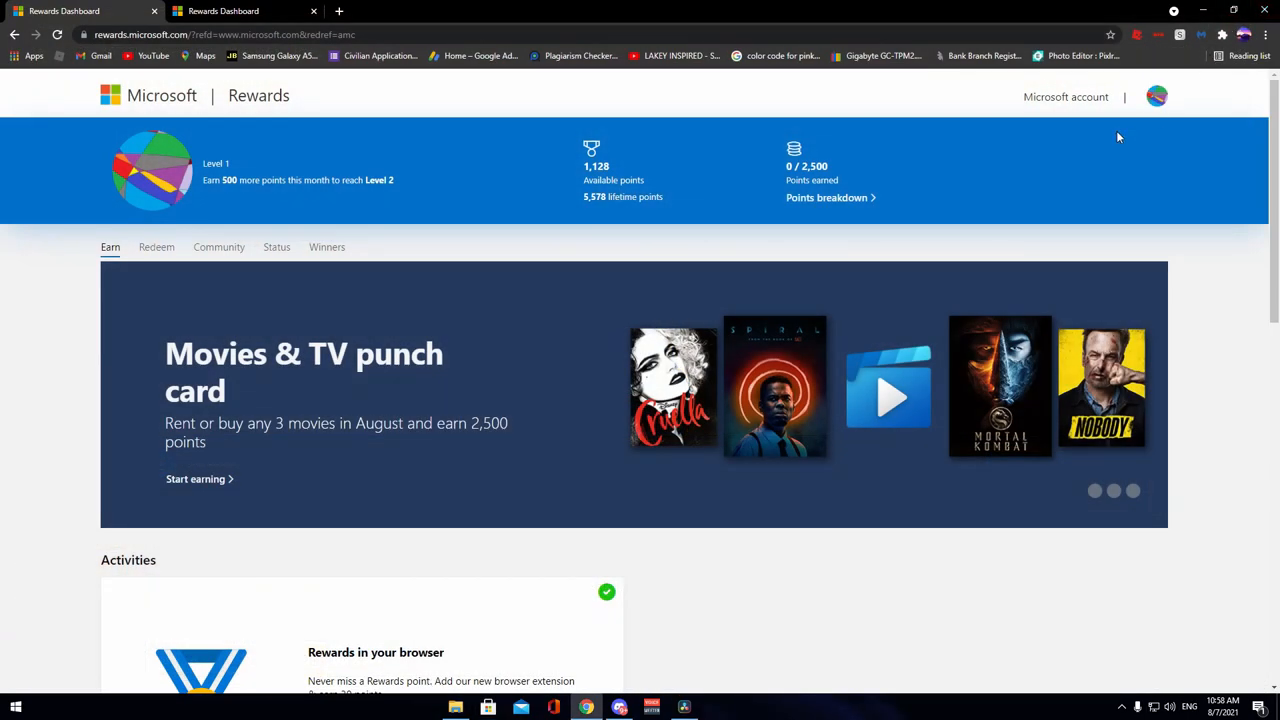
scroll("down", 3)
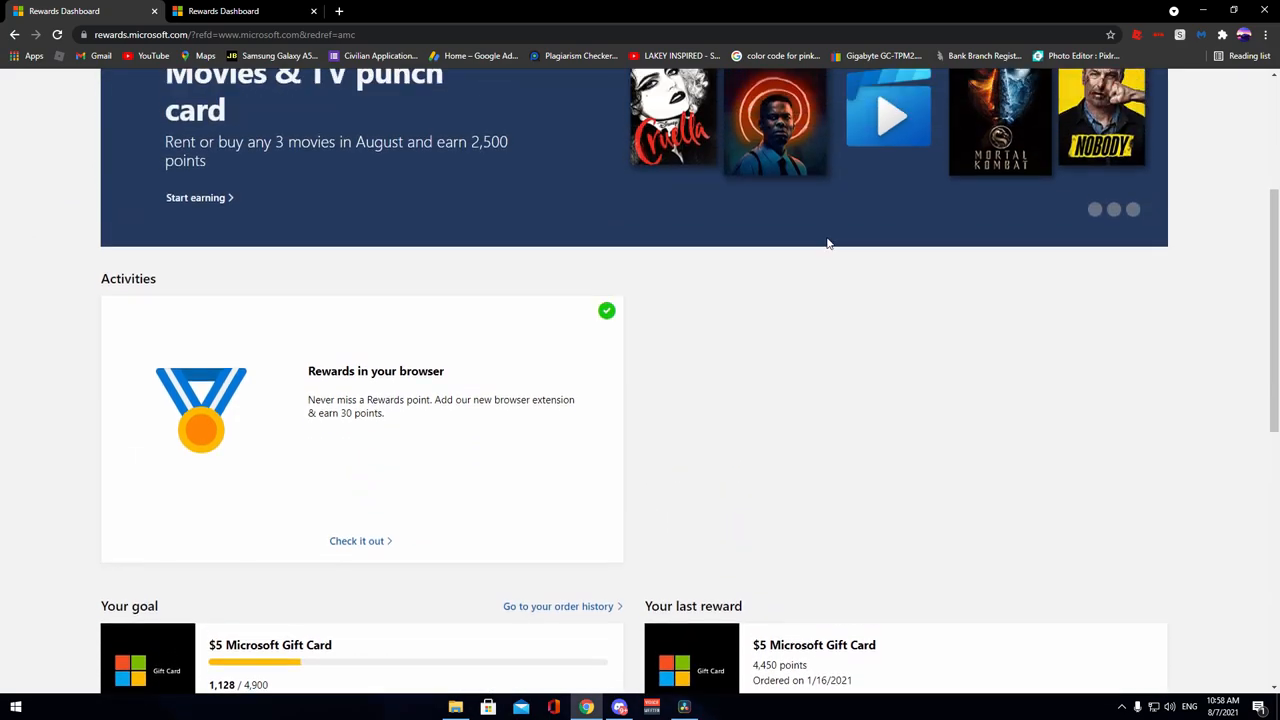
scroll("down", 3)
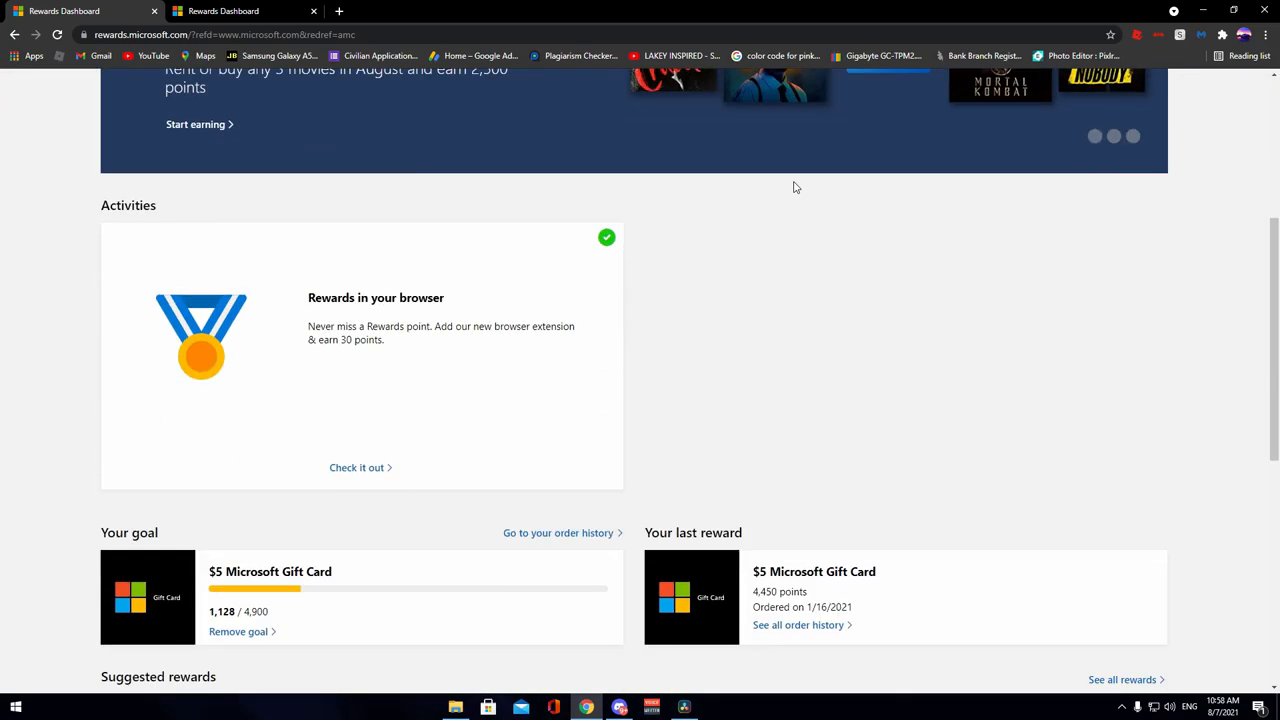
scroll("down", 3)
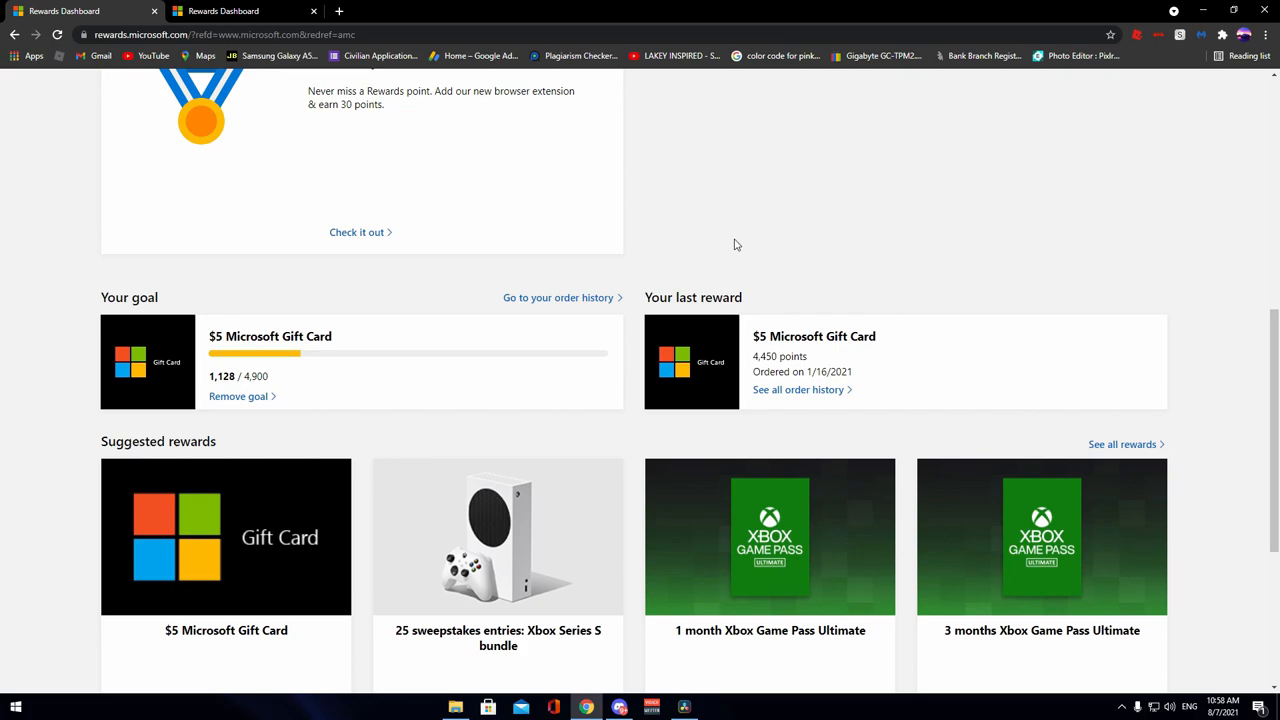
scroll("up", 3)
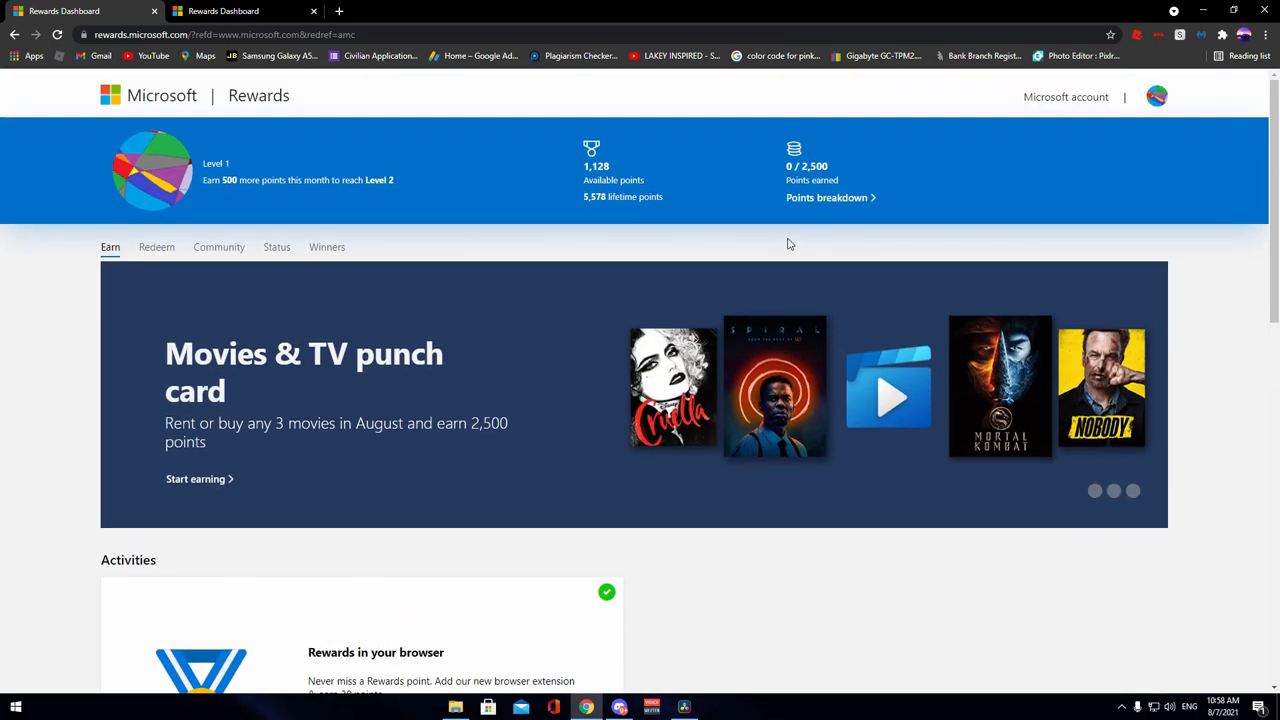
mouse_move(696, 188)
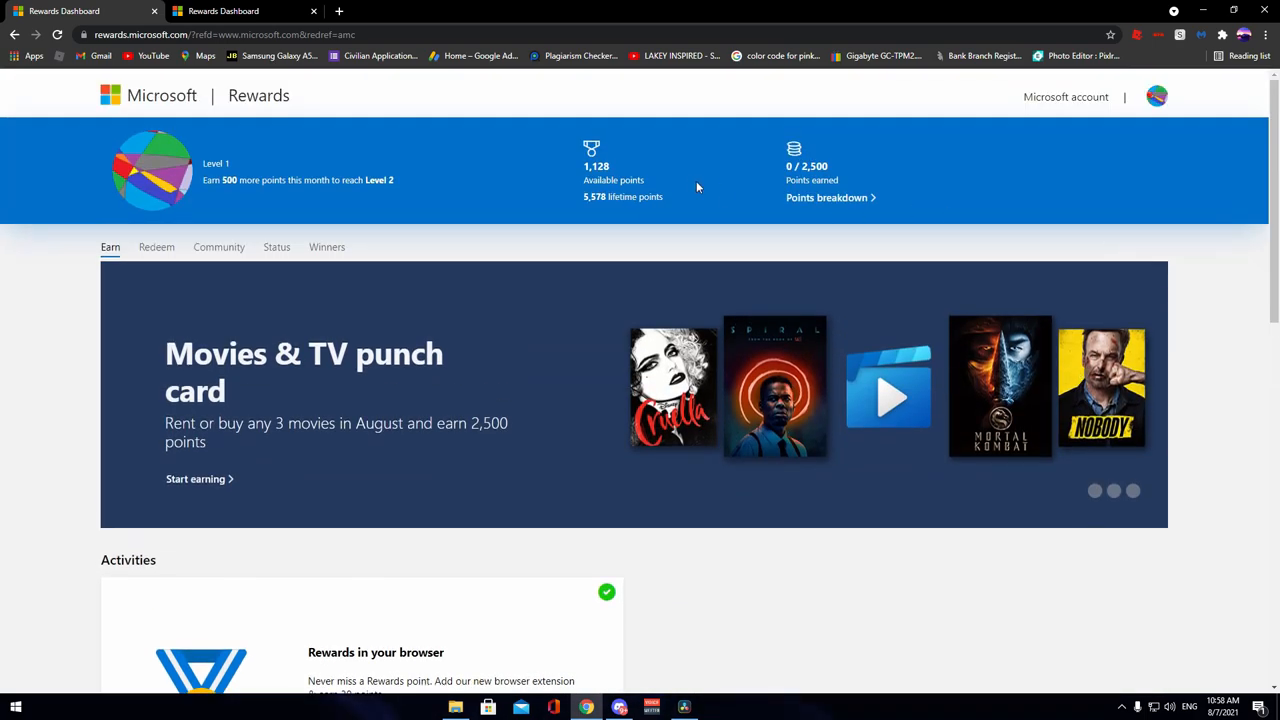
mouse_move(664, 316)
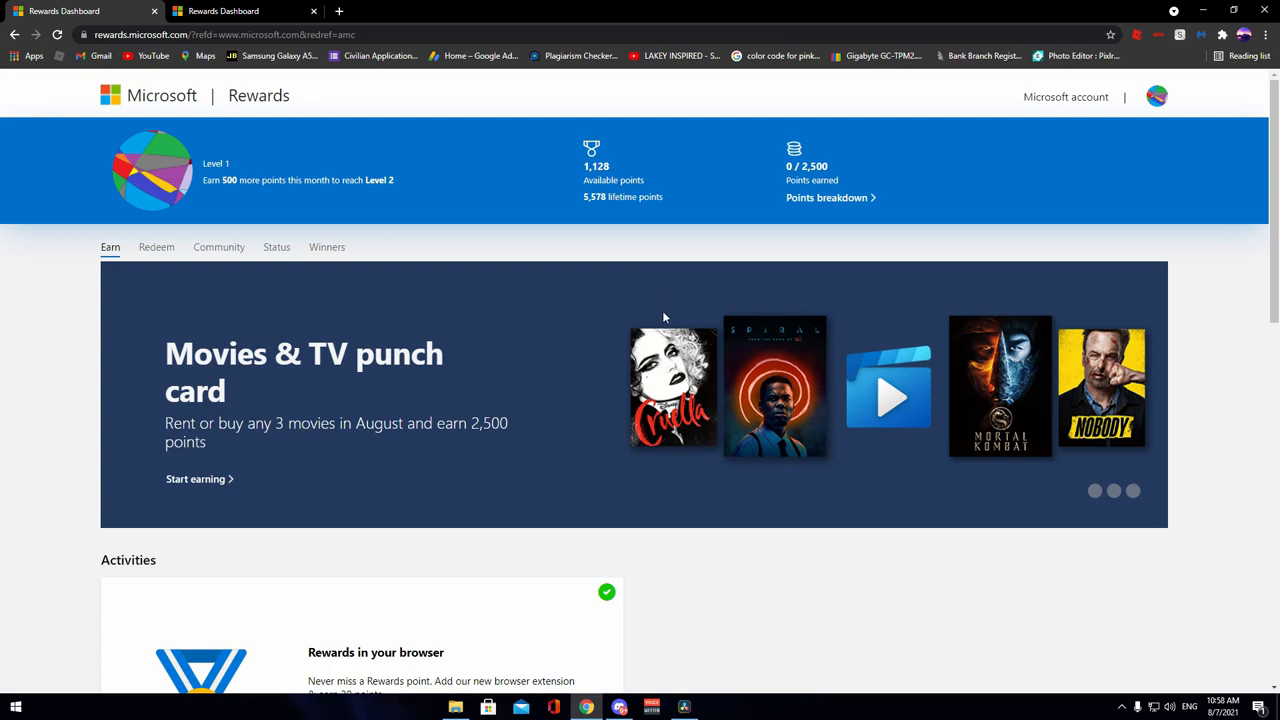
mouse_move(268, 150)
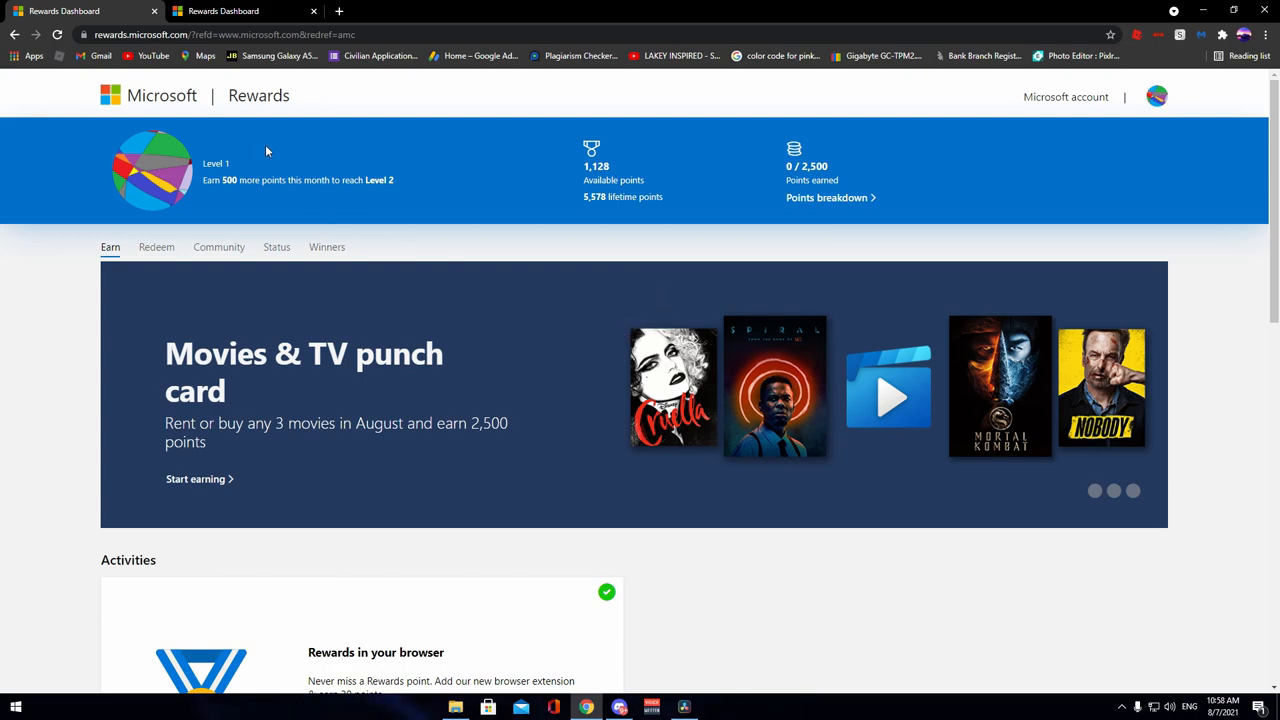
Step: Review the Movies & TV punch card details, then return to the Earn dashboard
left_click(196, 478)
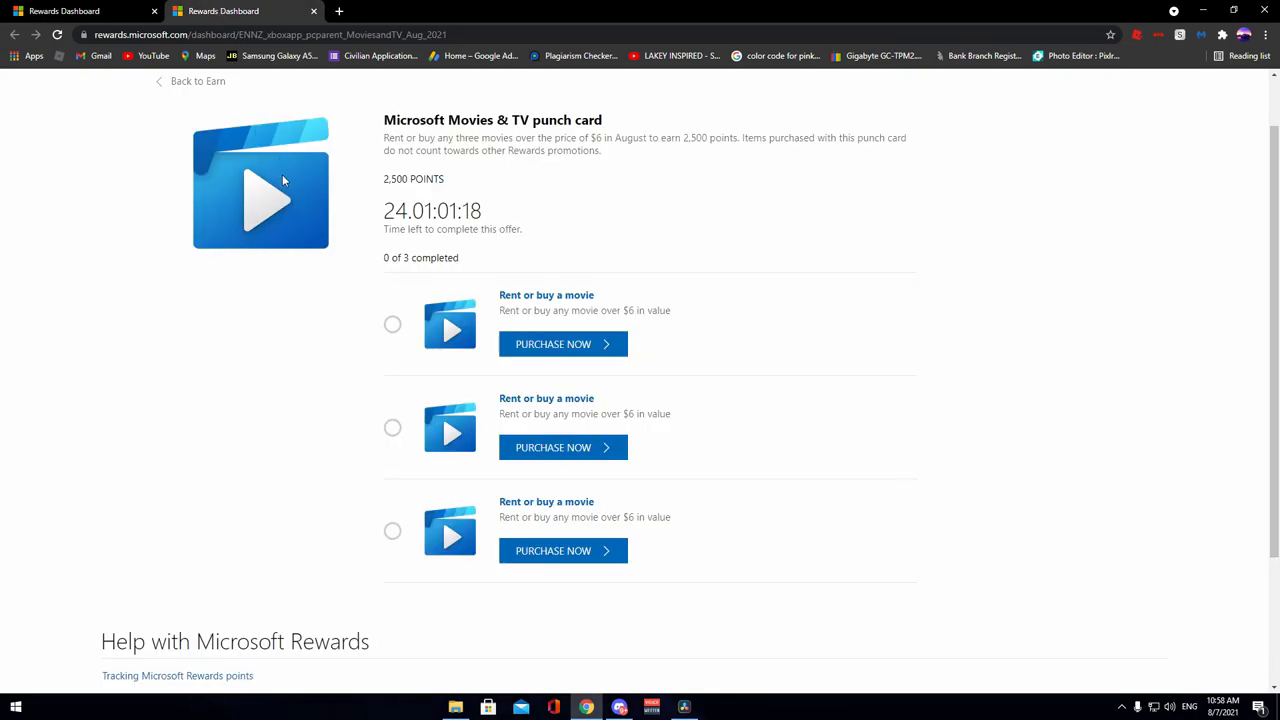
left_click(192, 80)
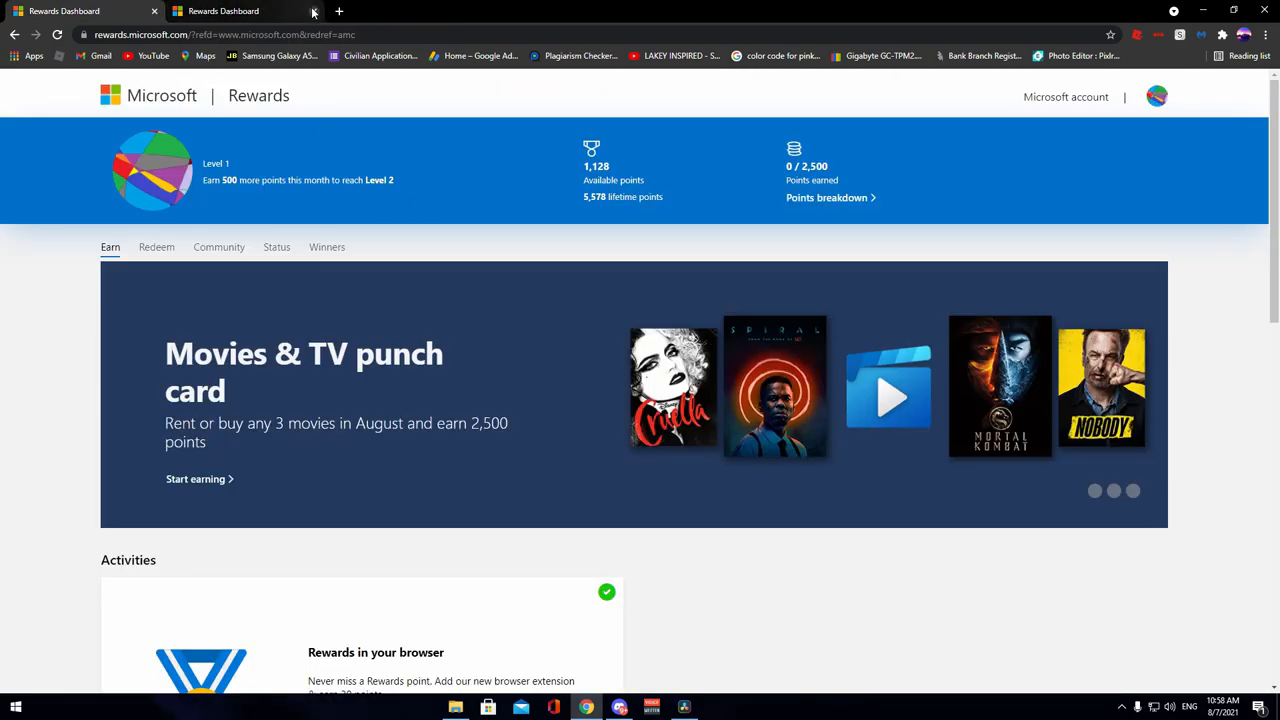
scroll("down", 3)
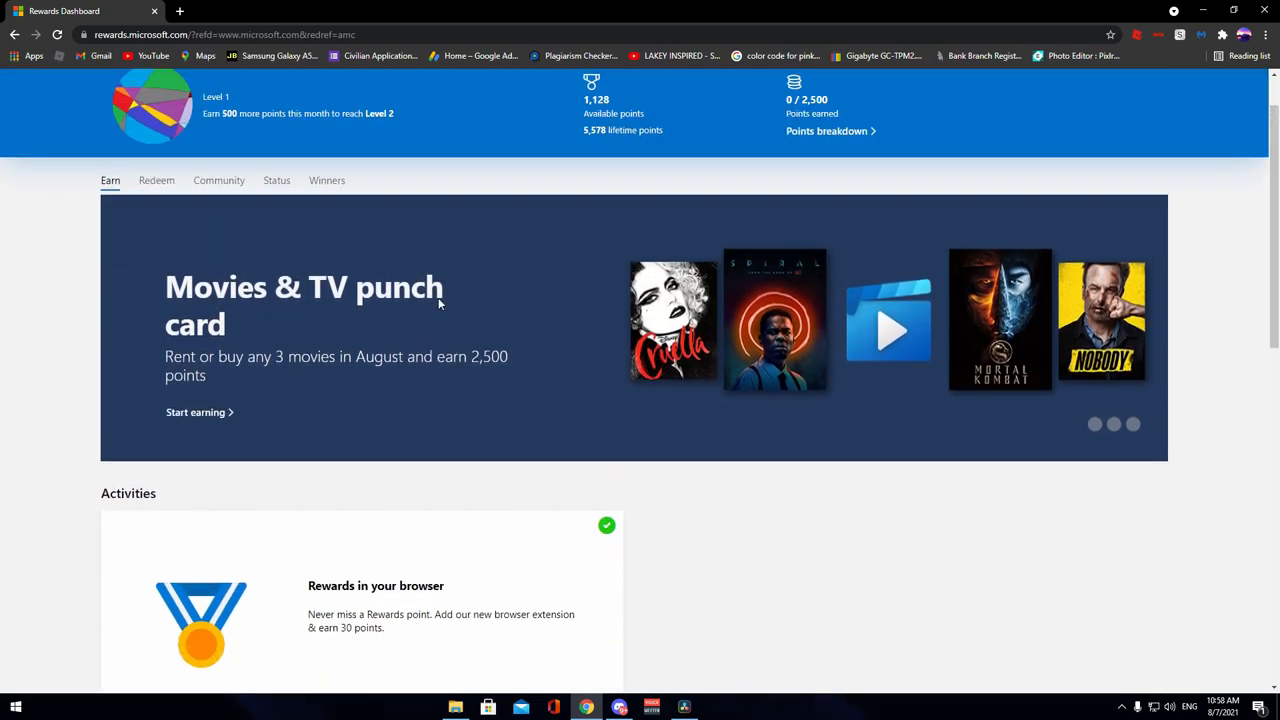
mouse_move(444, 308)
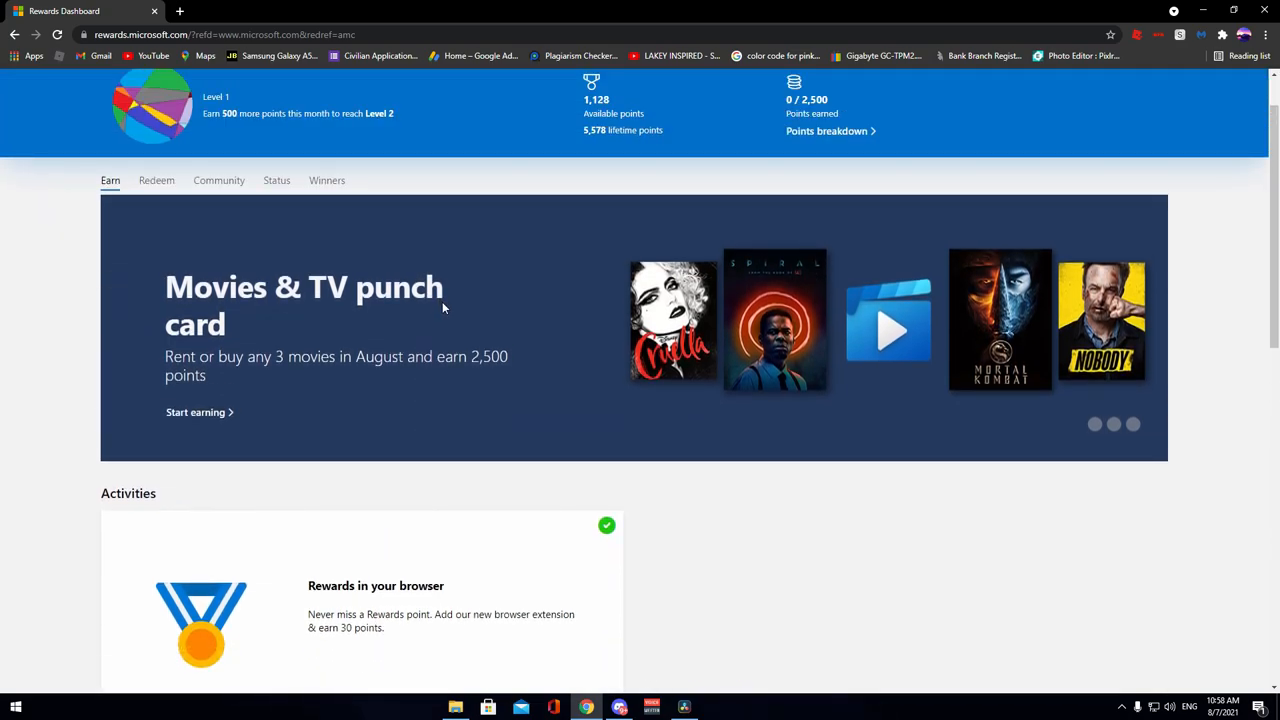